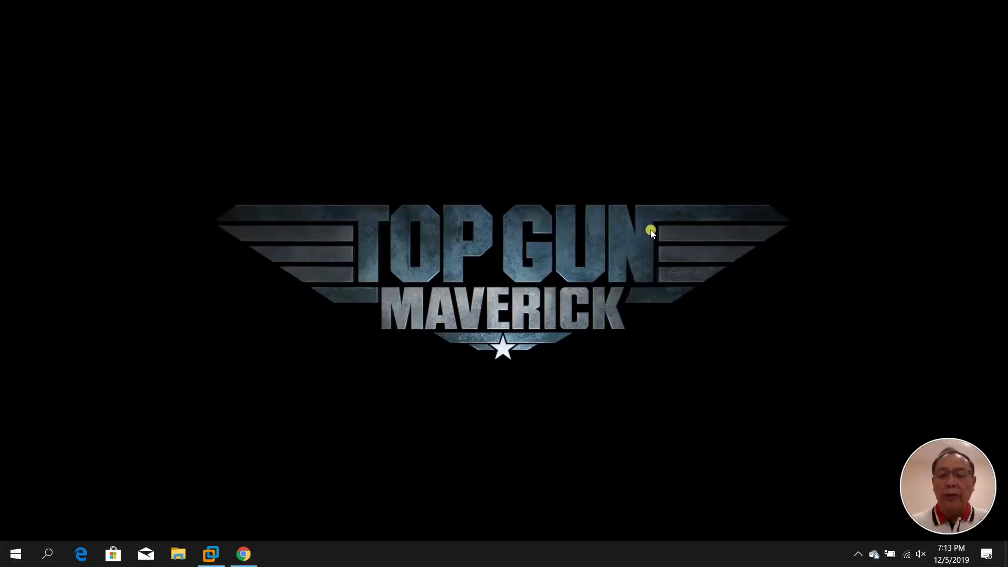
{"action": "mouse_move", "coordinate": [451, 511]}
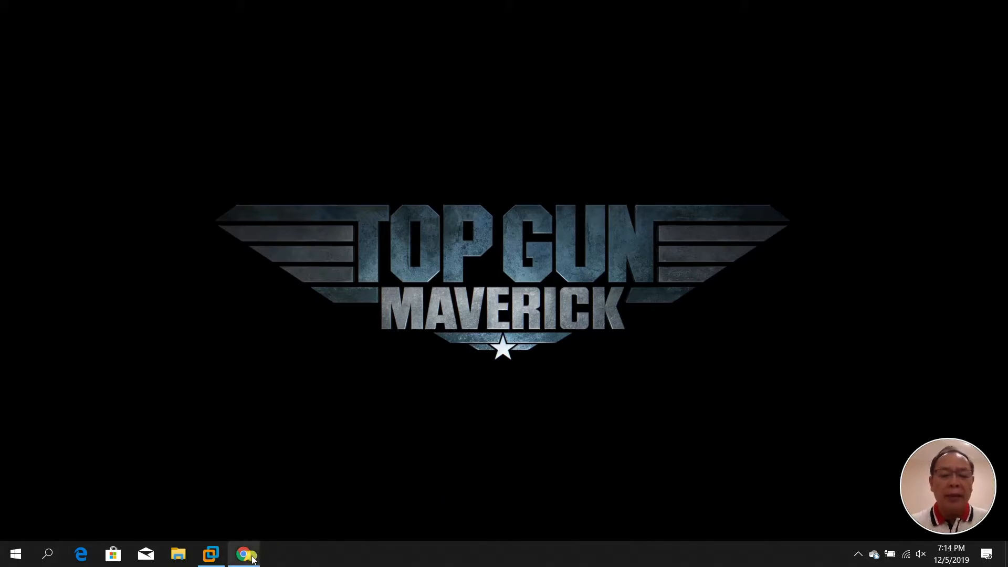
Step: Bring up Chrome and read through the Kali Linux 2019.4 release post
{"action": "left_click", "coordinate": [244, 553]}
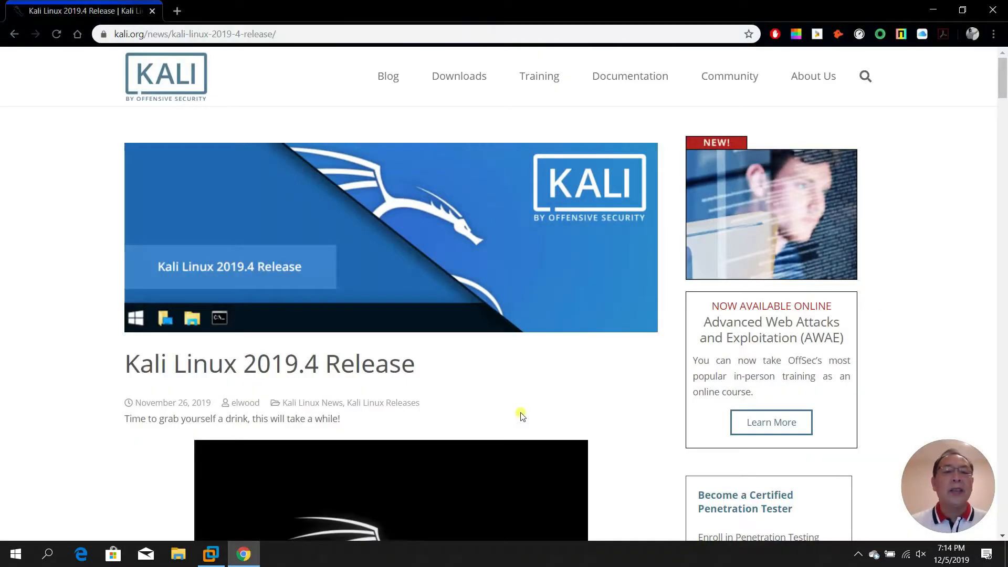
{"action": "scroll", "scroll_direction": "down", "scroll_amount": 3}
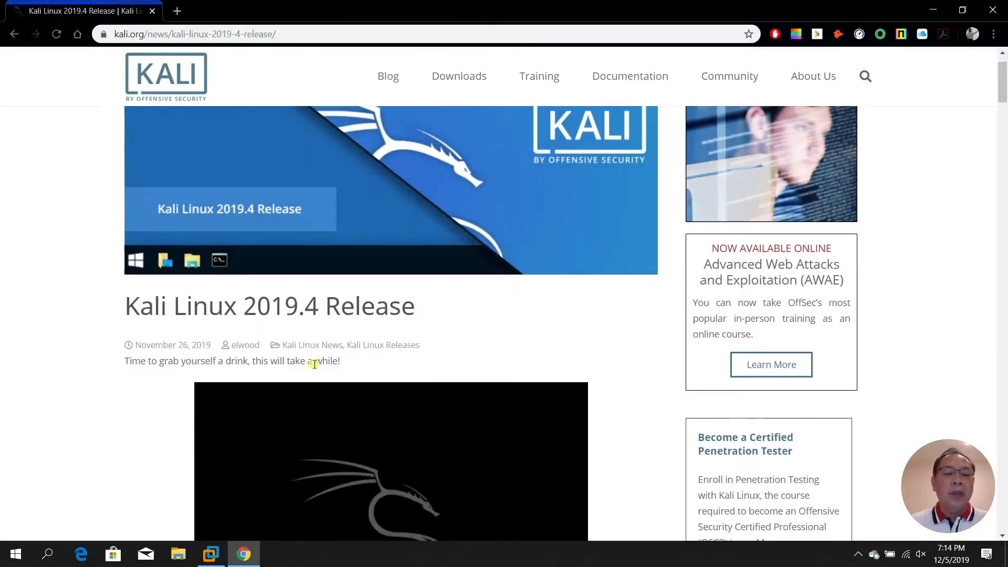
{"action": "scroll", "scroll_direction": "down", "scroll_amount": 3}
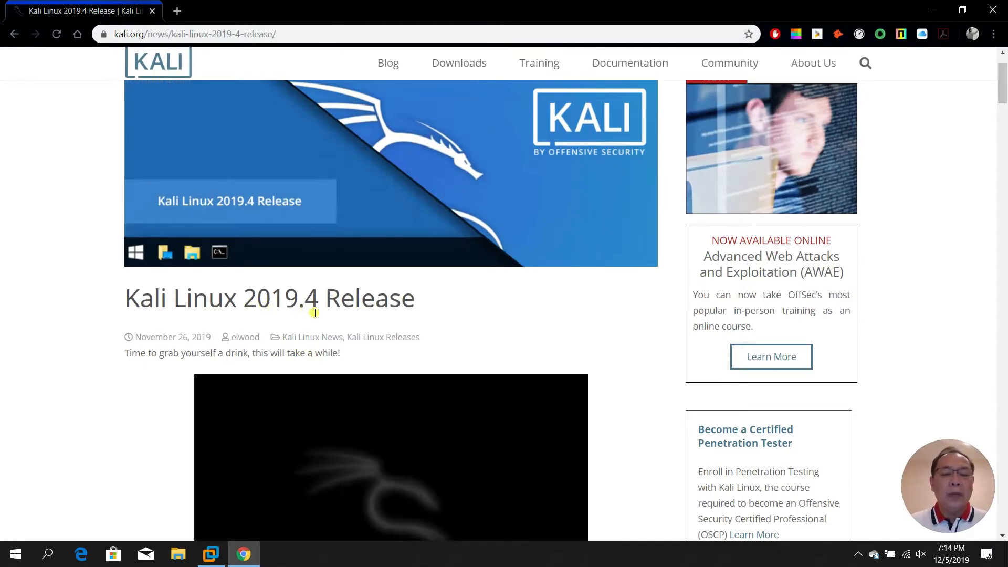
{"action": "scroll", "scroll_direction": "up", "scroll_amount": 3}
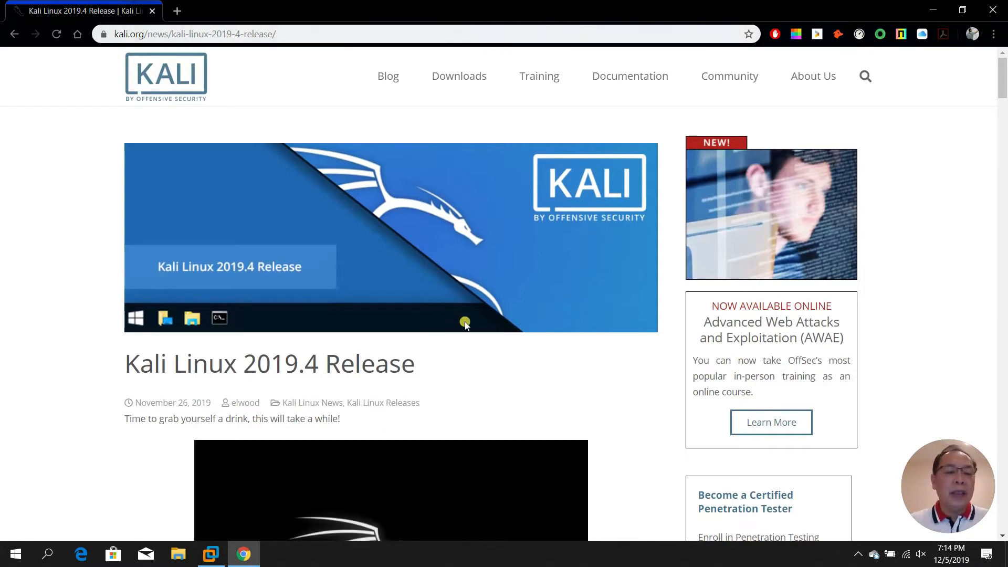
{"action": "scroll", "scroll_direction": "down", "scroll_amount": 3}
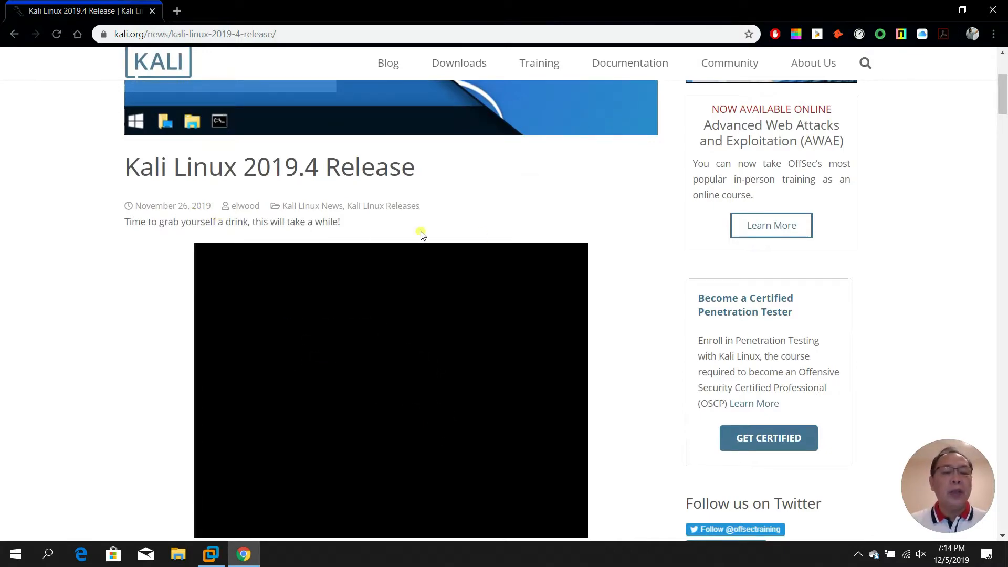
{"action": "scroll", "scroll_direction": "down", "scroll_amount": 3}
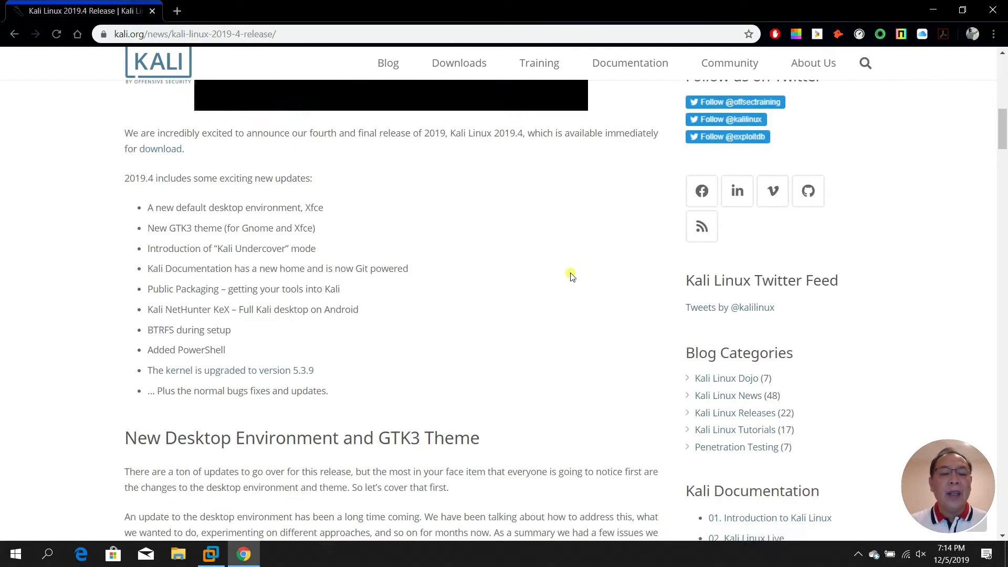
{"action": "scroll", "scroll_direction": "down", "scroll_amount": 3}
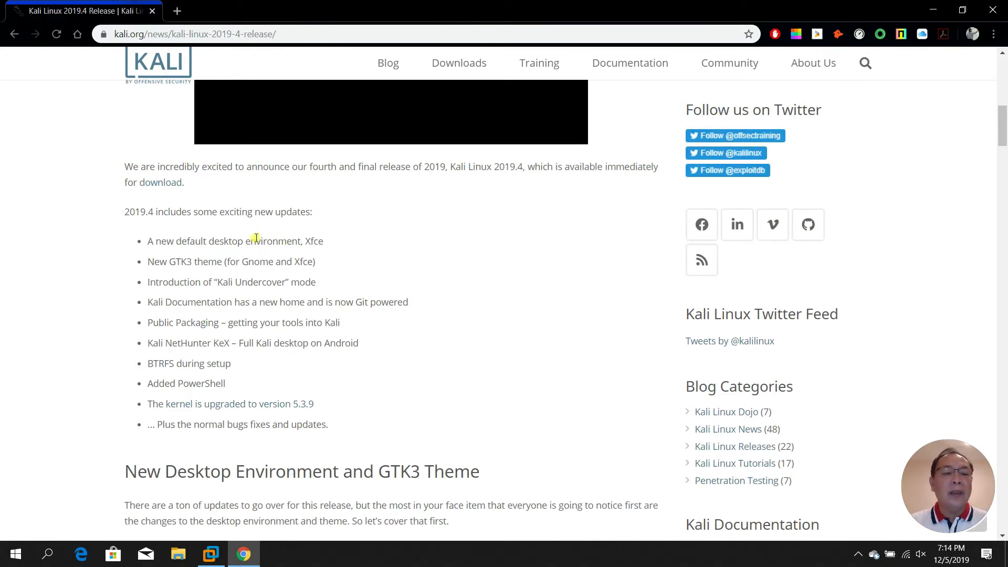
{"action": "mouse_move", "coordinate": [390, 297]}
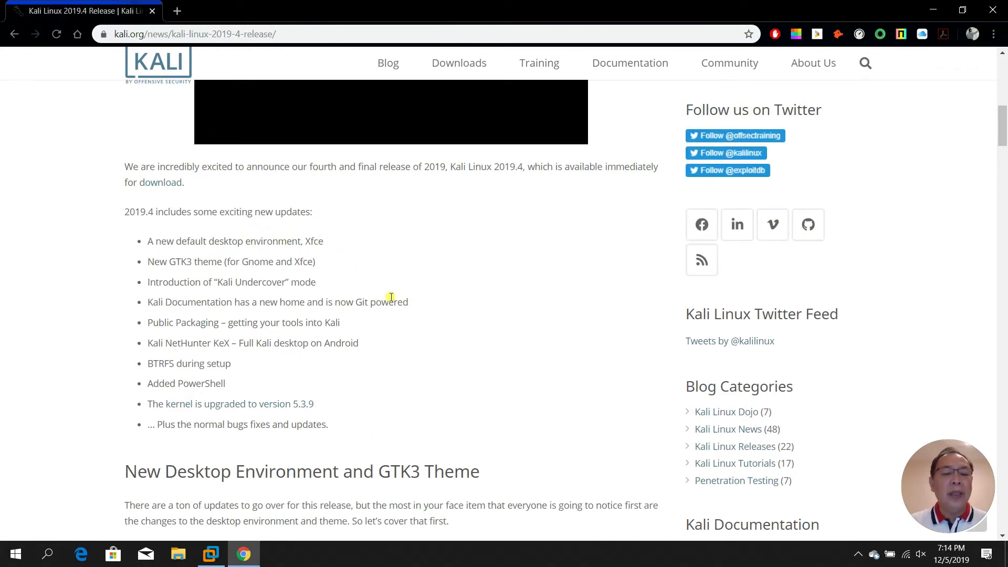
{"action": "mouse_move", "coordinate": [212, 284]}
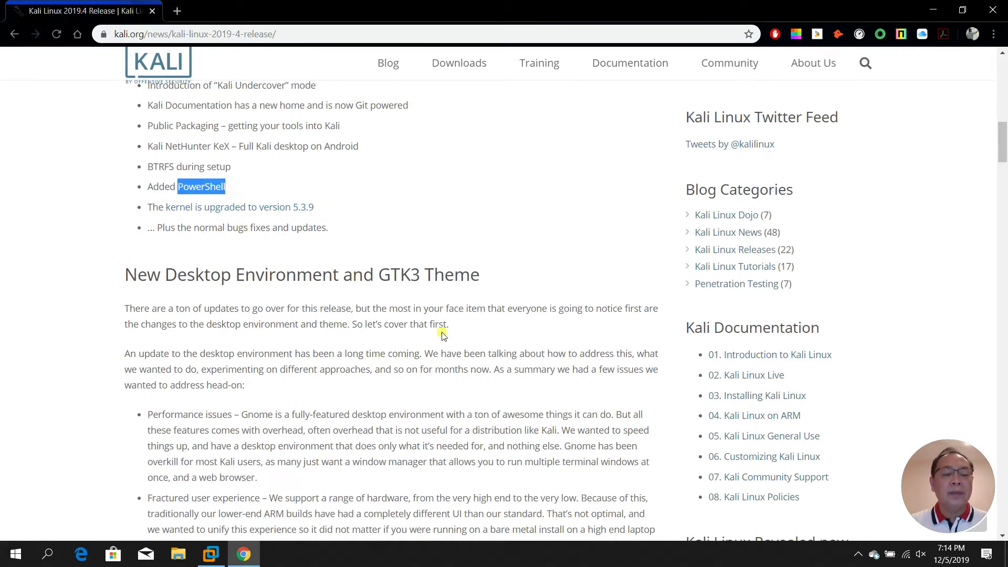
Step: Scroll down to the Xfce install and update commands and select 'xfce'
{"action": "scroll", "scroll_direction": "down", "scroll_amount": 3}
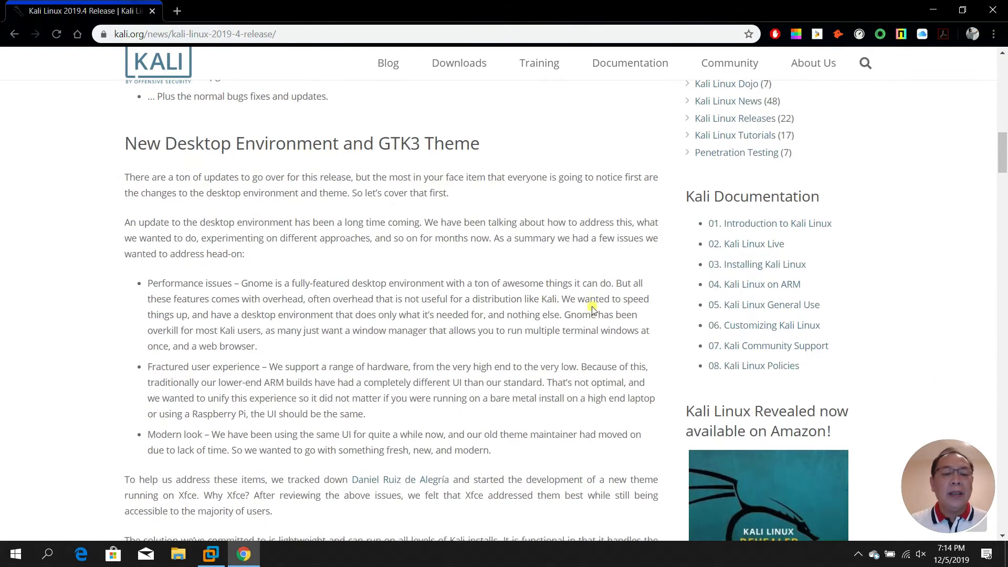
{"action": "scroll", "scroll_direction": "down", "scroll_amount": 3}
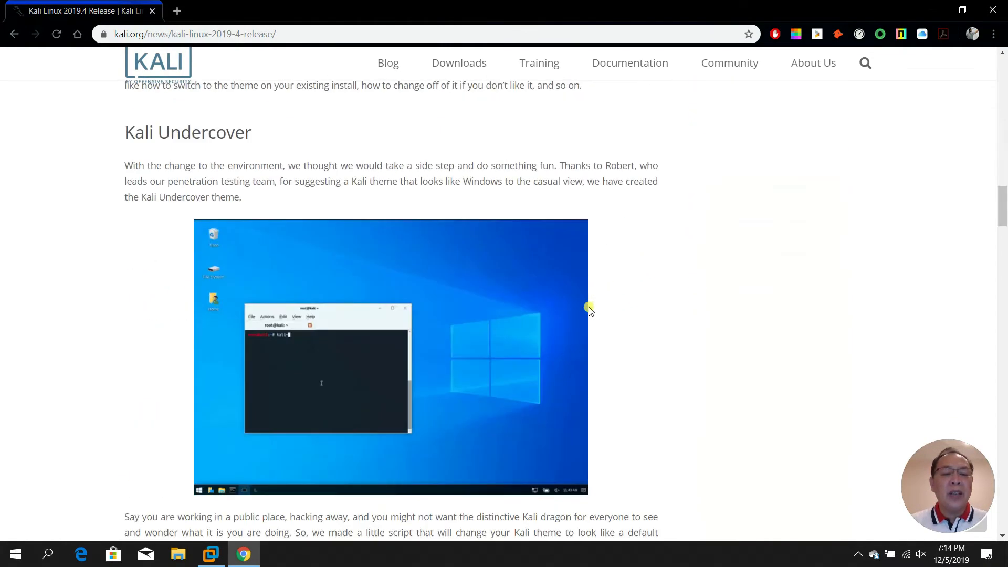
{"action": "scroll", "scroll_direction": "down", "scroll_amount": 3}
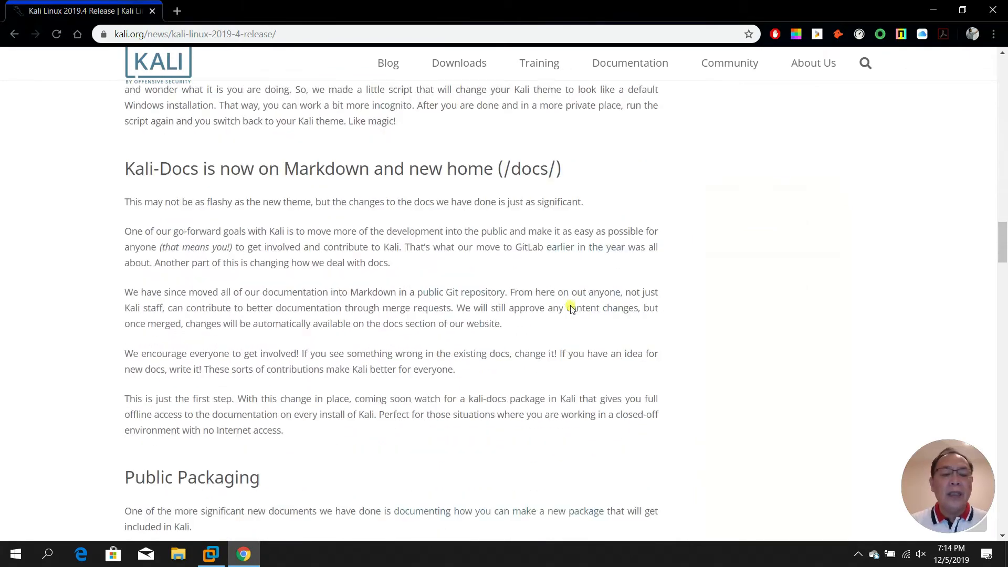
{"action": "scroll", "scroll_direction": "down", "scroll_amount": 3}
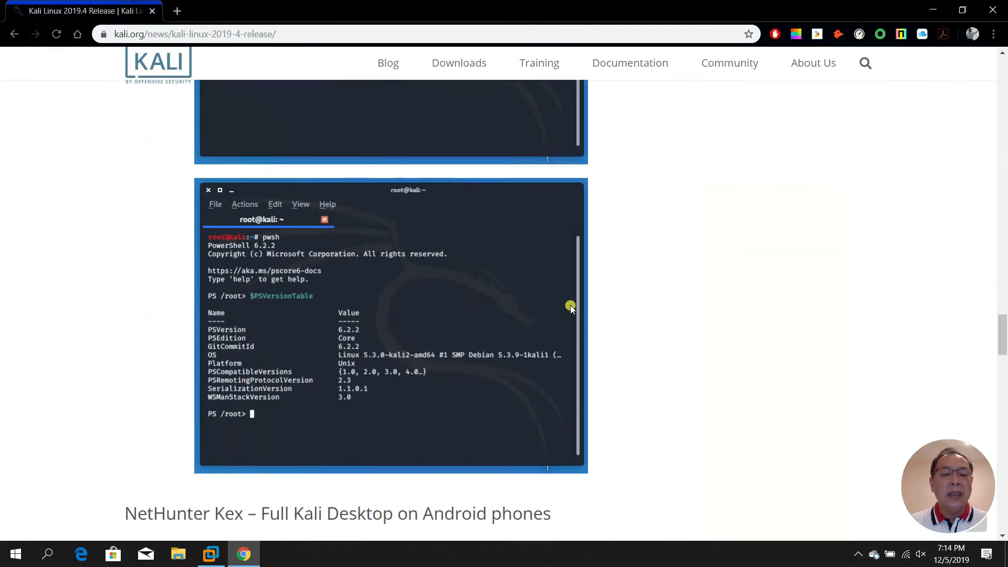
{"action": "scroll", "scroll_direction": "up", "scroll_amount": 3}
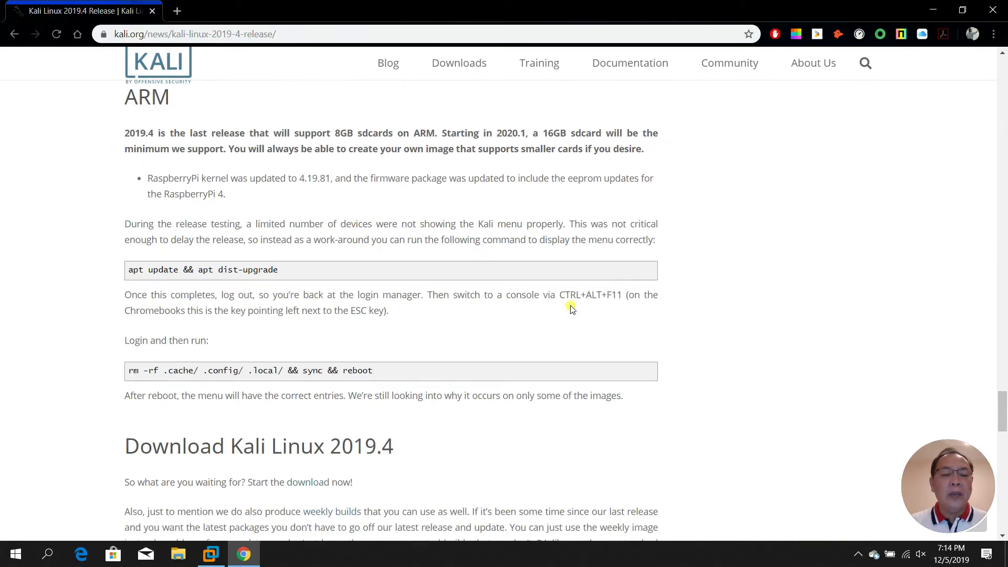
{"action": "scroll", "scroll_direction": "down", "scroll_amount": 3}
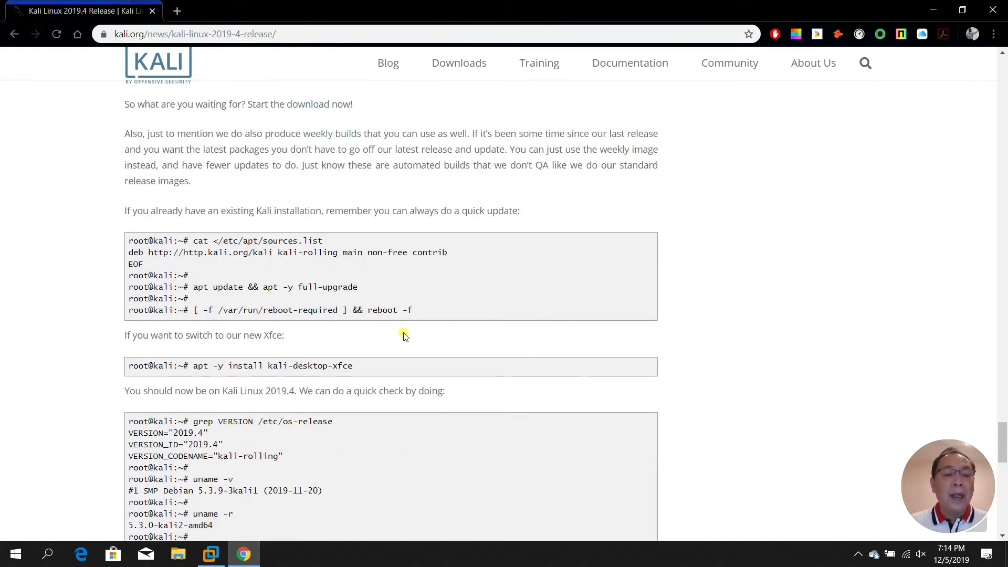
{"action": "double_click", "coordinate": [340, 366]}
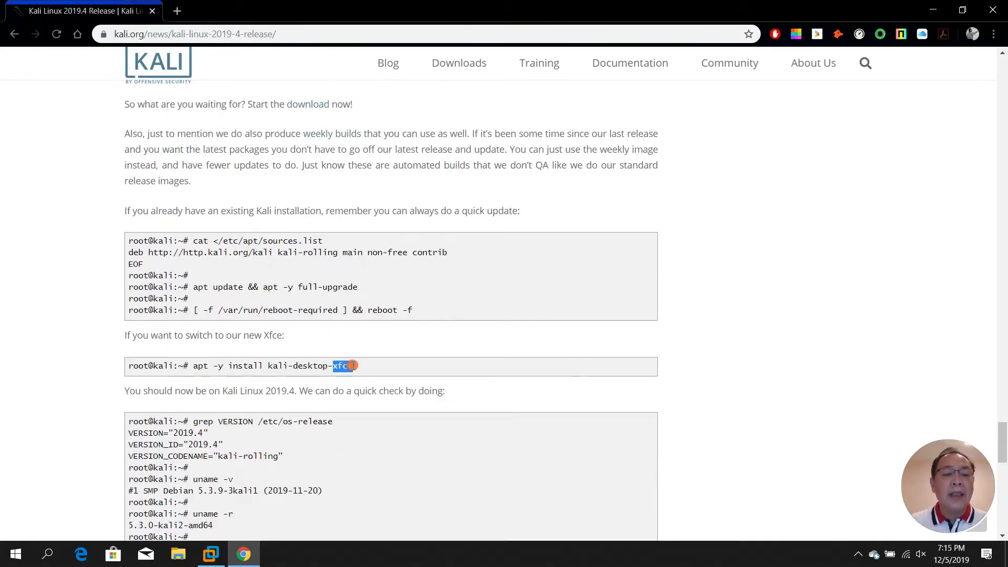
{"action": "left_click", "coordinate": [468, 355]}
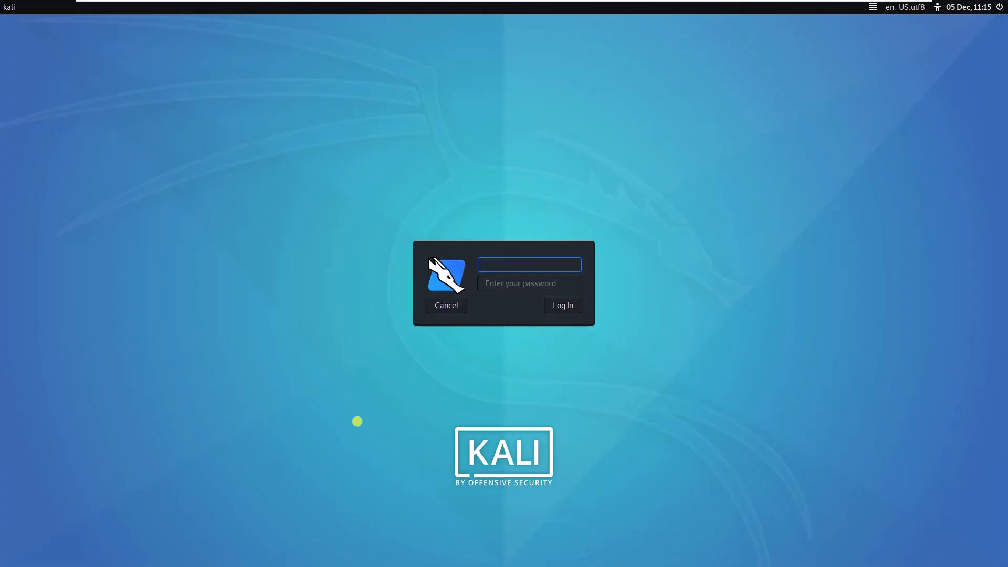
{"action": "mouse_move", "coordinate": [480, 369]}
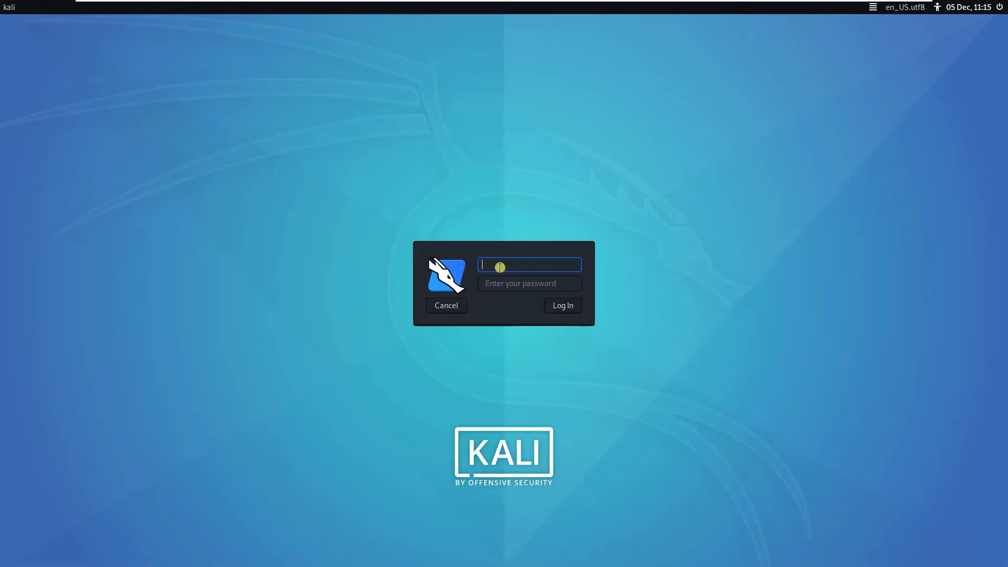
Step: Log in as root to reach the Kali desktop
{"action": "type", "text": "root"}
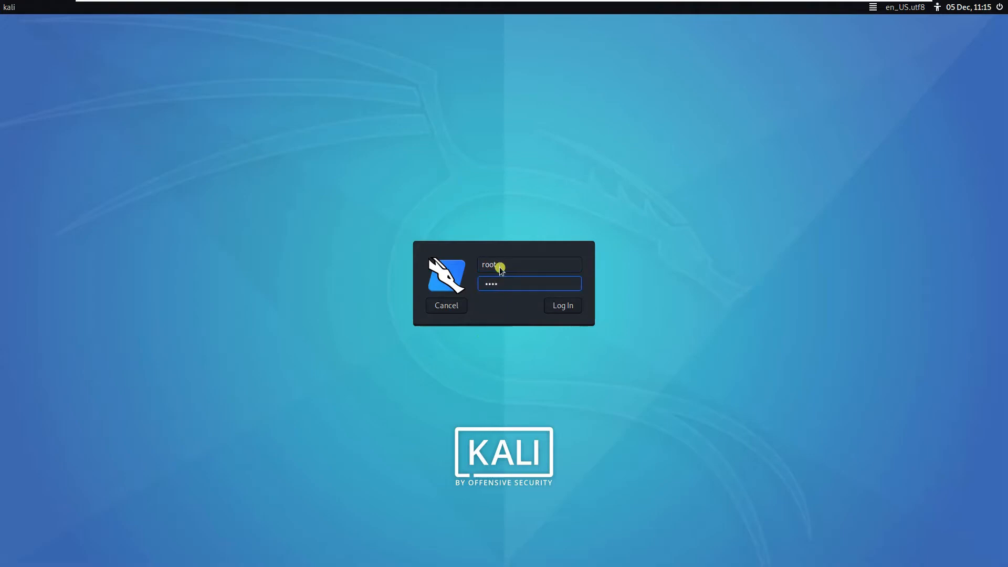
{"action": "left_click", "coordinate": [562, 306]}
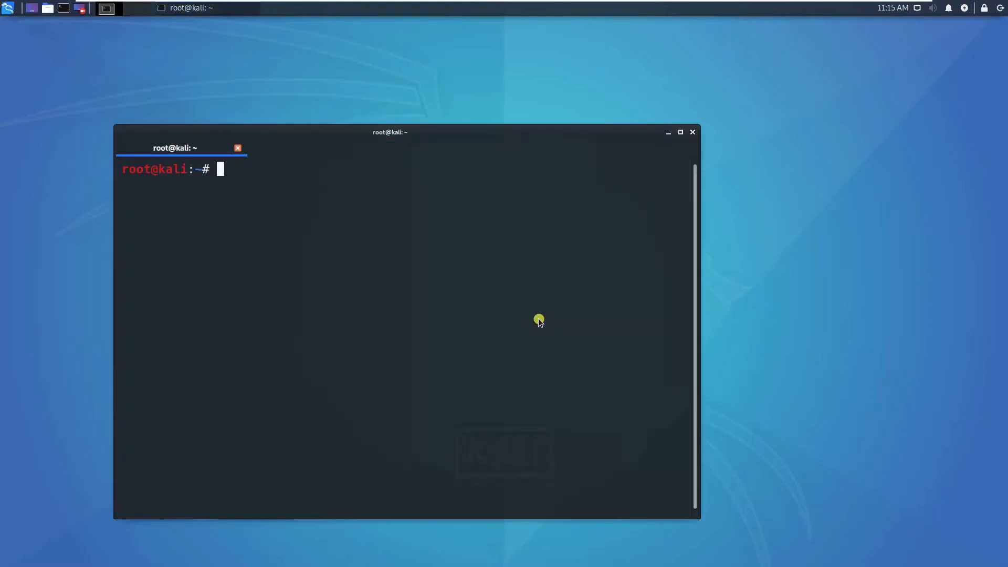
Step: Run uname -a in a fresh terminal and highlight kernel 5.3.0-kali2 and build year 2019
{"action": "left_click", "coordinate": [692, 132]}
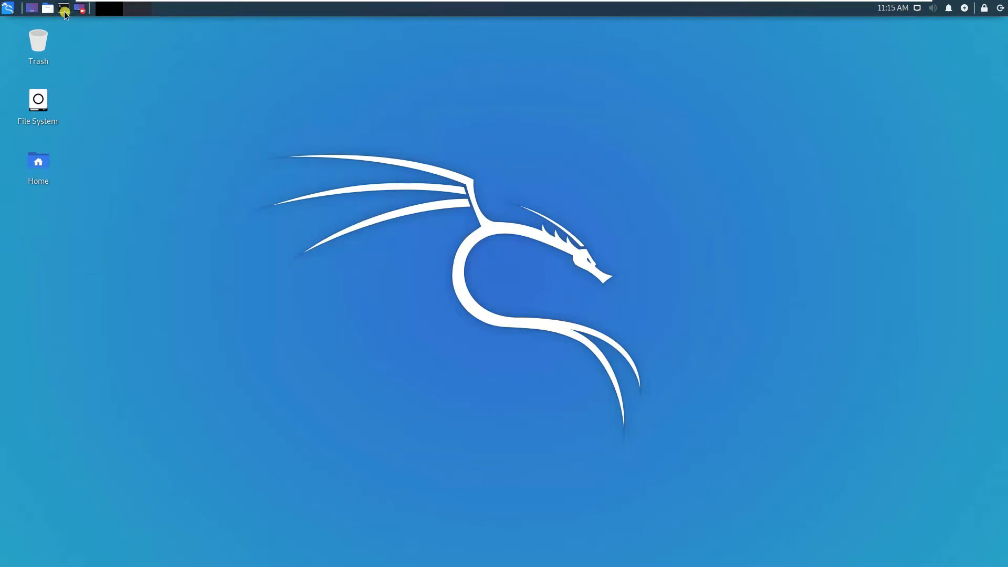
{"action": "left_click", "coordinate": [63, 8]}
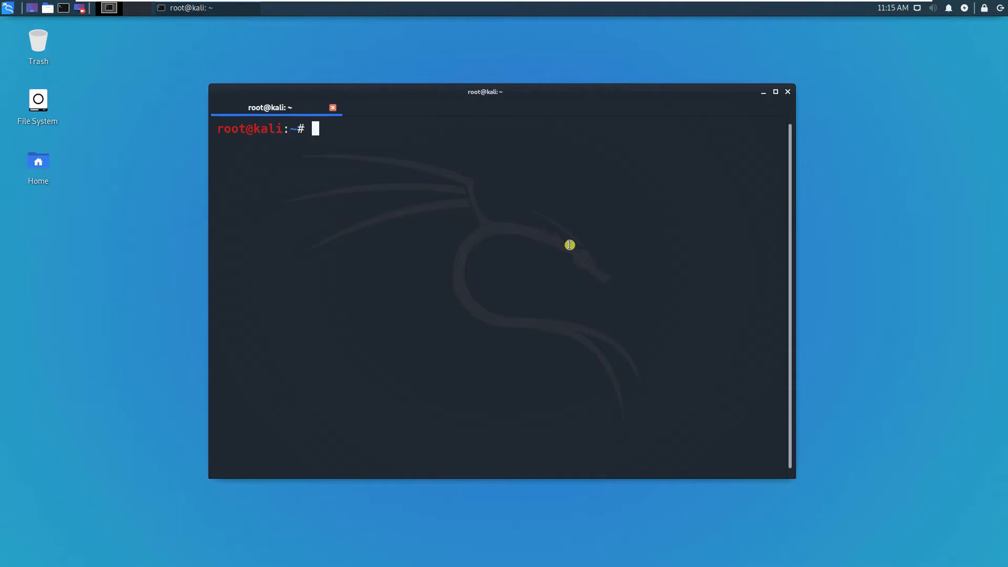
{"action": "type", "text": "uname -a"}
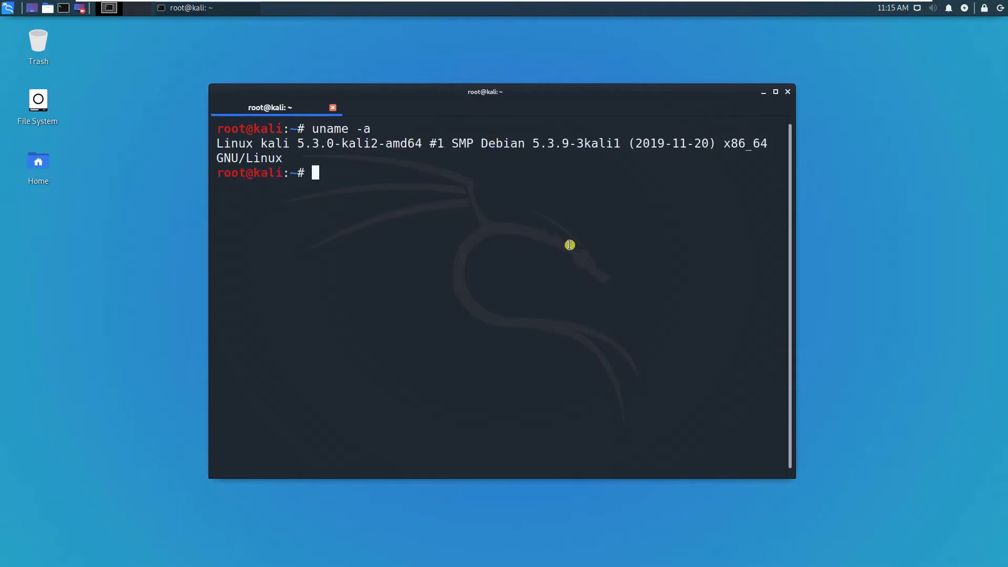
{"action": "mouse_move", "coordinate": [379, 156]}
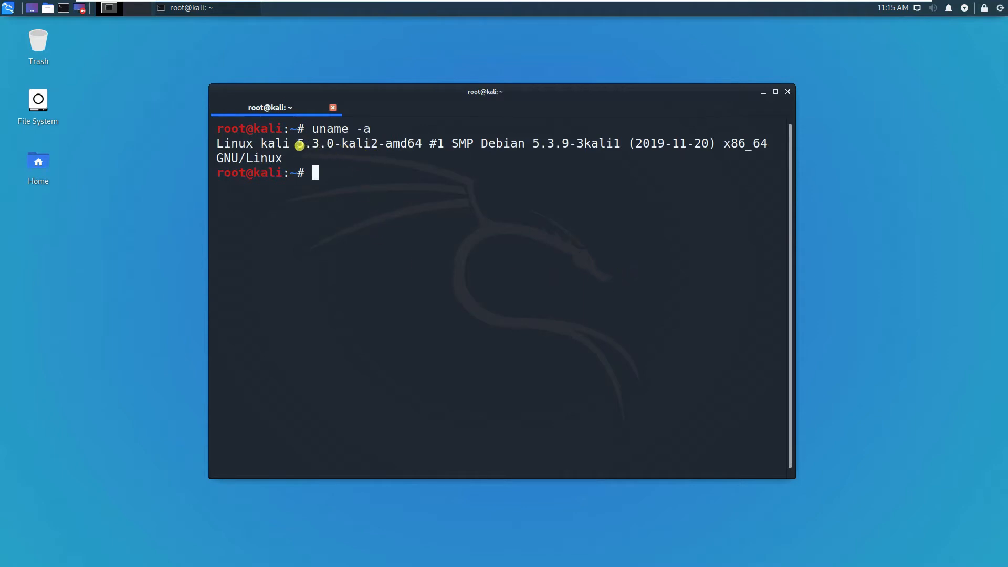
{"action": "double_click", "coordinate": [313, 143]}
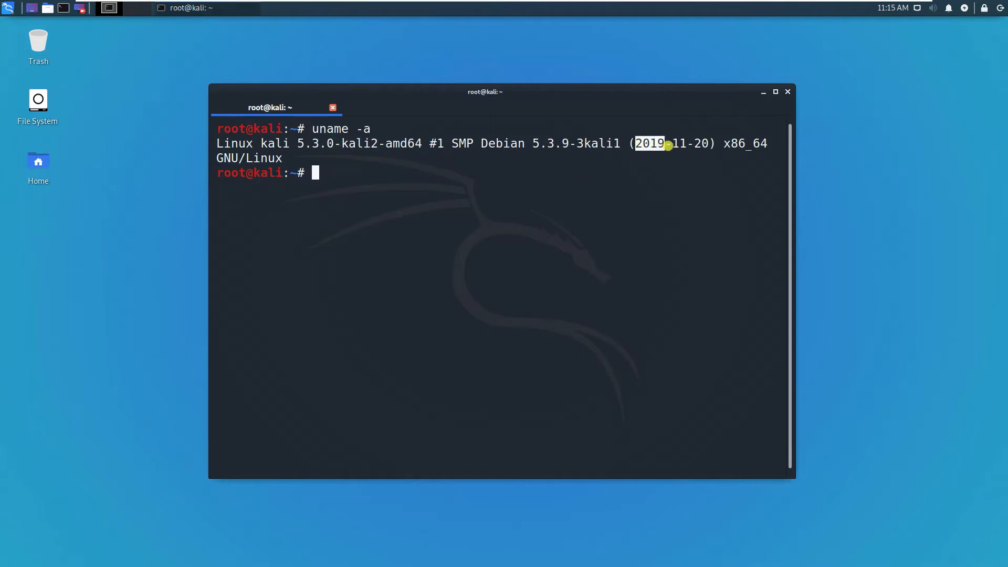
{"action": "left_click_drag", "start_coordinate": [669, 143], "coordinate": [707, 143]}
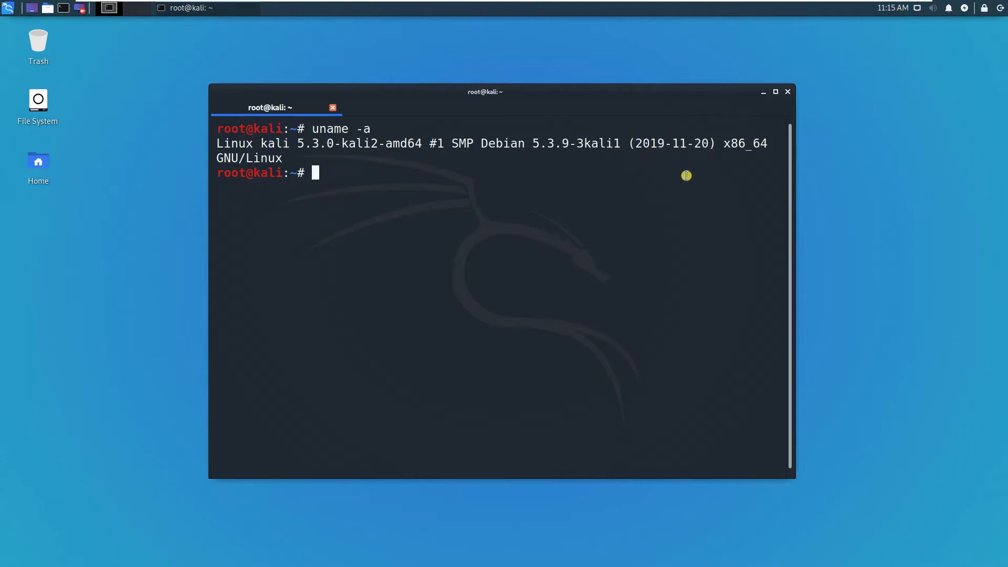
{"action": "mouse_move", "coordinate": [765, 120]}
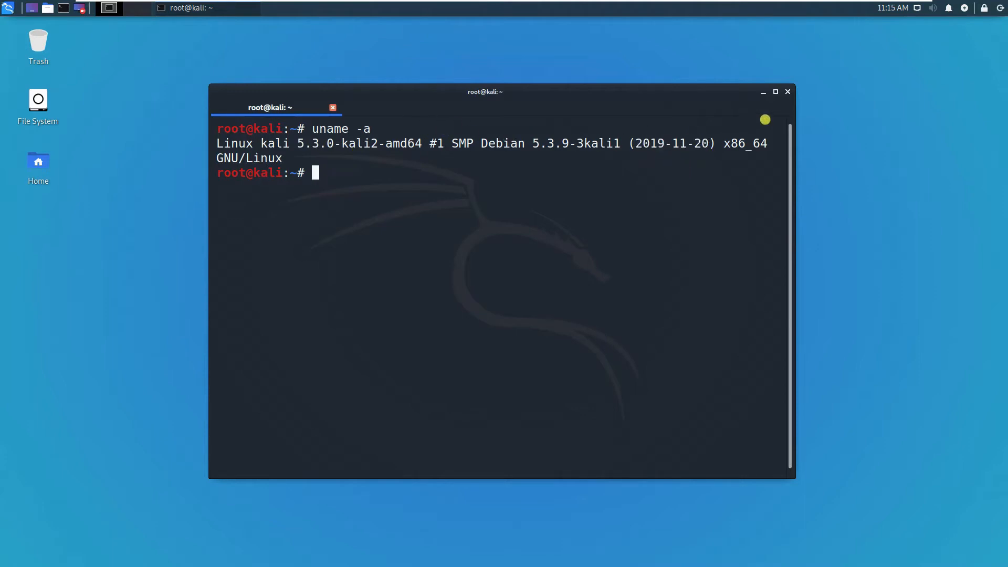
Step: Close the terminal and scroll the 2019.4 release post to its update highlights list
{"action": "left_click", "coordinate": [787, 91]}
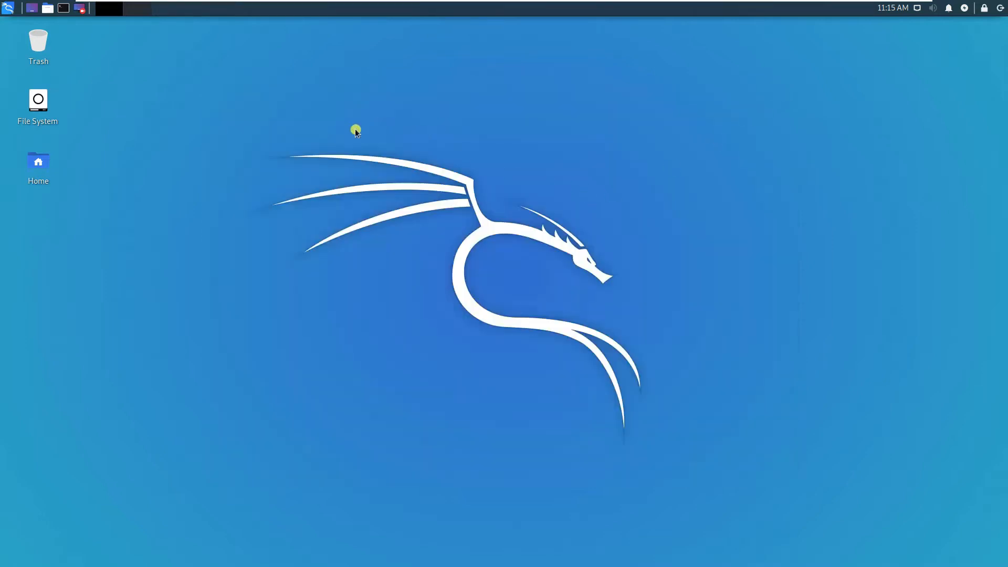
{"action": "left_click", "coordinate": [9, 8]}
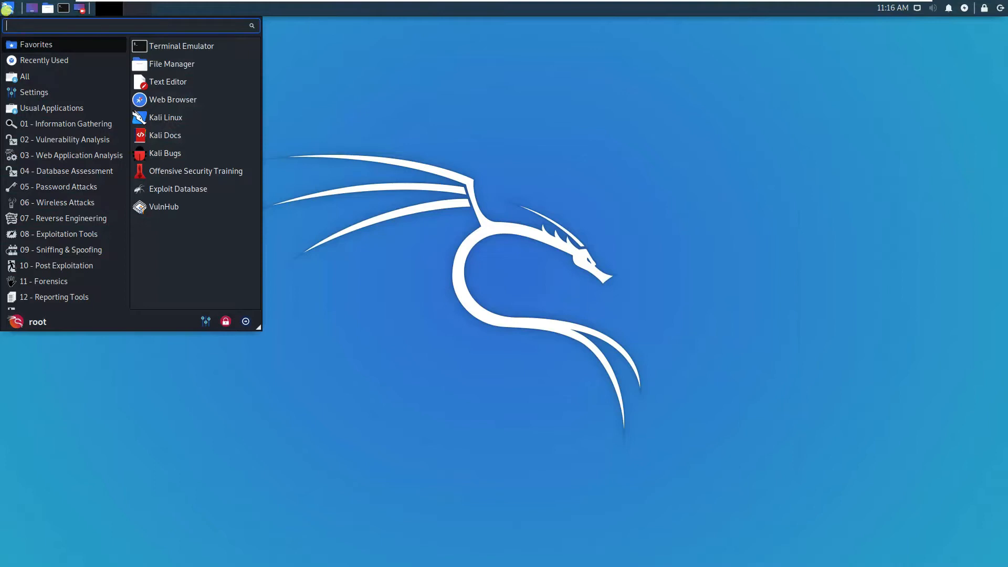
{"action": "mouse_move", "coordinate": [75, 166]}
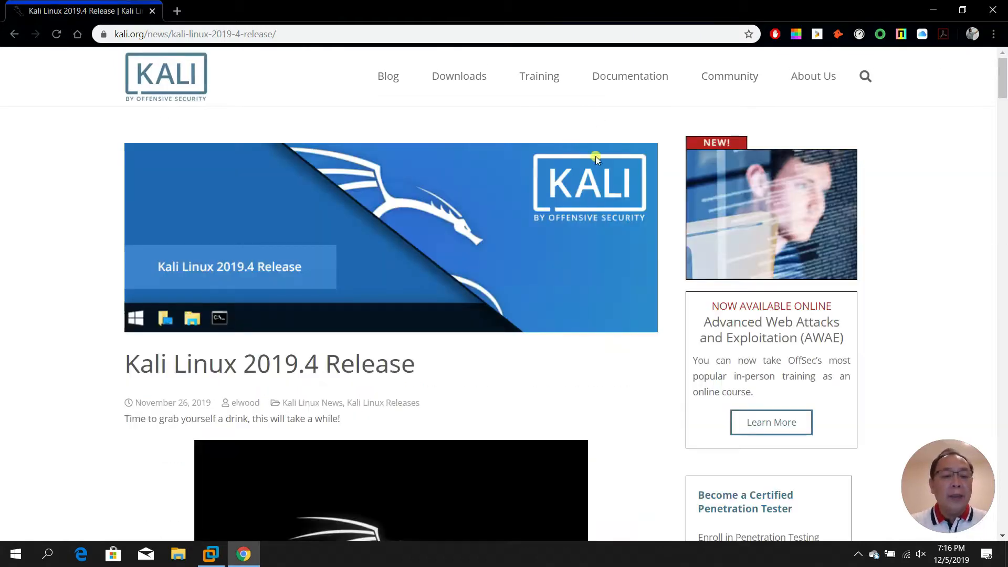
{"action": "scroll", "scroll_direction": "down", "scroll_amount": 3}
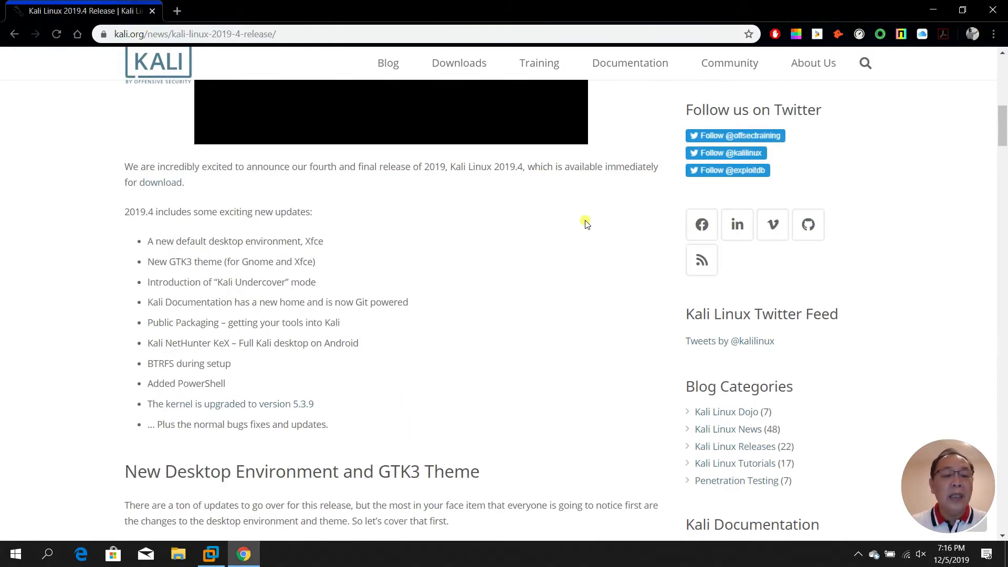
{"action": "mouse_move", "coordinate": [275, 542]}
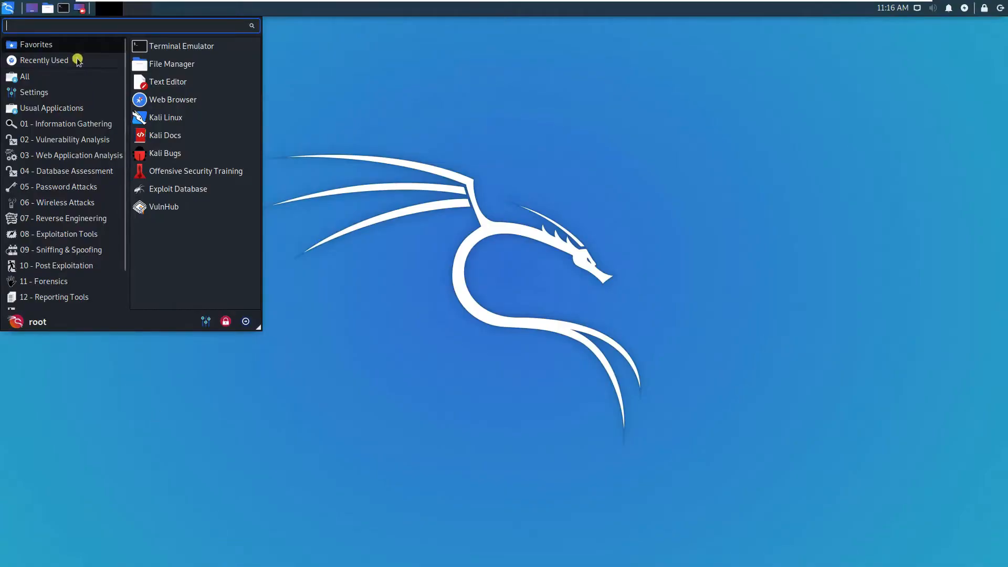
Step: Search the applications menu for 'under' to find Kali Undercover Mode
{"action": "type", "text": "under"}
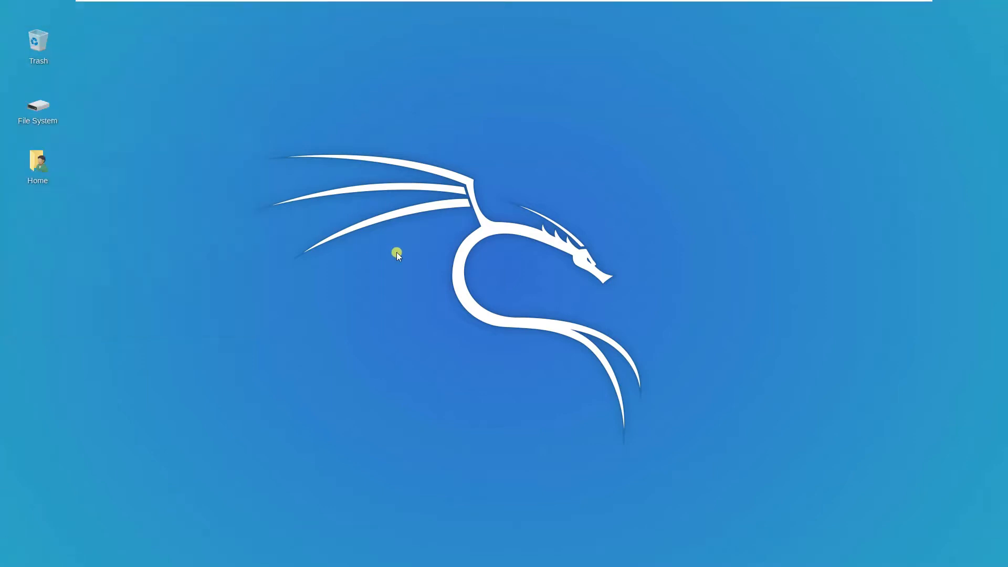
{"action": "mouse_move", "coordinate": [159, 395]}
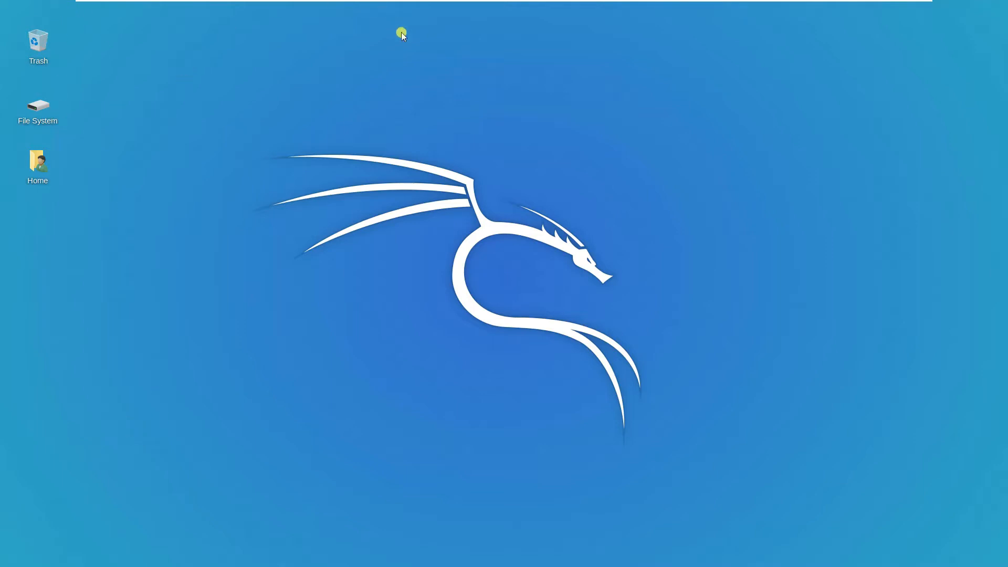
Step: Open and close the Windows-style Start menu, then reopen it and search 'une'
{"action": "left_click", "coordinate": [9, 556]}
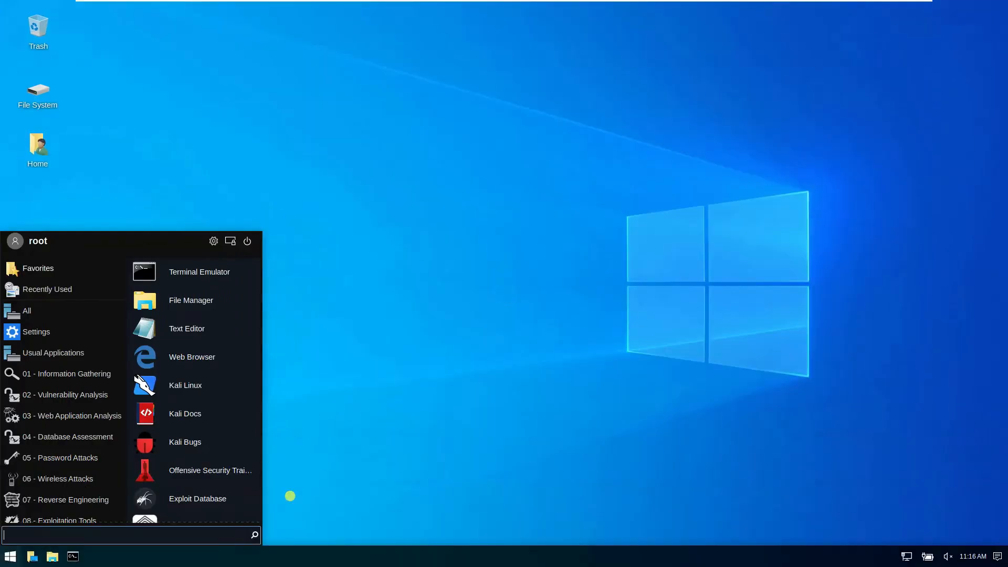
{"action": "mouse_move", "coordinate": [306, 375]}
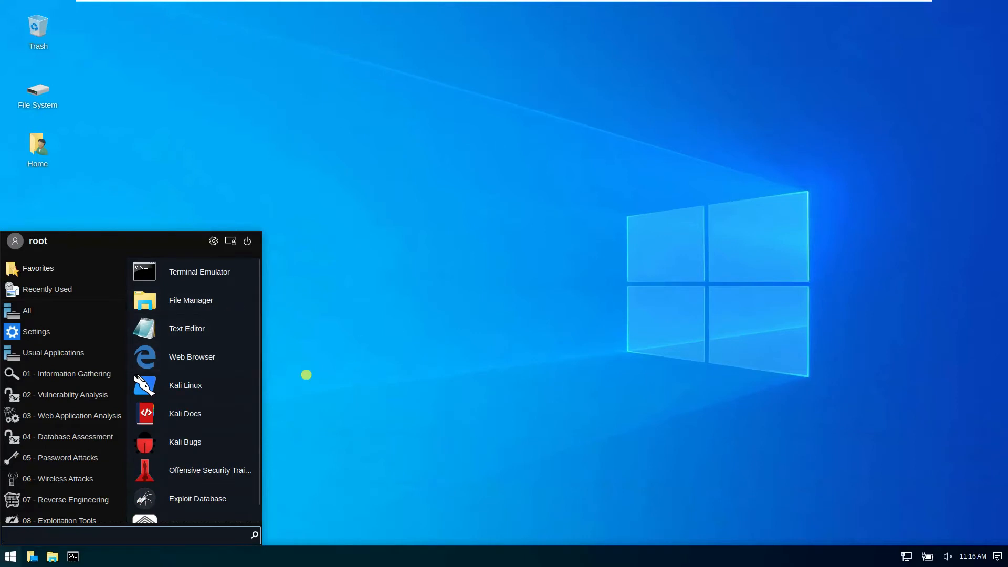
{"action": "left_click", "coordinate": [9, 557]}
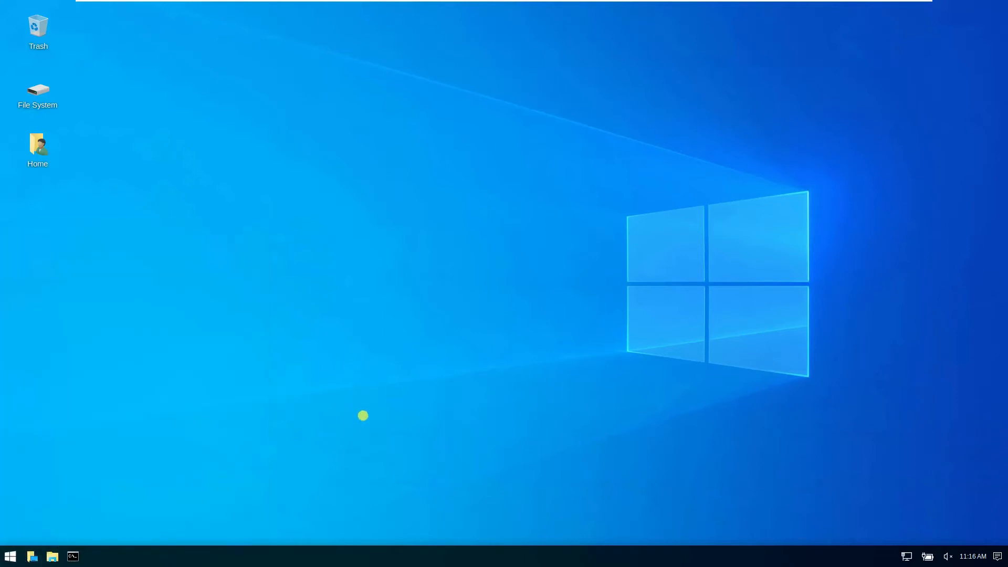
{"action": "mouse_move", "coordinate": [402, 274]}
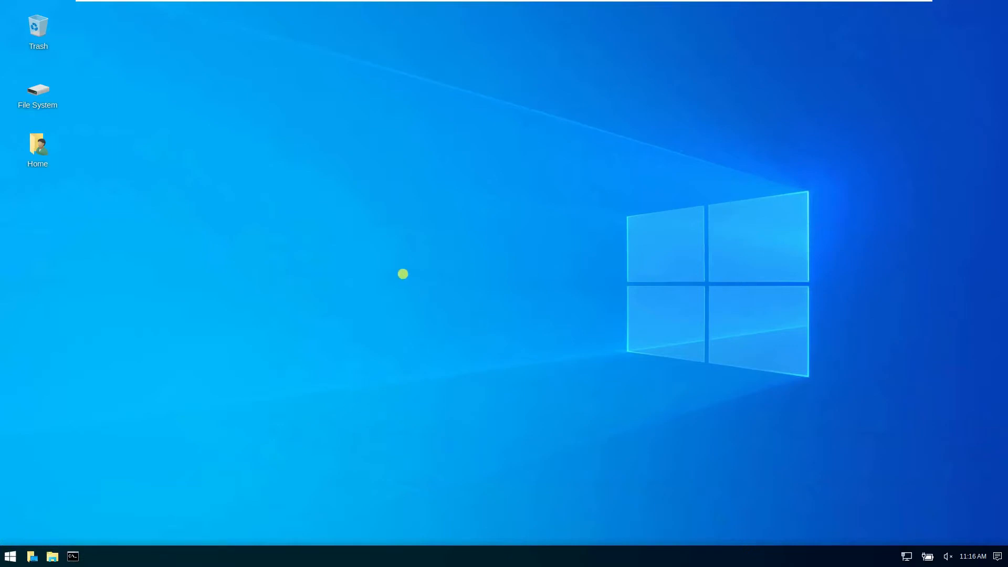
{"action": "mouse_move", "coordinate": [357, 315]}
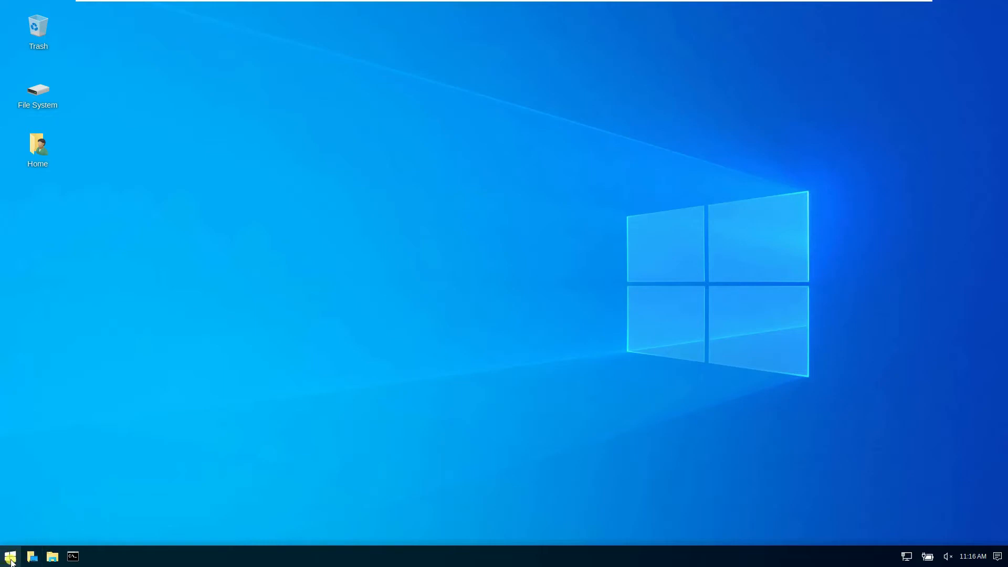
{"action": "left_click", "coordinate": [9, 556]}
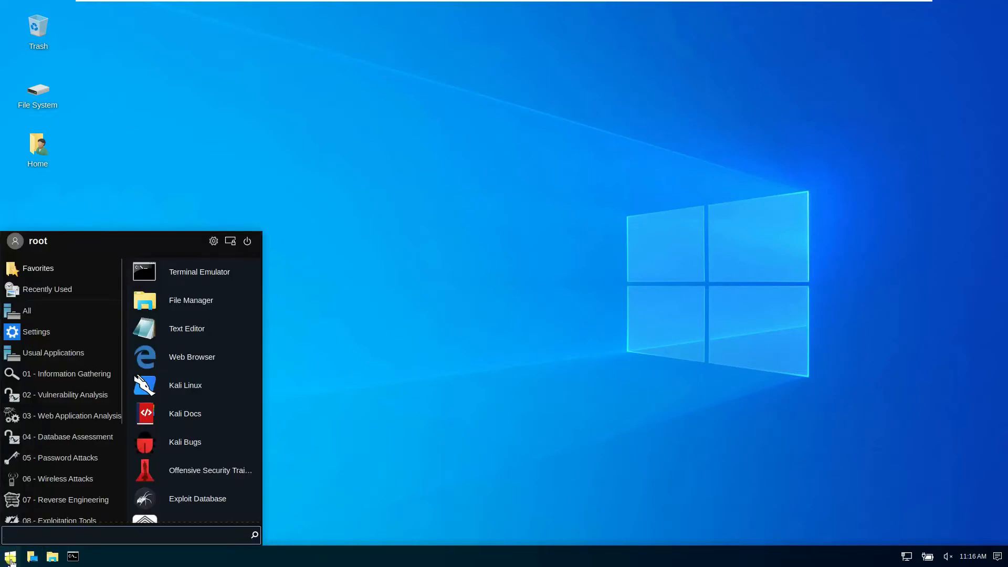
{"action": "mouse_move", "coordinate": [385, 326]}
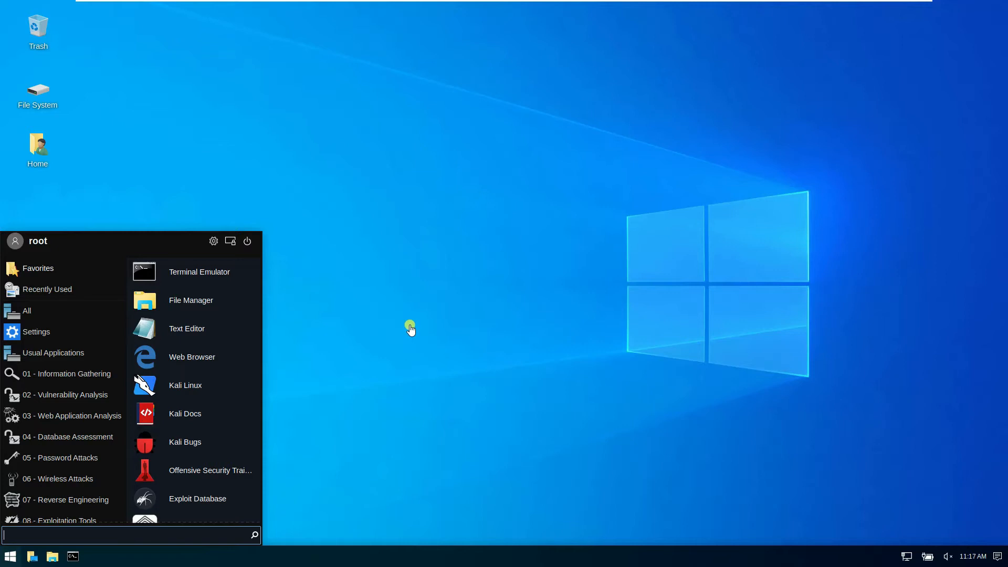
{"action": "mouse_move", "coordinate": [289, 421]}
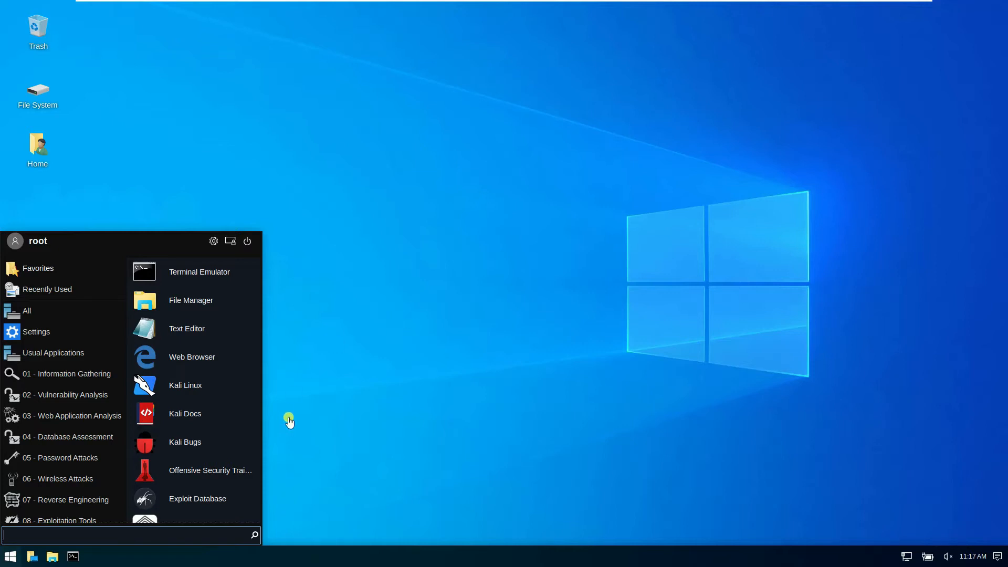
{"action": "type", "text": "une"}
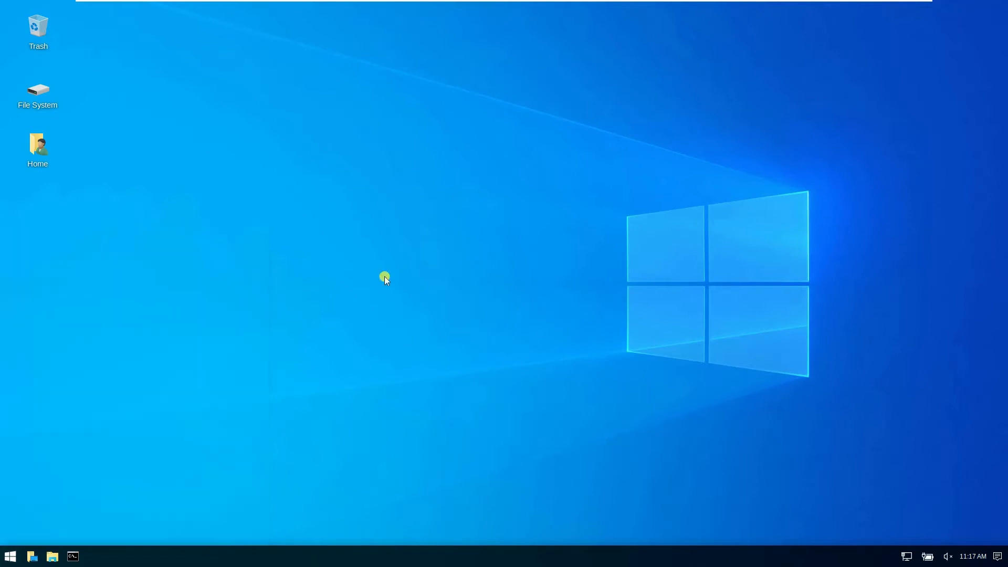
{"action": "mouse_move", "coordinate": [264, 281]}
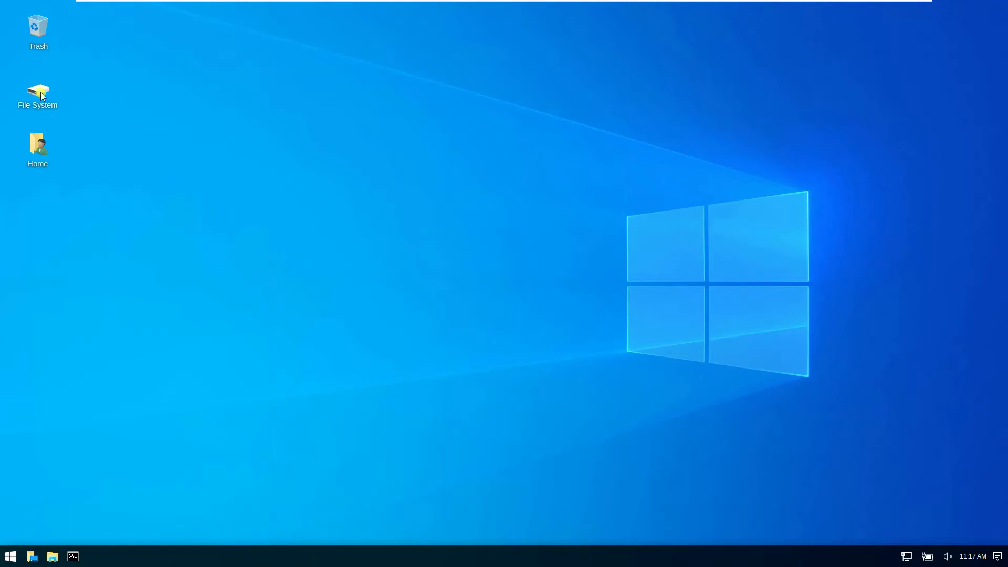
{"action": "mouse_move", "coordinate": [37, 148]}
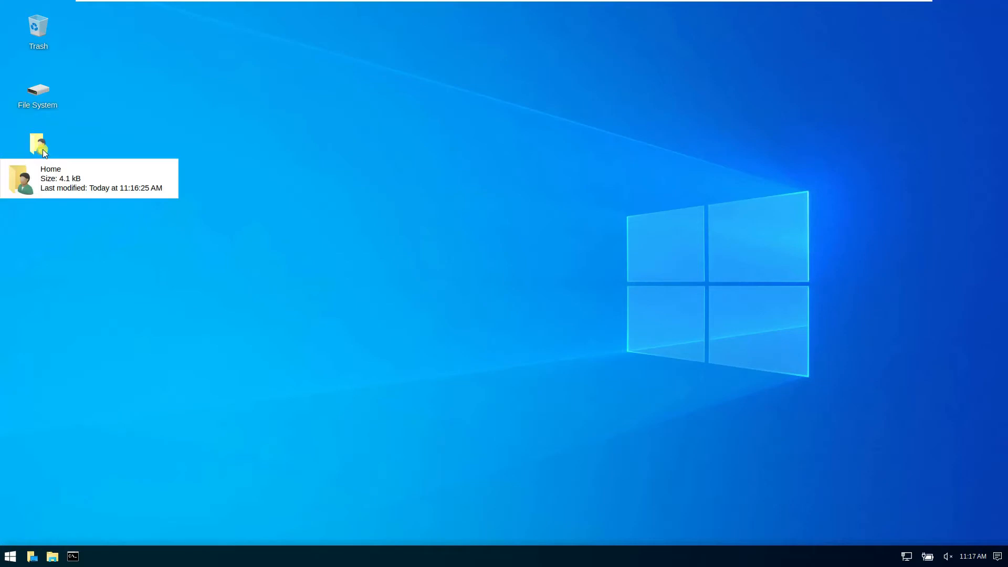
Step: Open the Home folder, view the empty Pictures folder, and return home
{"action": "double_click", "coordinate": [37, 143]}
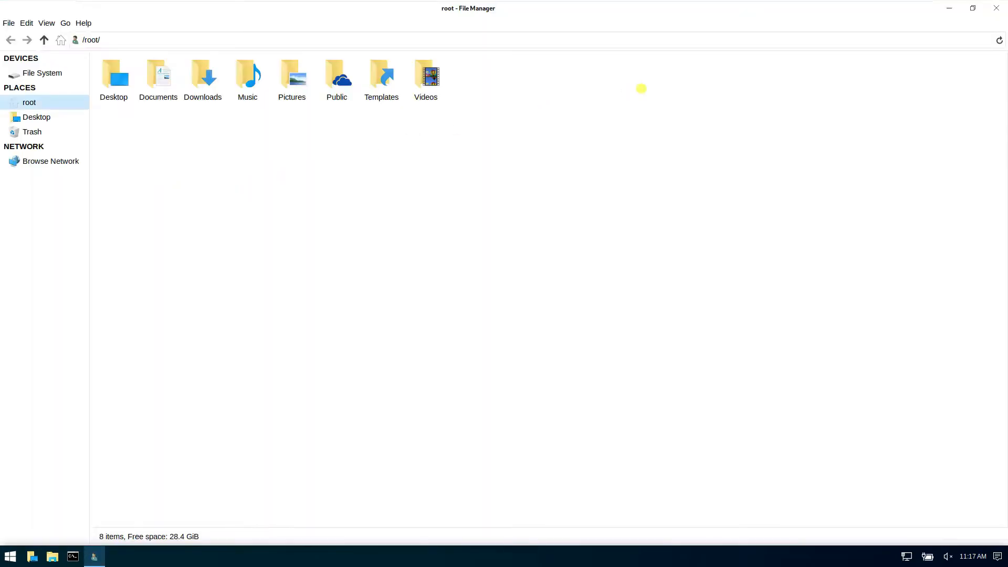
{"action": "mouse_move", "coordinate": [295, 191]}
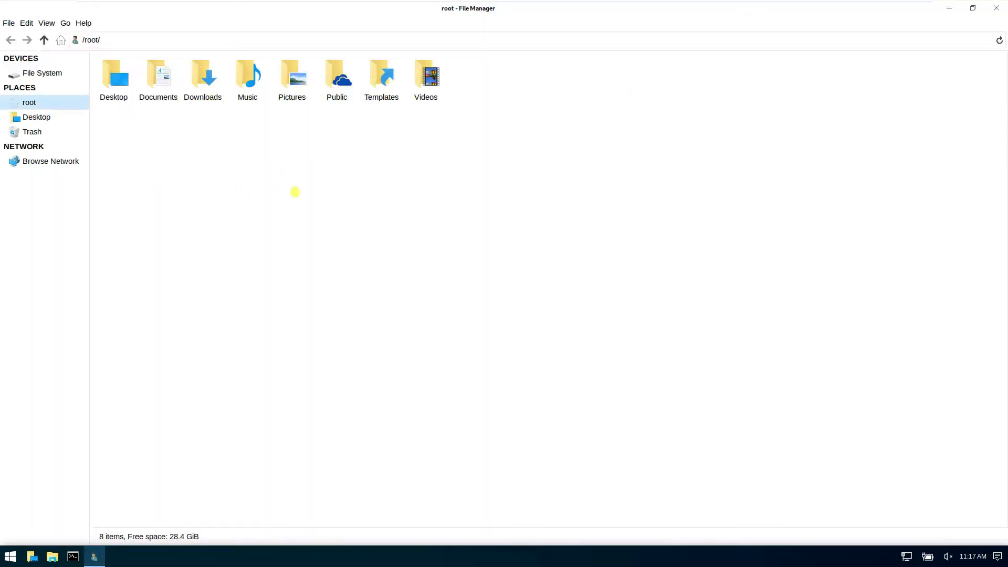
{"action": "mouse_move", "coordinate": [411, 224]}
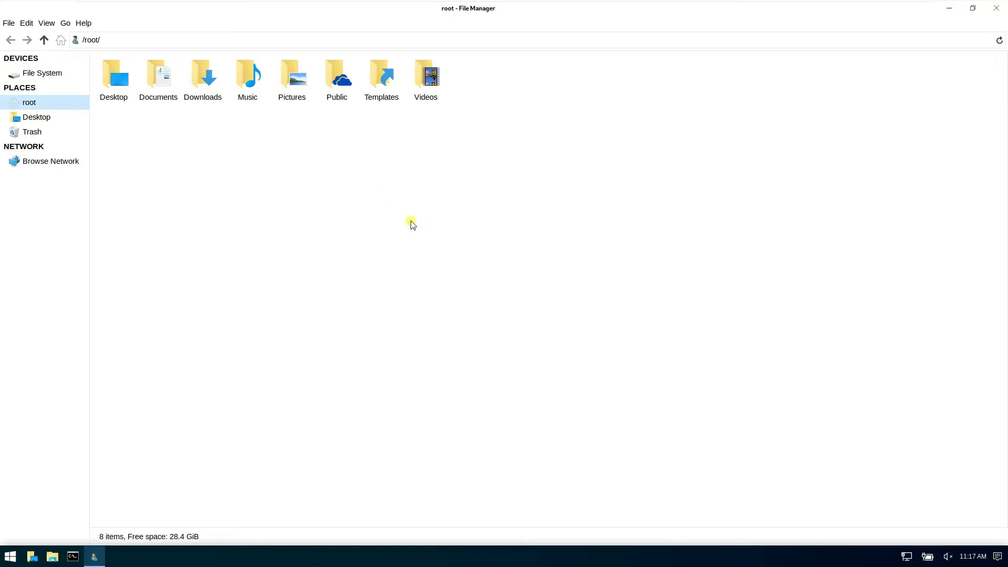
{"action": "mouse_move", "coordinate": [393, 185]}
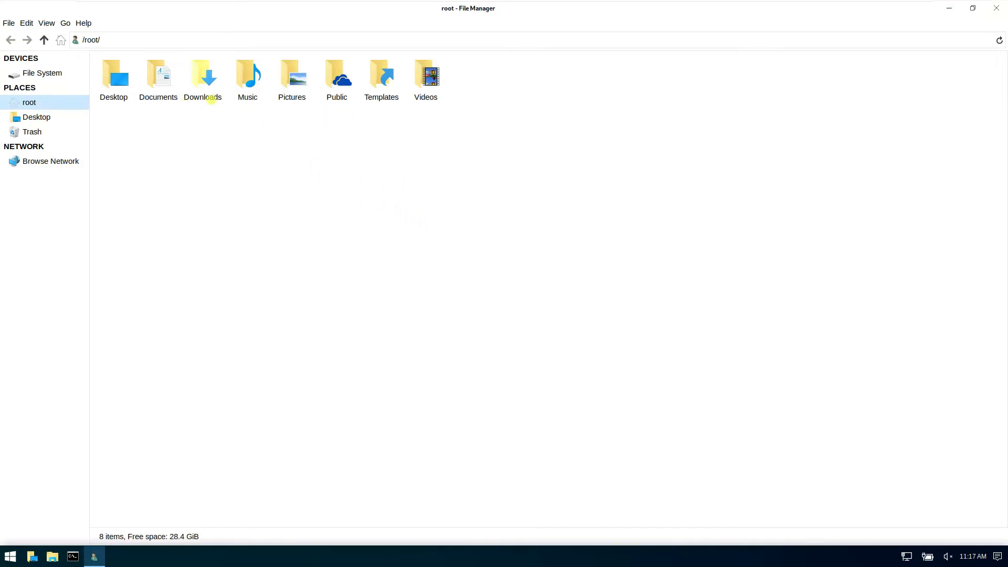
{"action": "double_click", "coordinate": [292, 74]}
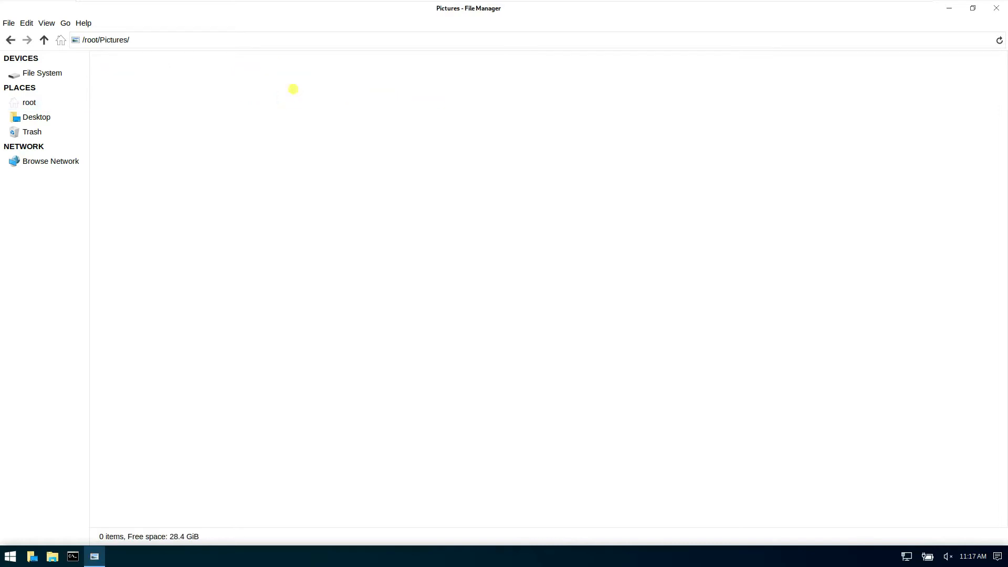
{"action": "left_click", "coordinate": [11, 39]}
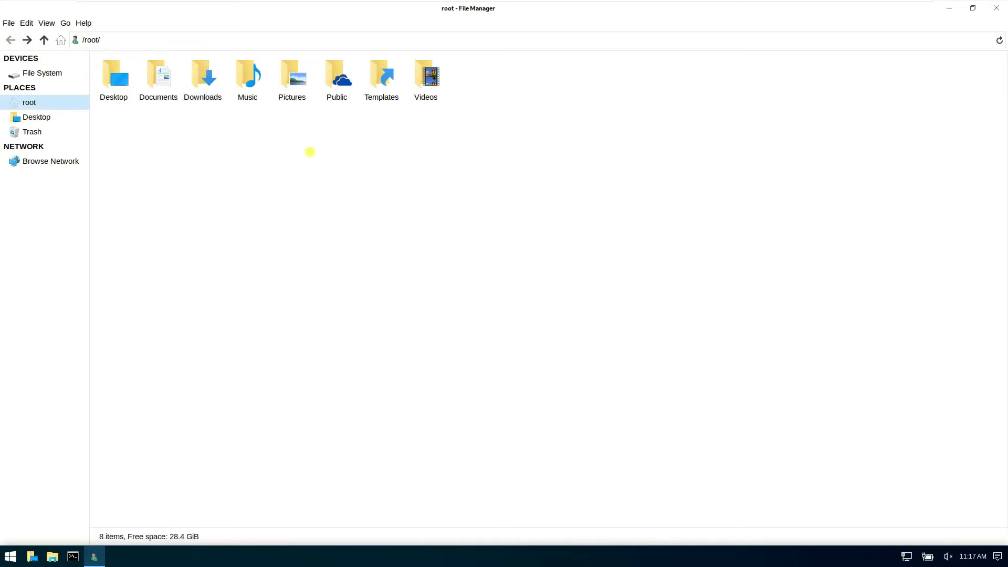
{"action": "mouse_move", "coordinate": [453, 203]}
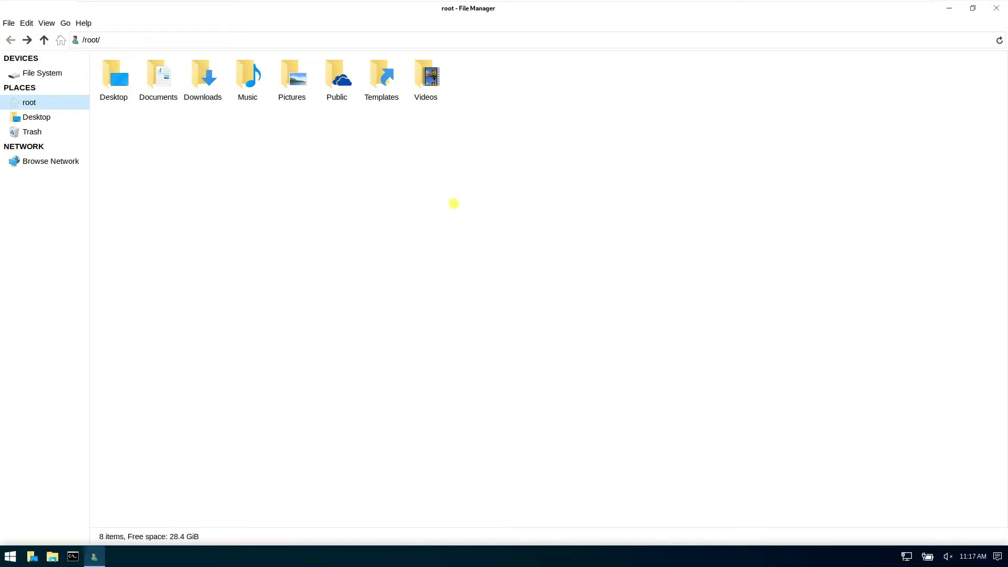
{"action": "mouse_move", "coordinate": [751, 56]}
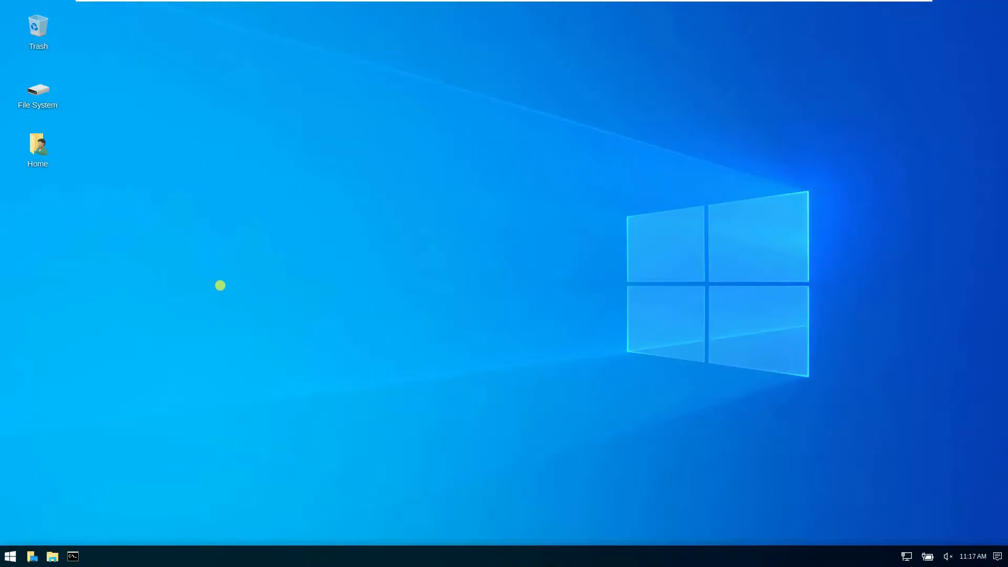
{"action": "double_click", "coordinate": [38, 89]}
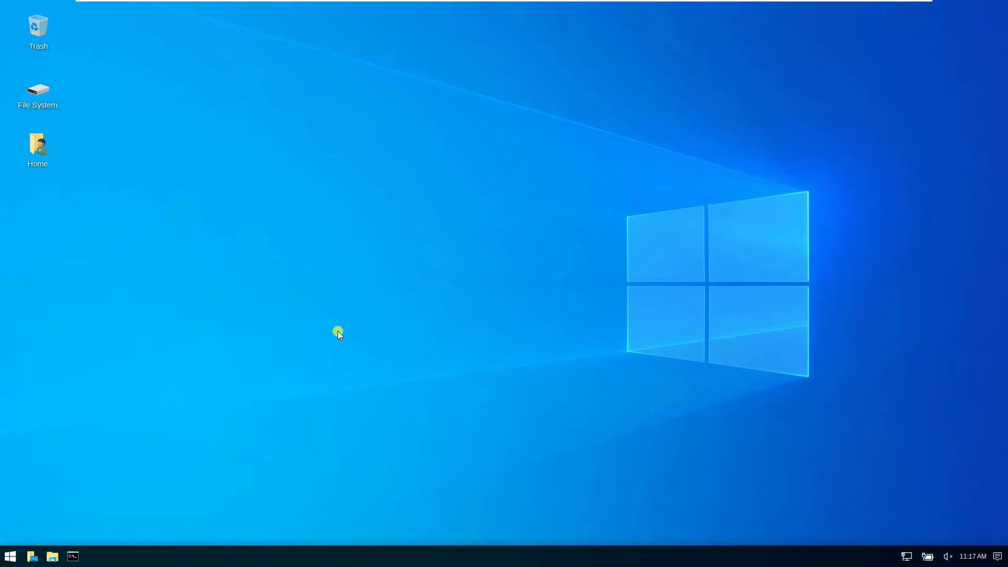
{"action": "mouse_move", "coordinate": [429, 301]}
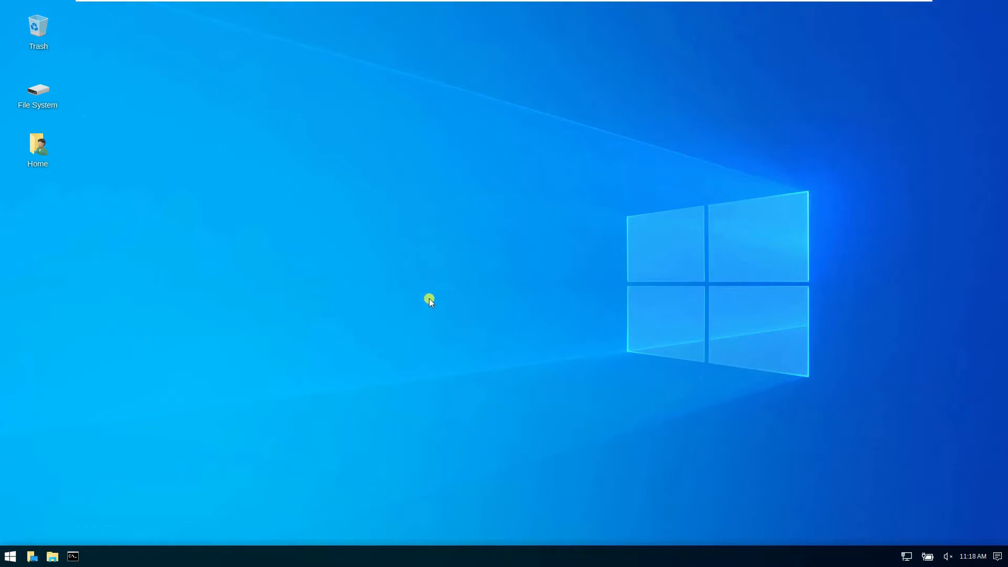
{"action": "mouse_move", "coordinate": [427, 294]}
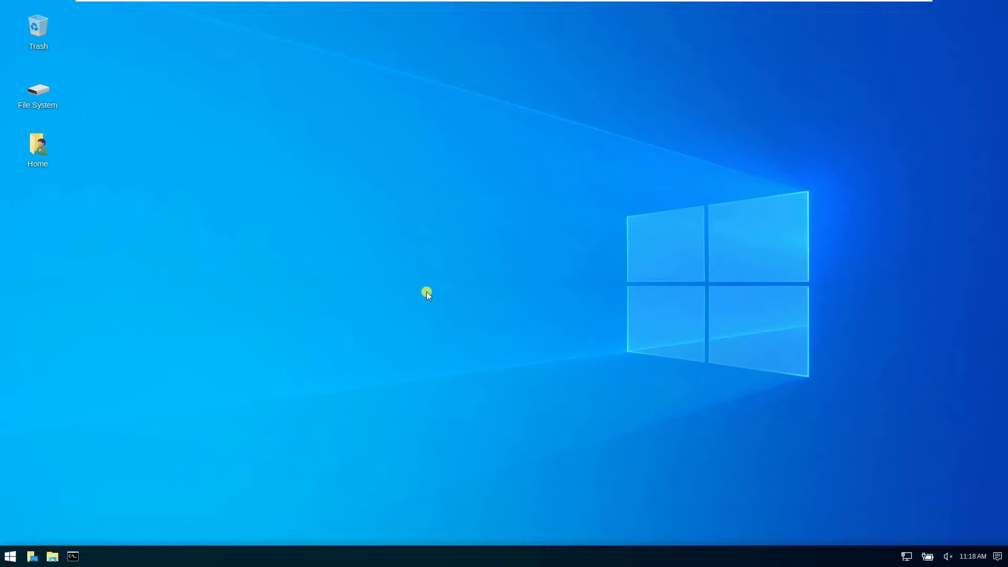
{"action": "mouse_move", "coordinate": [426, 306]}
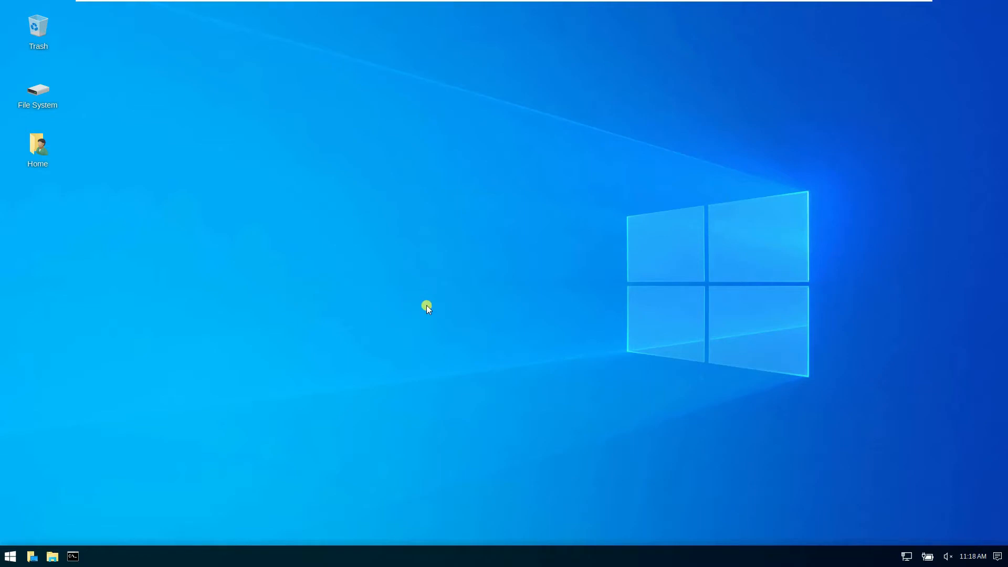
{"action": "mouse_move", "coordinate": [436, 312]}
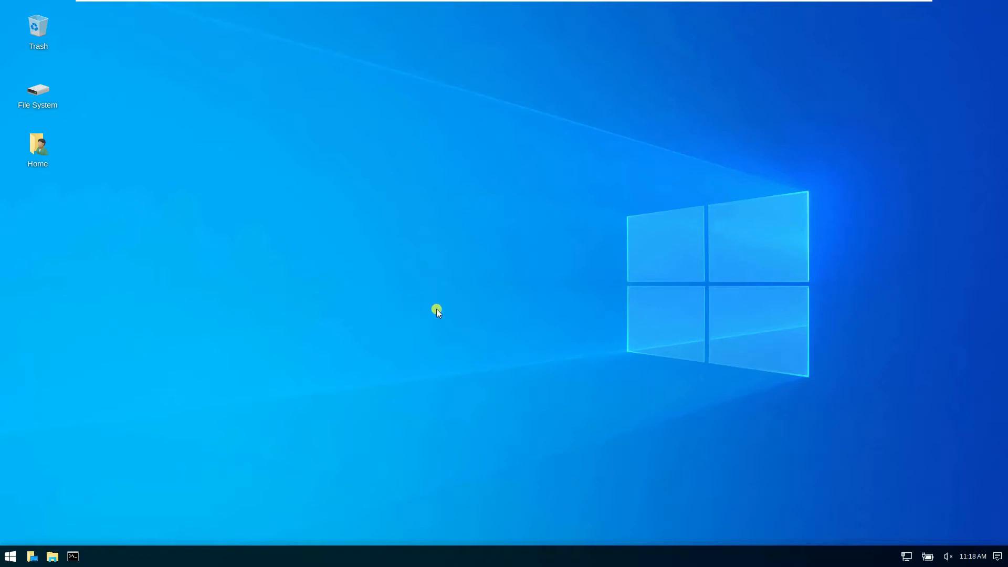
{"action": "mouse_move", "coordinate": [383, 303]}
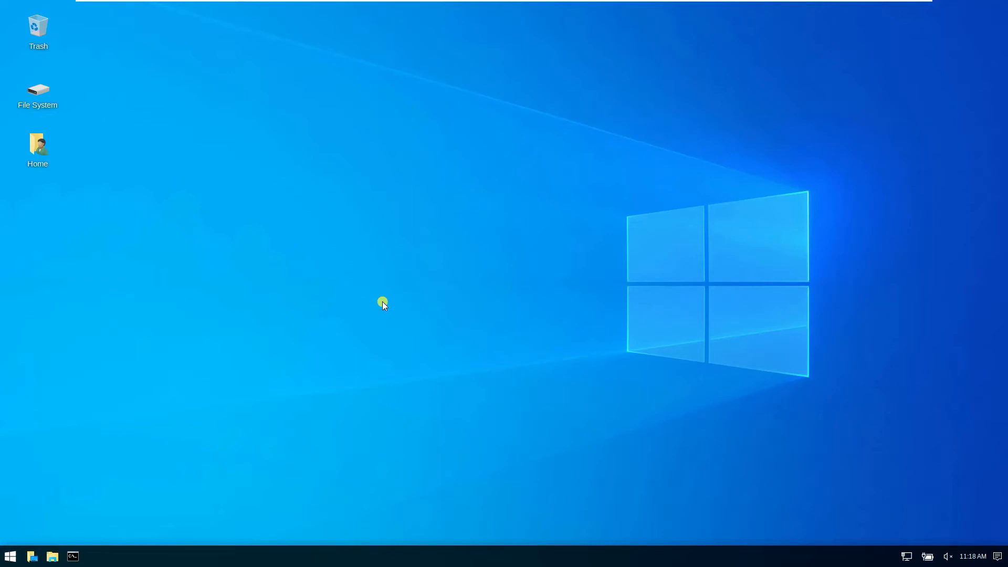
{"action": "mouse_move", "coordinate": [390, 290]}
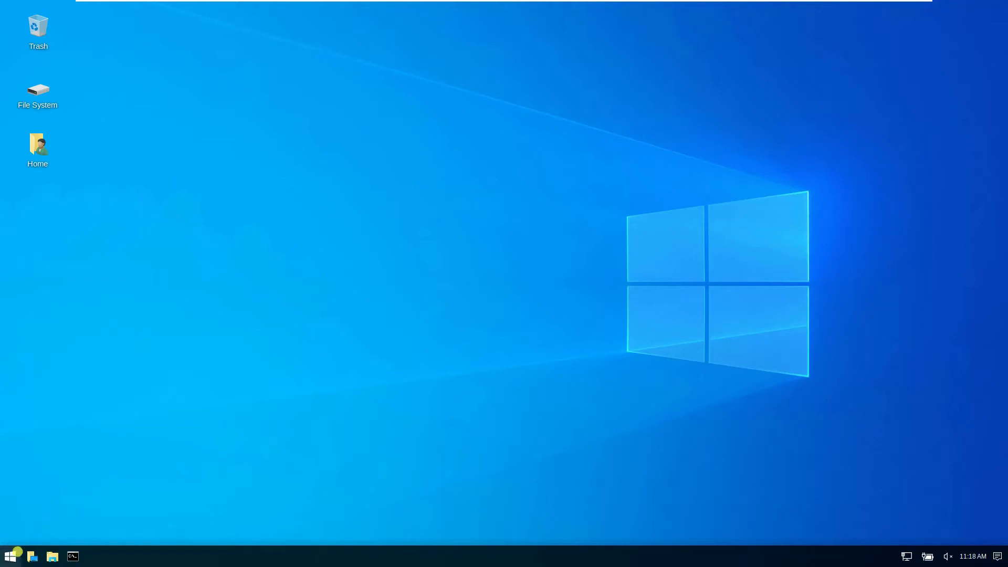
Step: Search the menu for undercover and launch Kali Undercover Mode to restore the dragon theme
{"action": "left_click", "coordinate": [10, 556]}
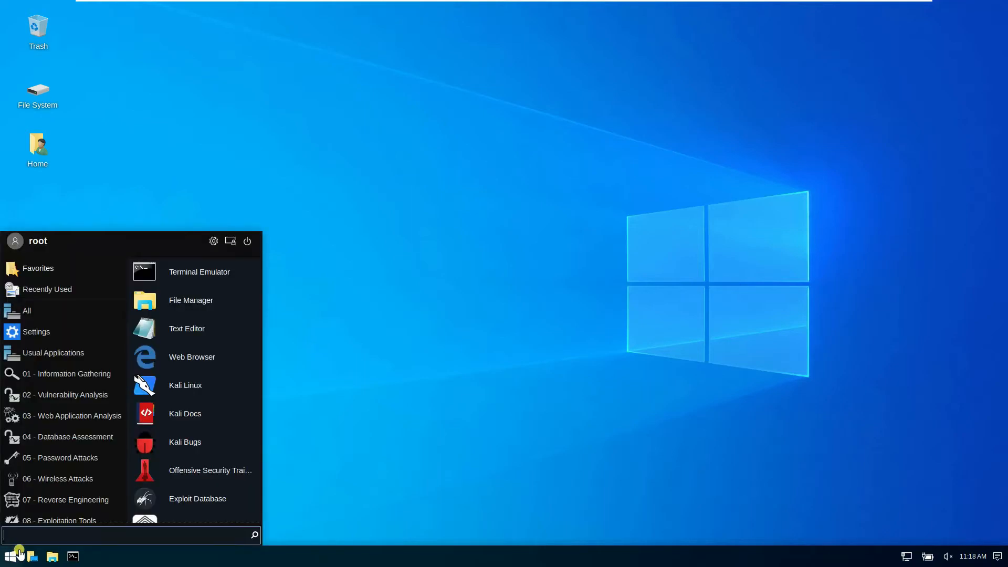
{"action": "type", "text": "unver"}
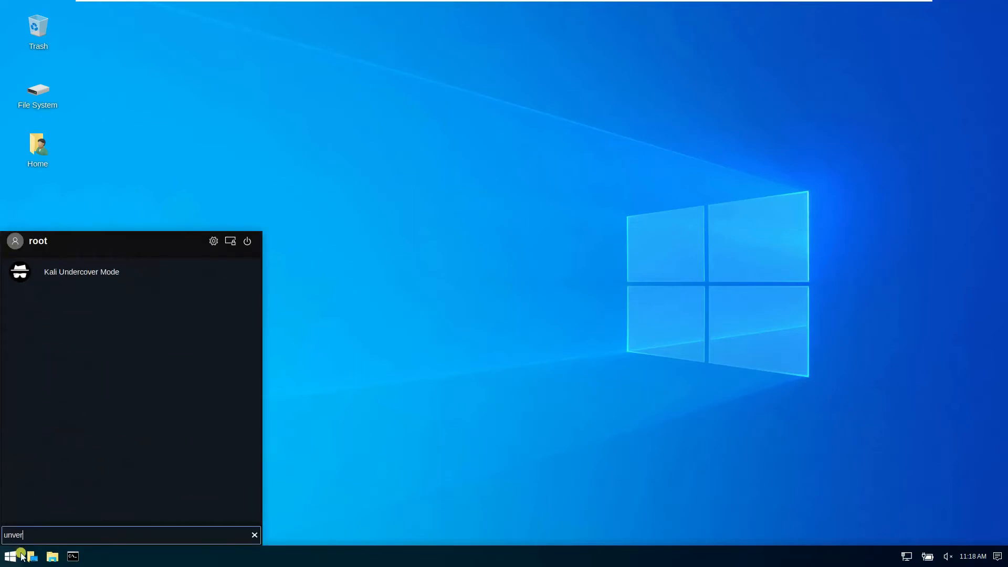
{"action": "mouse_move", "coordinate": [54, 281]}
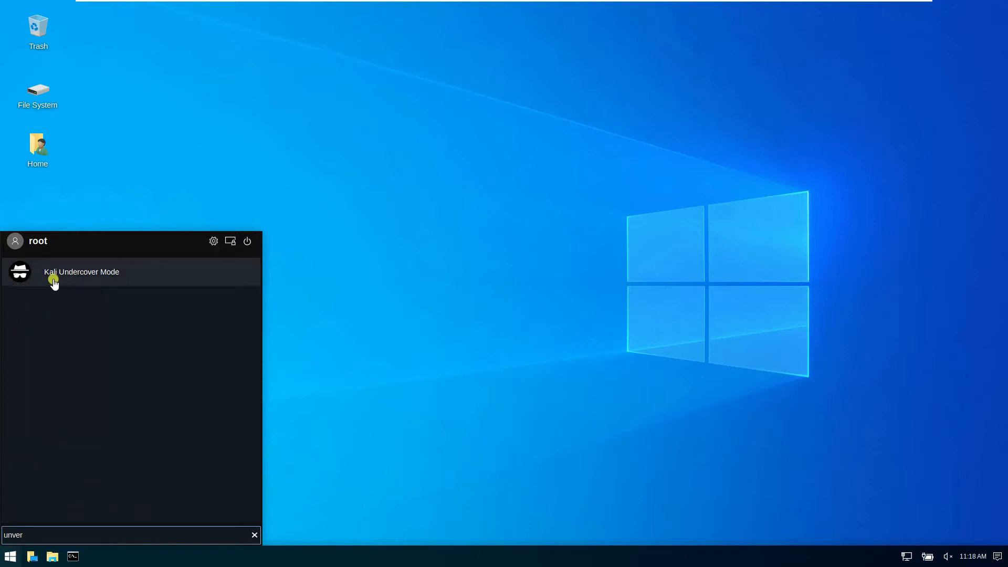
{"action": "left_click", "coordinate": [82, 271]}
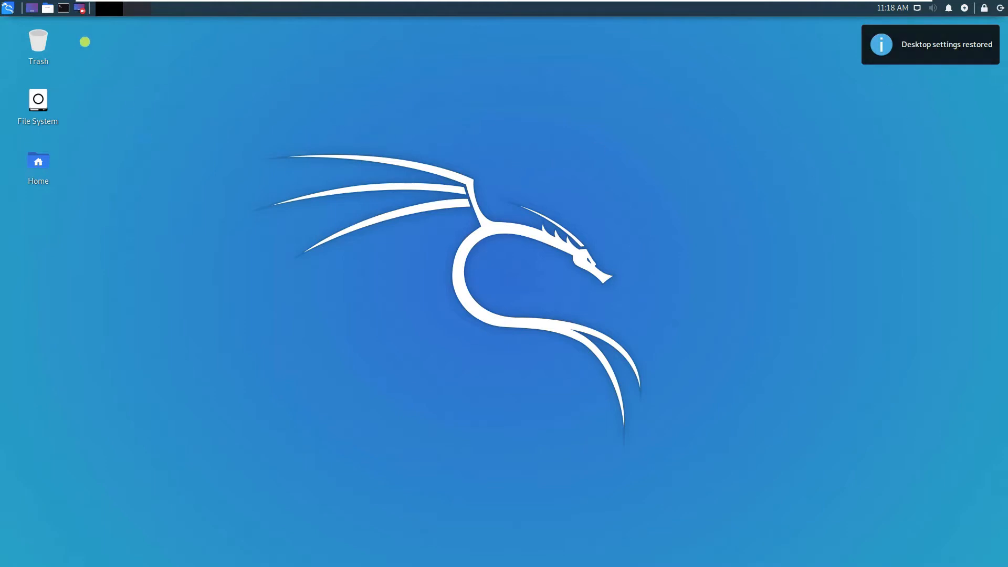
{"action": "mouse_move", "coordinate": [67, 8]}
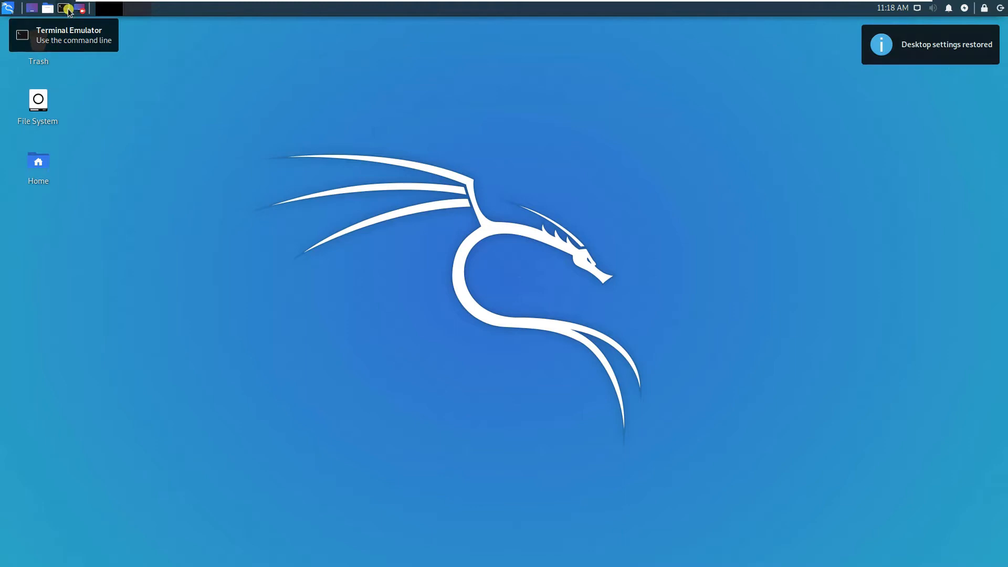
Step: Open a new terminal and launch PowerShell with pwsh
{"action": "left_click", "coordinate": [66, 9]}
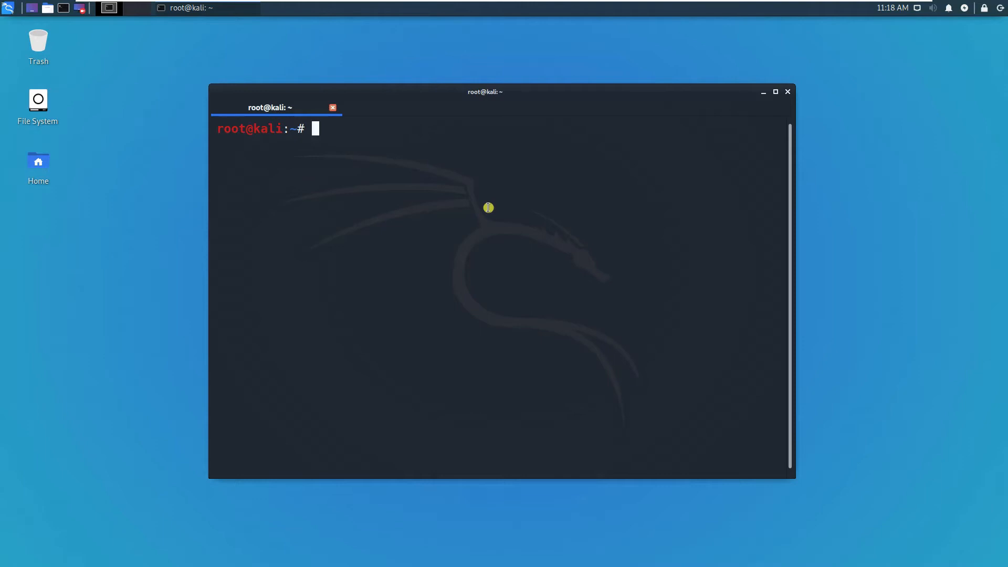
{"action": "type", "text": "pw"}
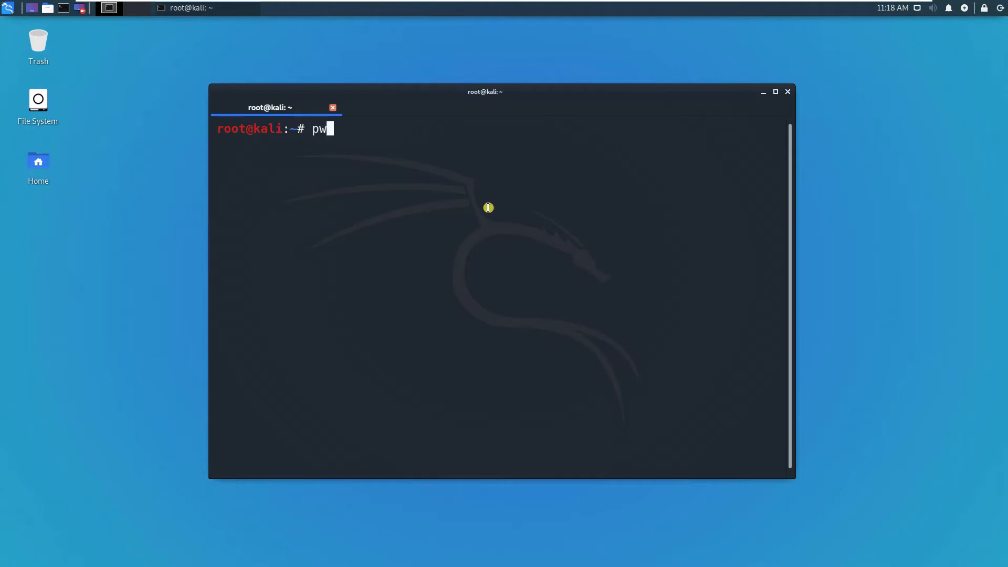
{"action": "type", "text": "sh"}
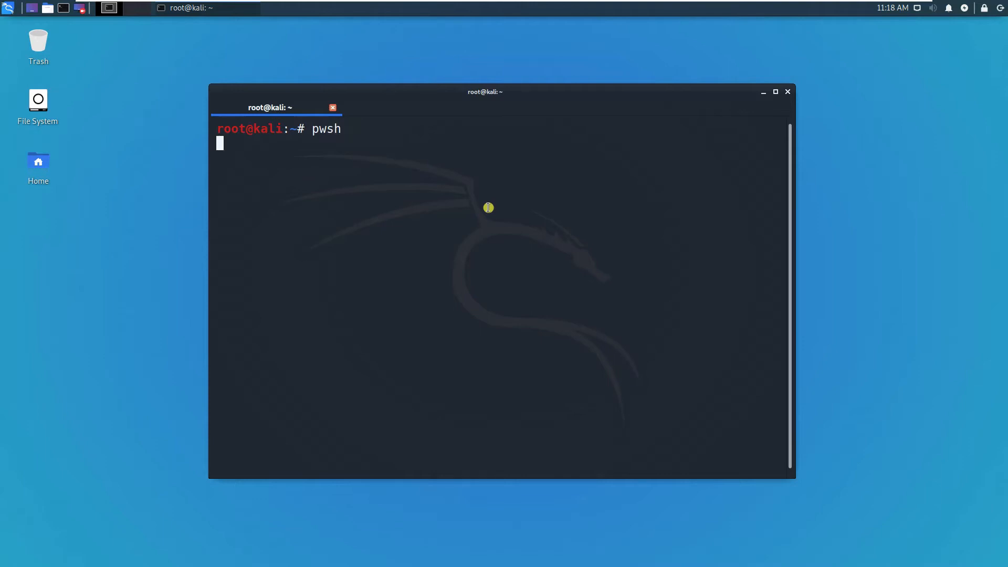
{"action": "key", "text": "Return"}
{"action": "type", "text": "exit"}
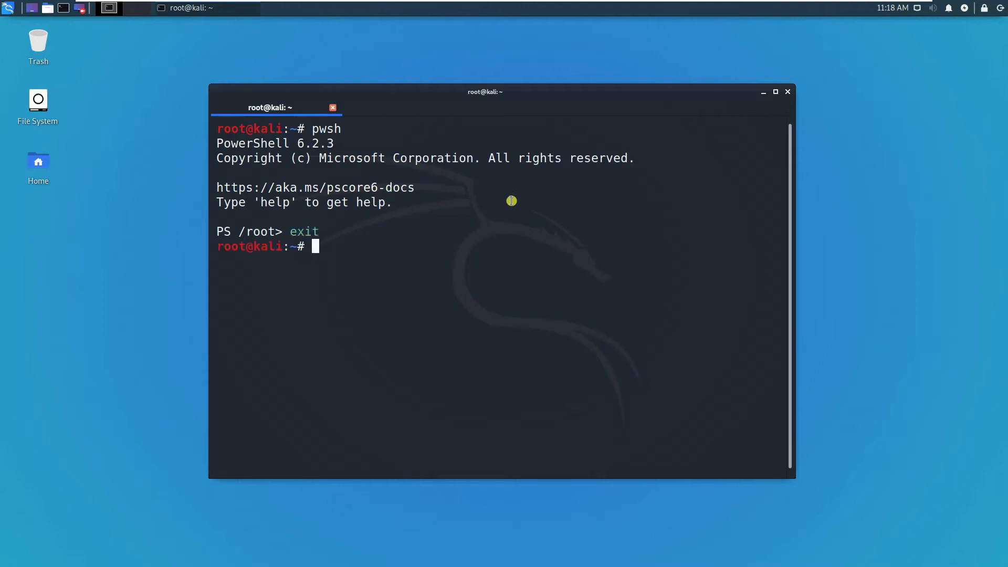
Step: Try installing pwsh and poweshell with apt-get, then clear the screen
{"action": "type", "text": "apt-e"}
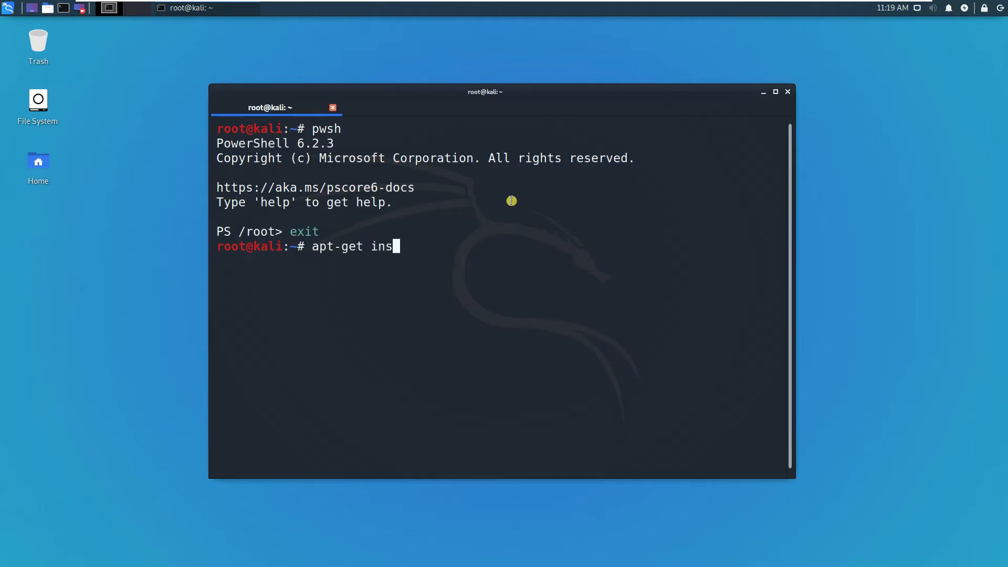
{"action": "type", "text": "tall pwsh"}
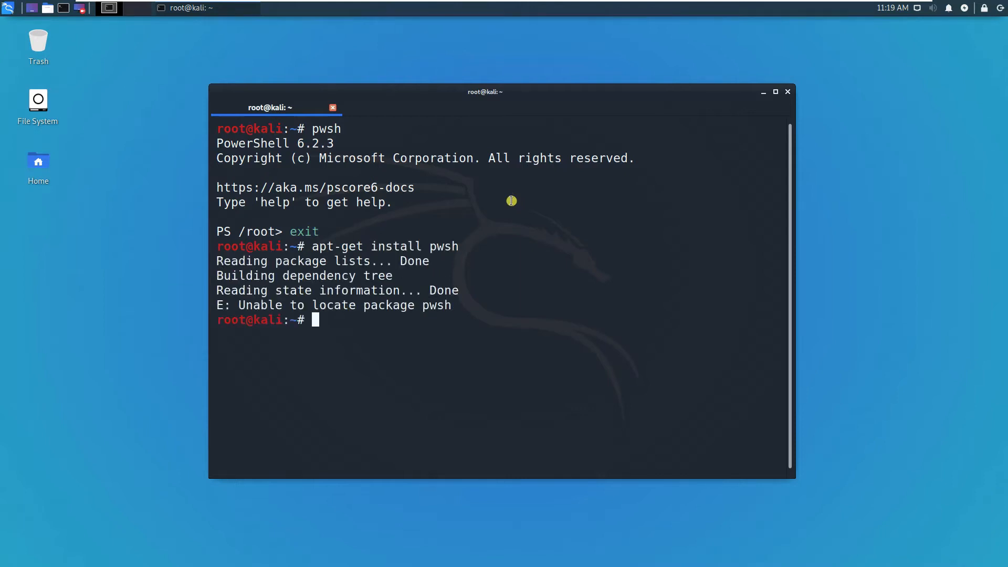
{"action": "type", "text": "apt-get install pwshell"}
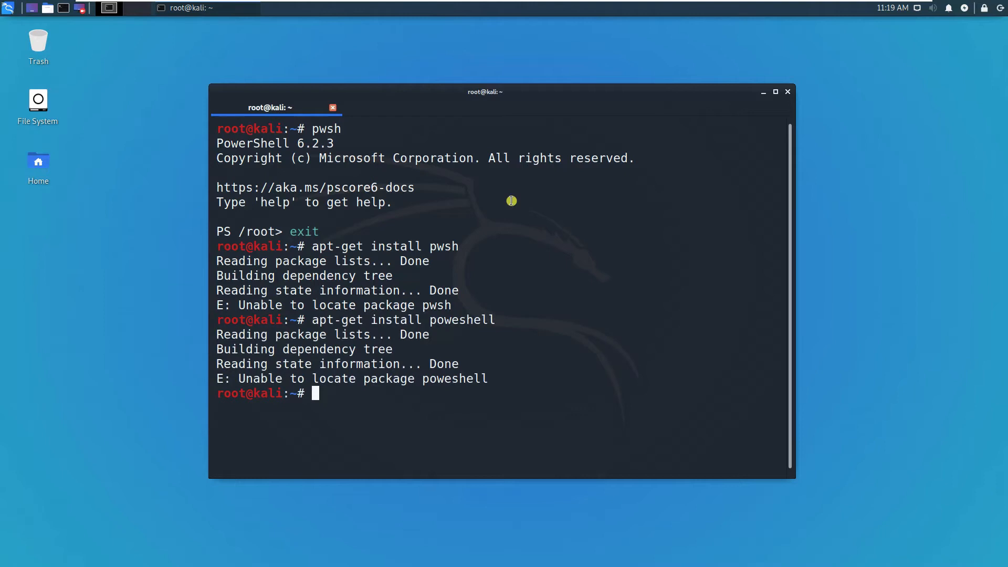
{"action": "type", "text": "clear"}
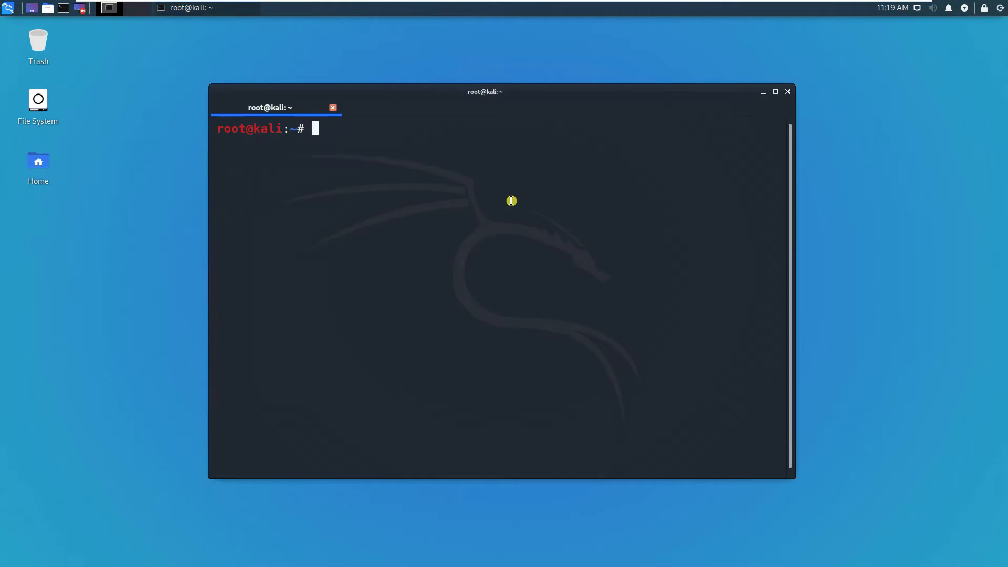
Step: Run apt-get remove powershell and confirm with Y, freeing 157 MB
{"action": "type", "text": "apt-he"}
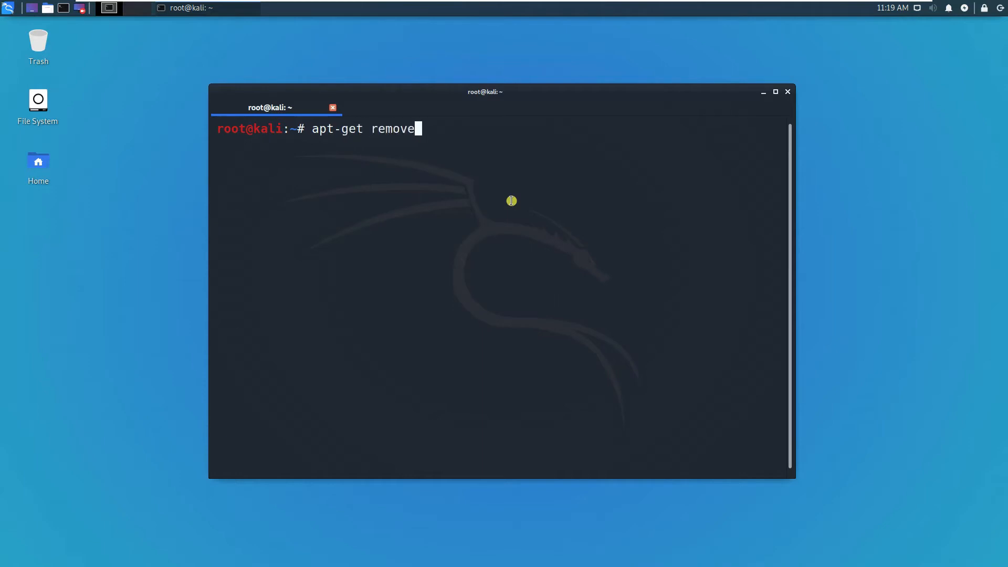
{"action": "type", "text": "pwsh"}
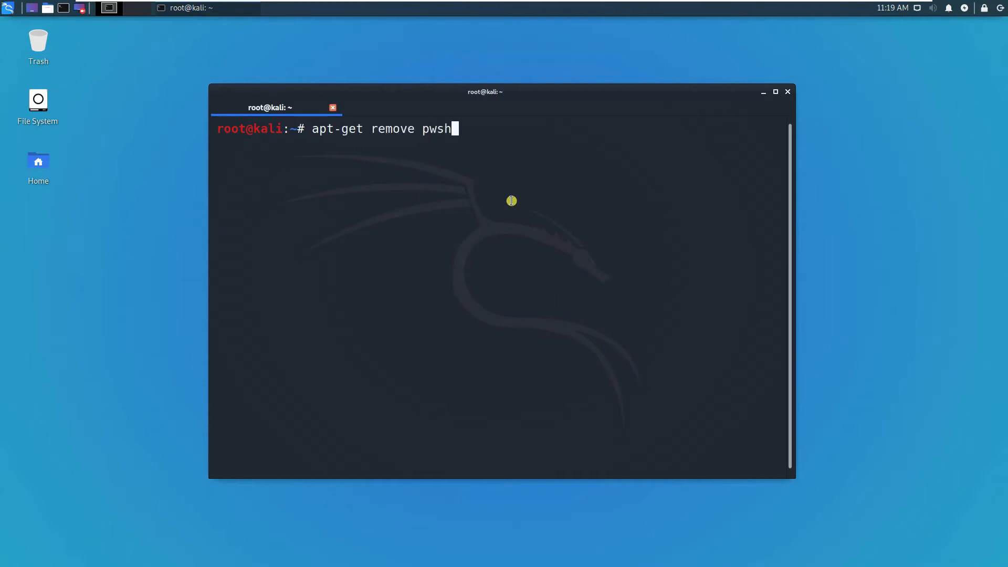
{"action": "type", "text": "powershell"}
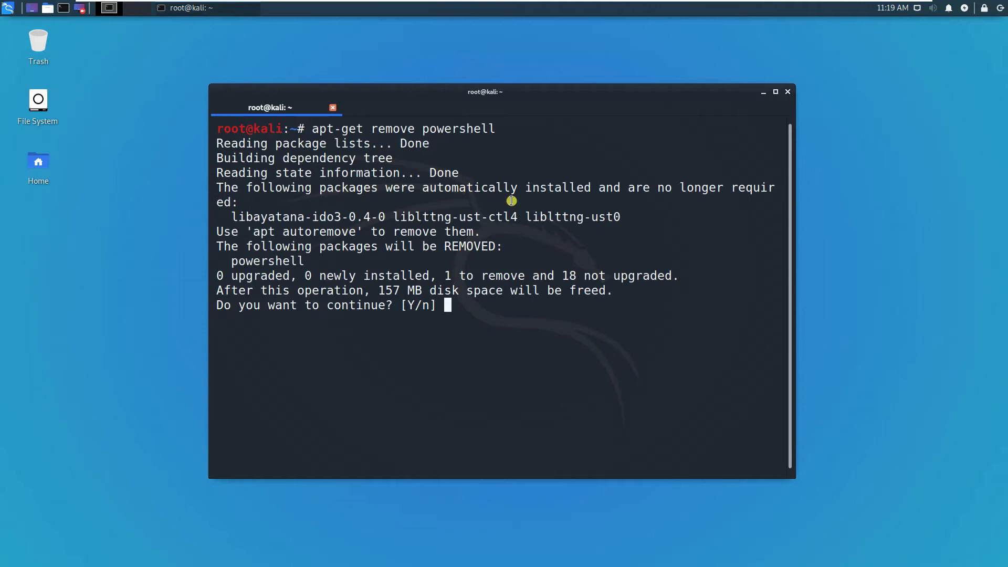
{"action": "type", "text": "Y"}
{"action": "type", "text": "apt-get remove powershell"}
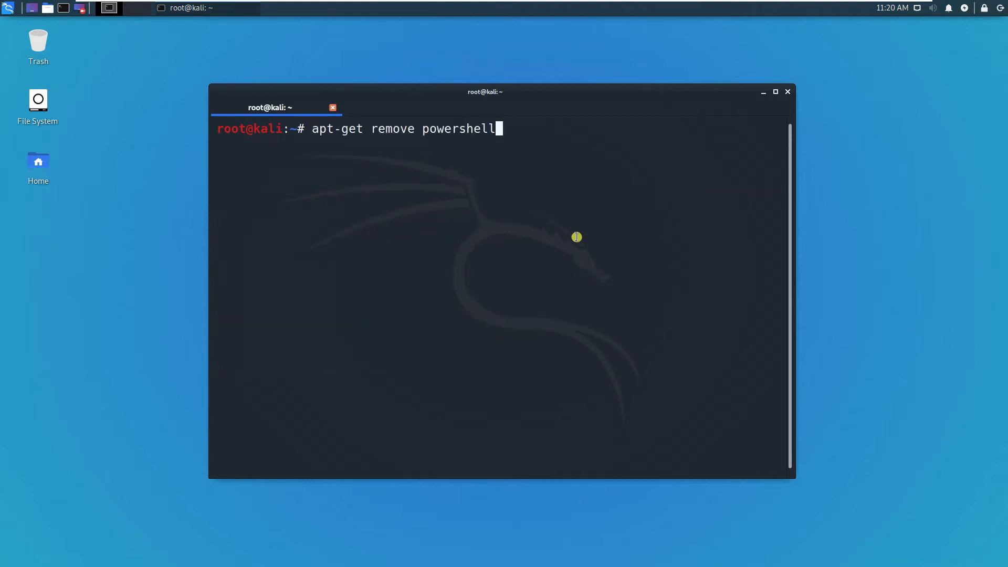
Step: Reinstall PowerShell 6.2.3 with 'apt-get install powershell' and launch it with pwsh
{"action": "key", "text": "BackSpace"}
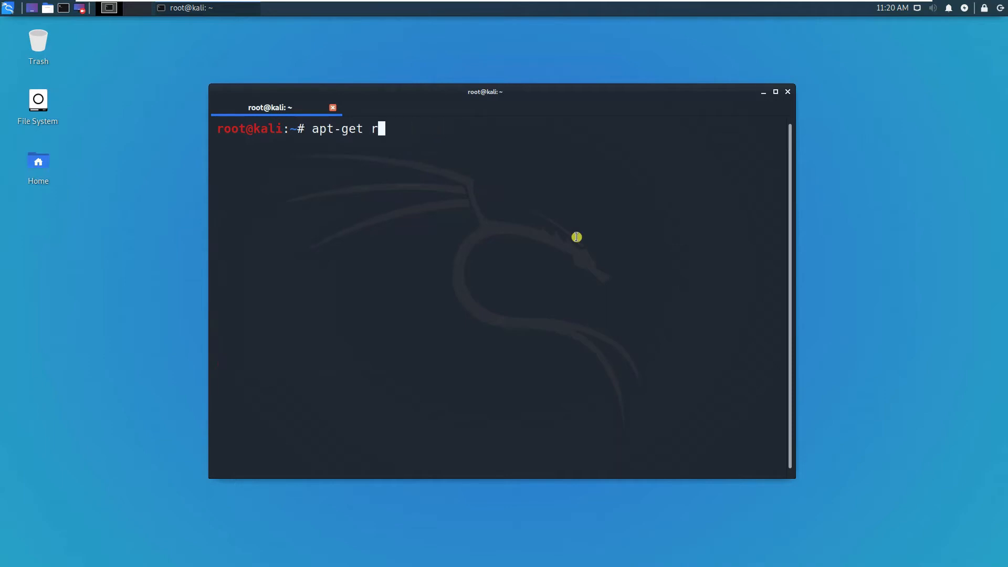
{"action": "type", "text": "nstall powershell"}
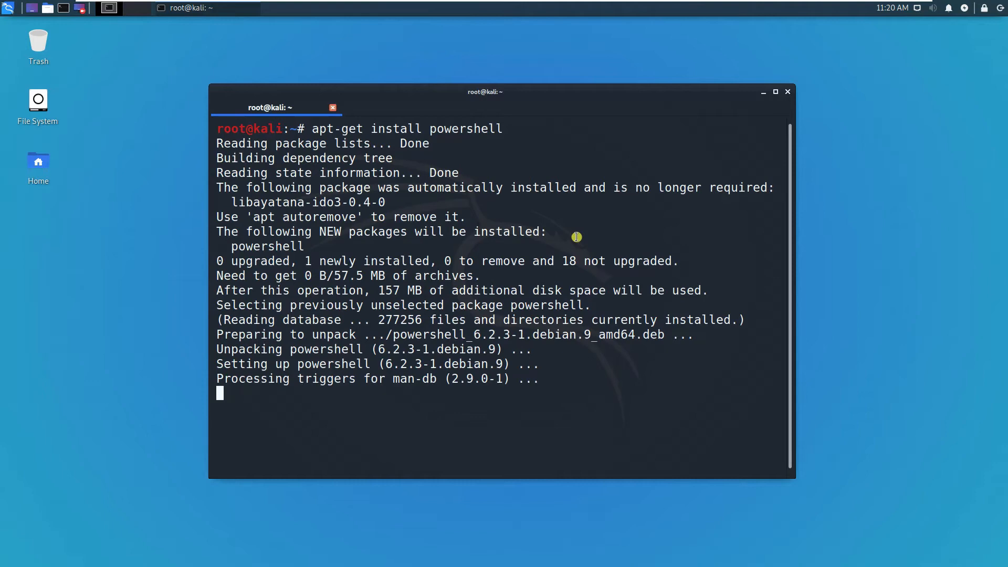
{"action": "mouse_move", "coordinate": [586, 321]}
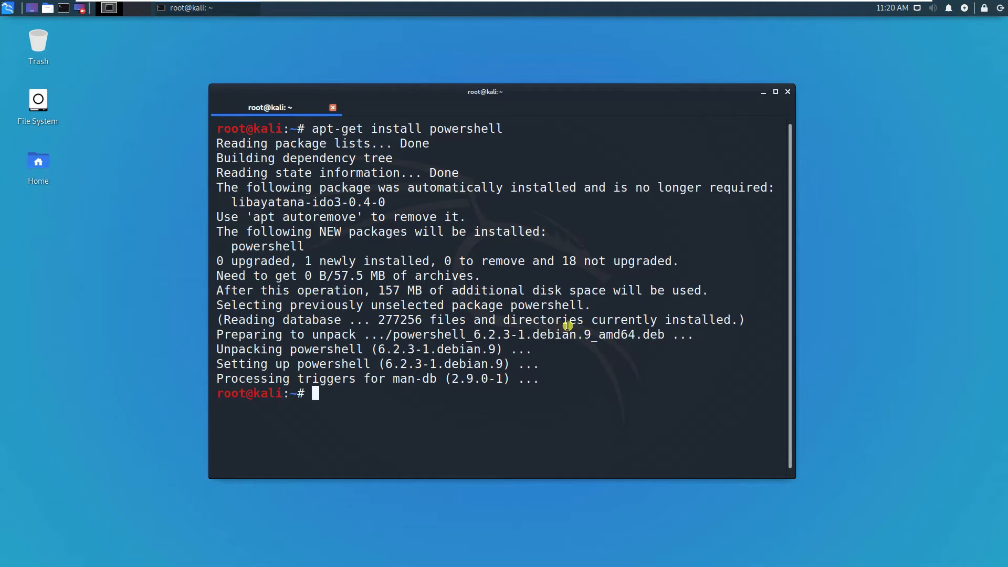
{"action": "type", "text": "pwsh"}
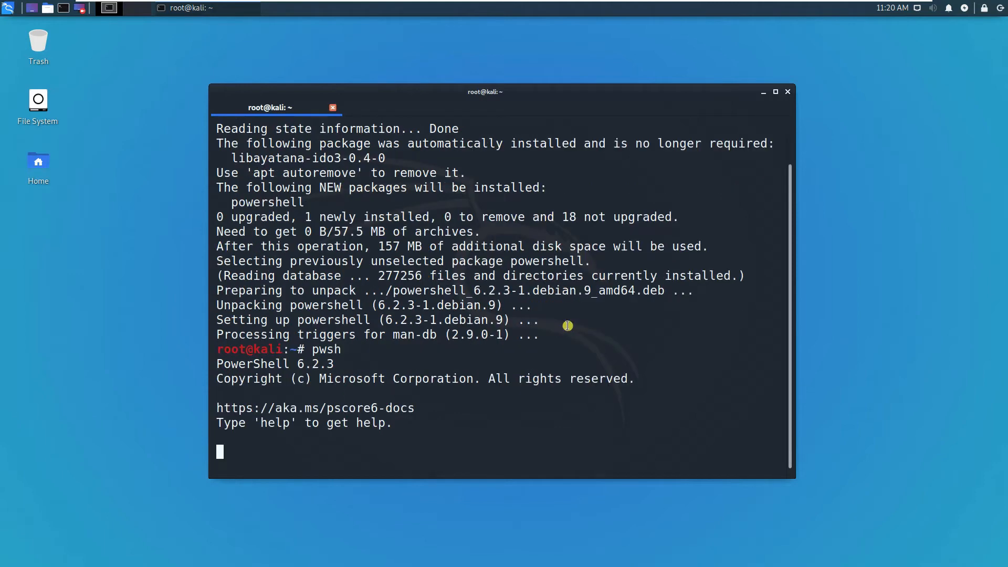
Step: Page through PowerShell's help pages to the end, quit, and run Update-Help
{"action": "type", "text": "cle"}
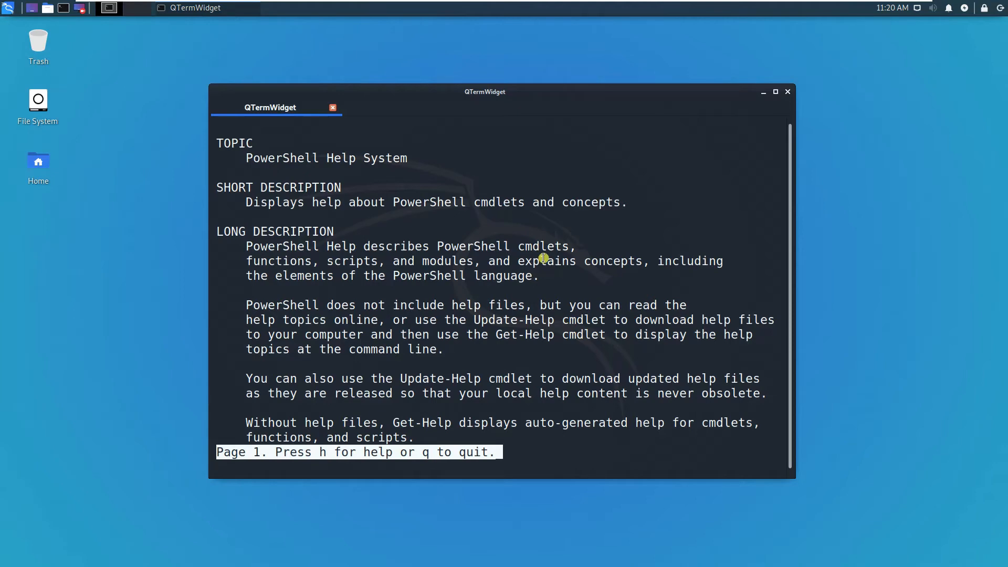
{"action": "key", "text": "q"}
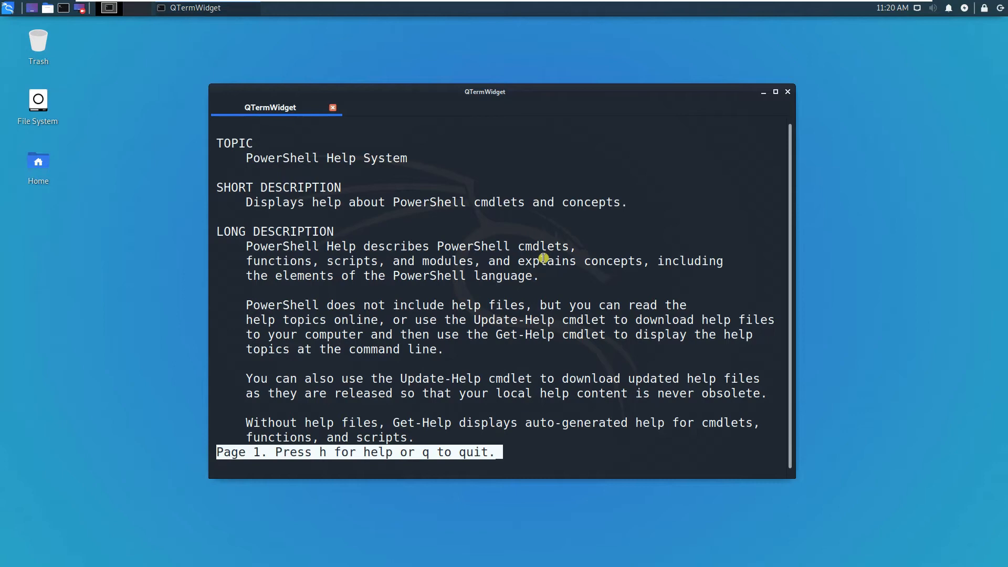
{"action": "key", "text": "space"}
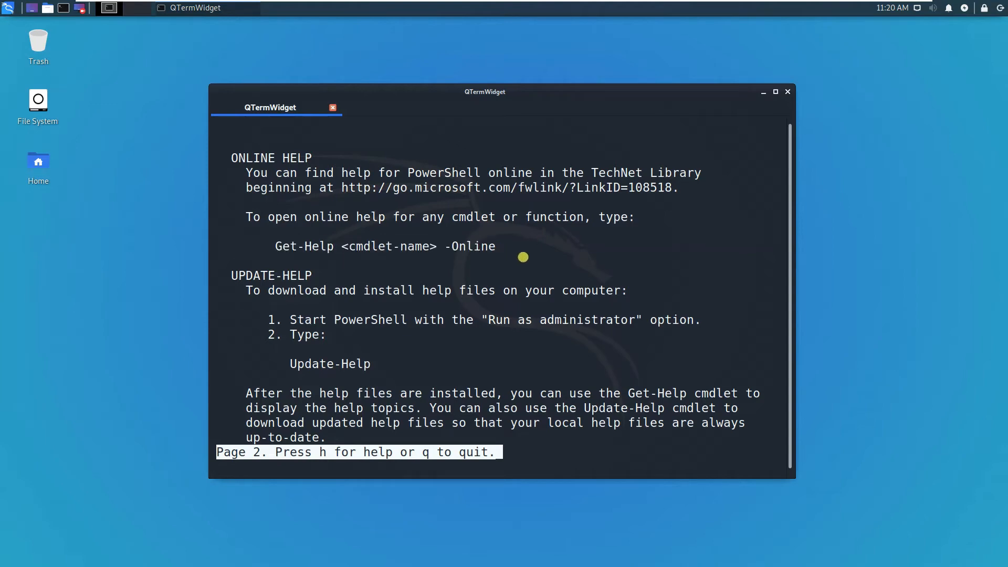
{"action": "key", "text": "space"}
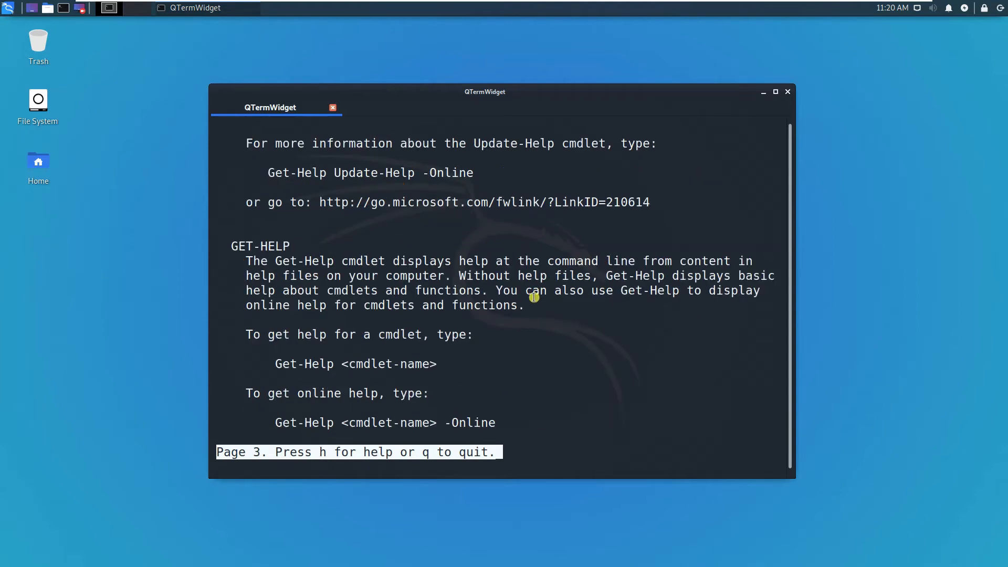
{"action": "key", "text": "space"}
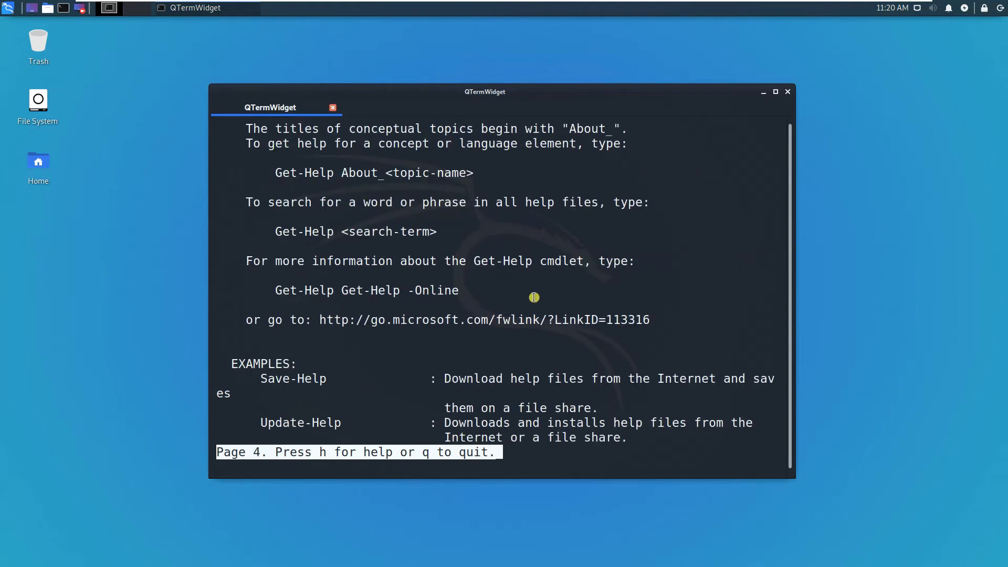
{"action": "key", "text": "space"}
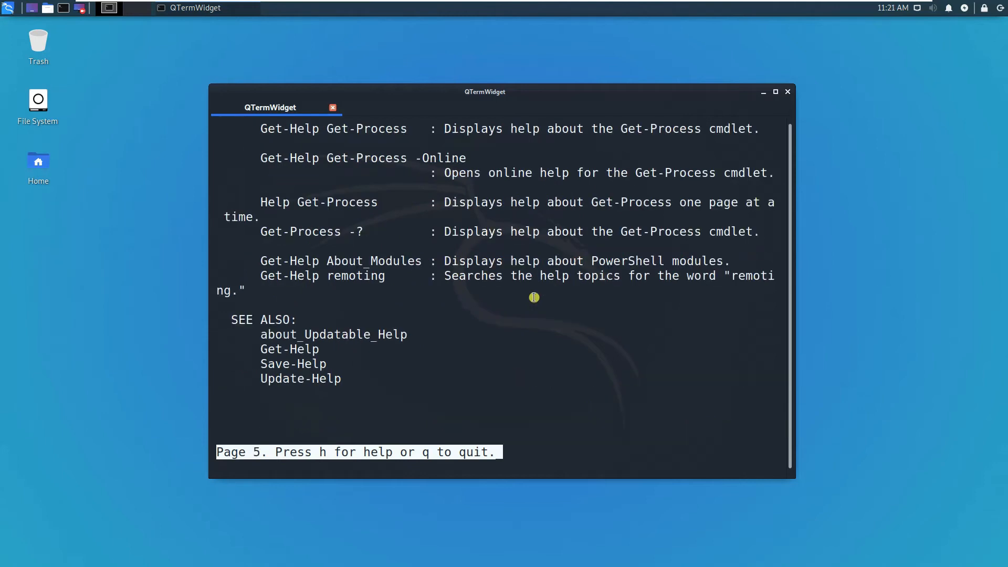
{"action": "mouse_move", "coordinate": [309, 364]}
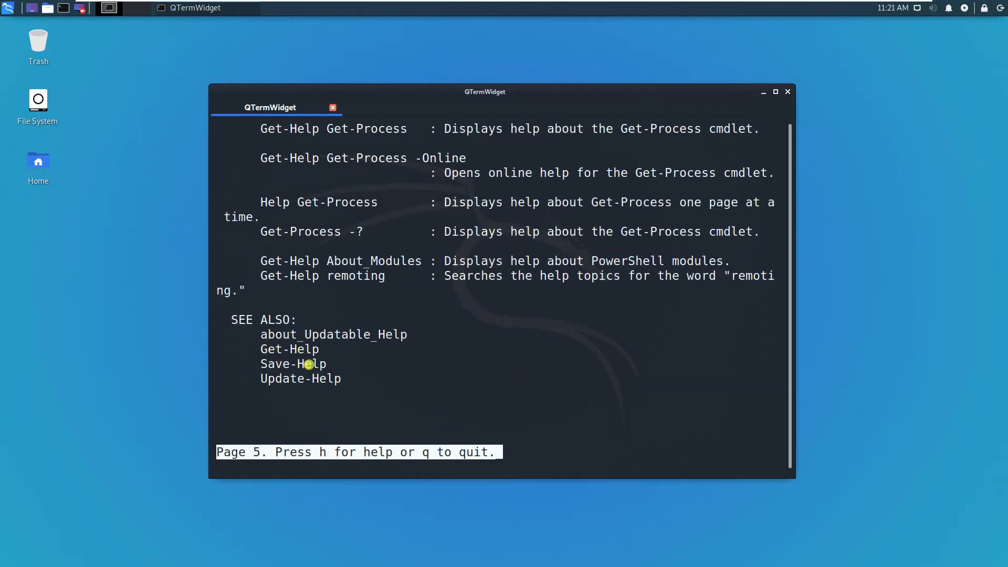
{"action": "key", "text": "q"}
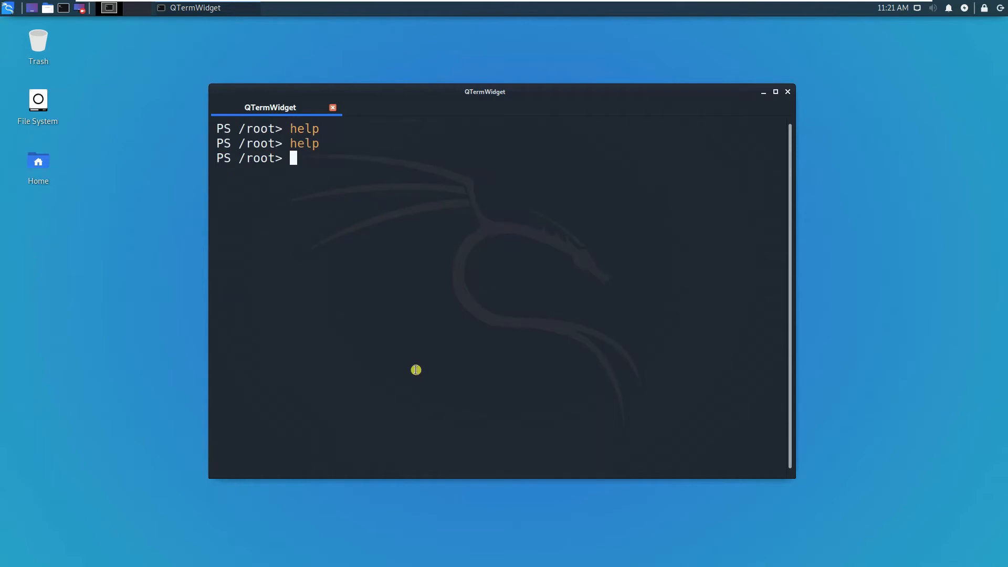
{"action": "type", "text": "update-h"}
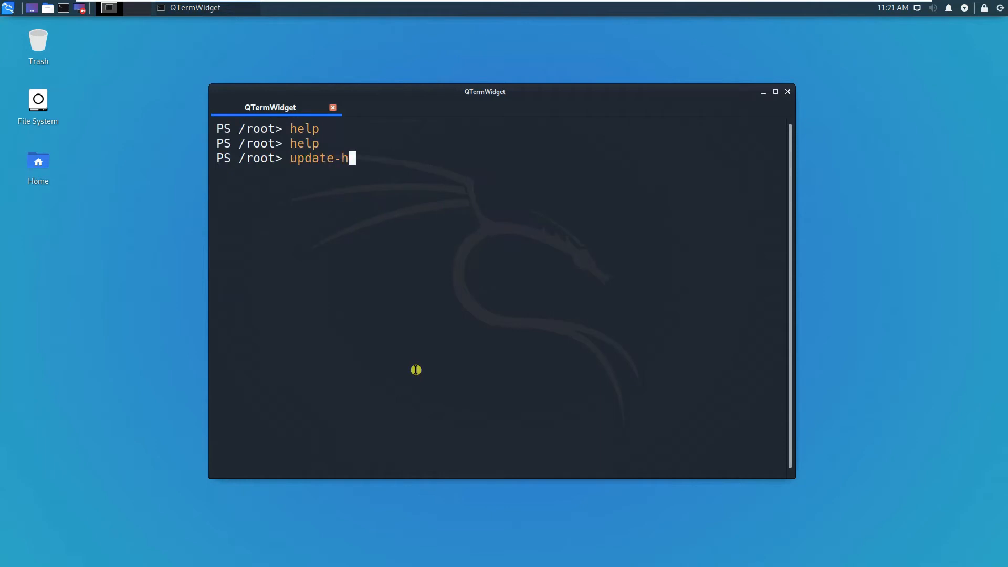
{"action": "type", "text": "Update-Hep"}
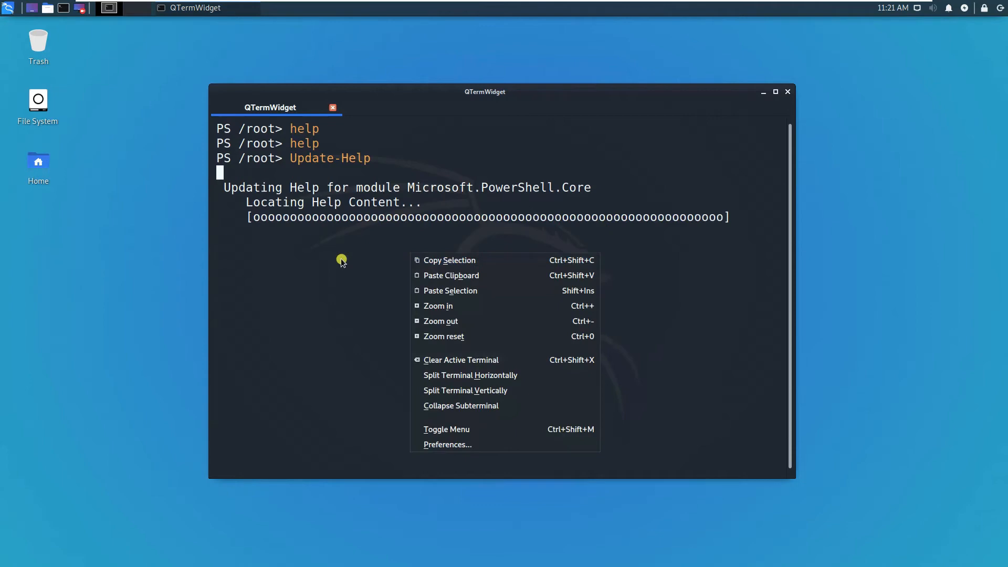
{"action": "mouse_move", "coordinate": [459, 429]}
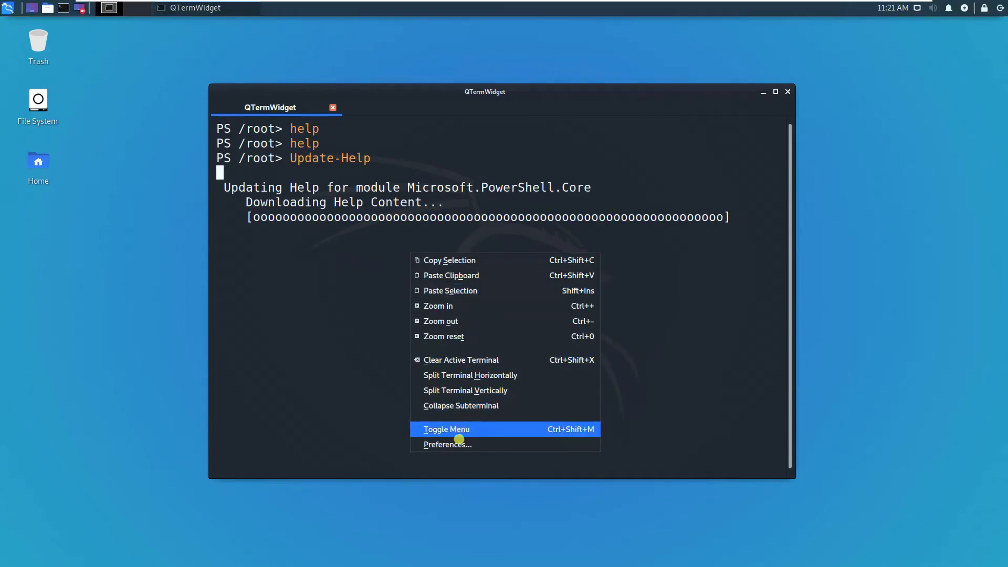
Step: Lower the Bitstream Vera Sans Mono terminal font from 17 to 16 pt and save
{"action": "left_click", "coordinate": [446, 445]}
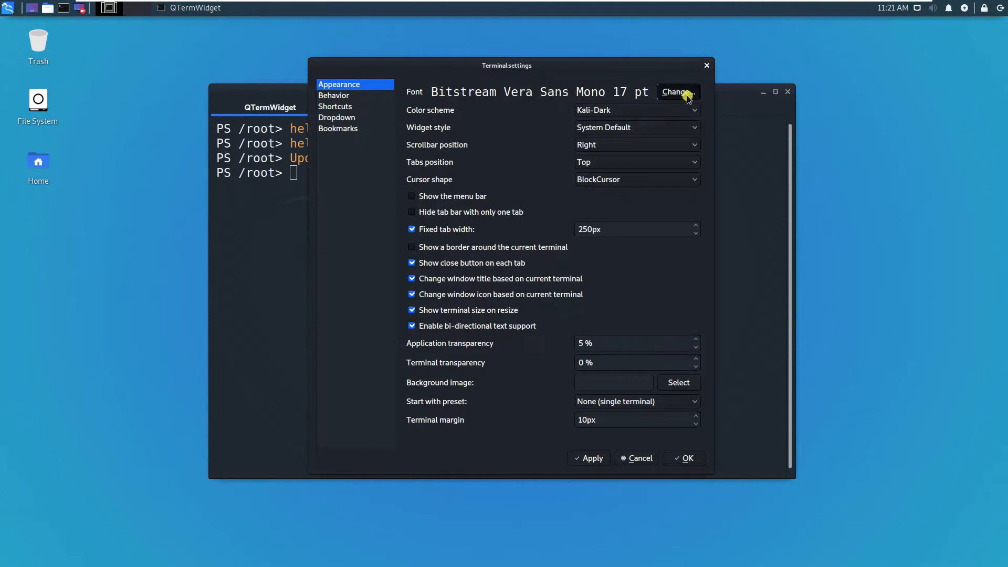
{"action": "left_click", "coordinate": [676, 91]}
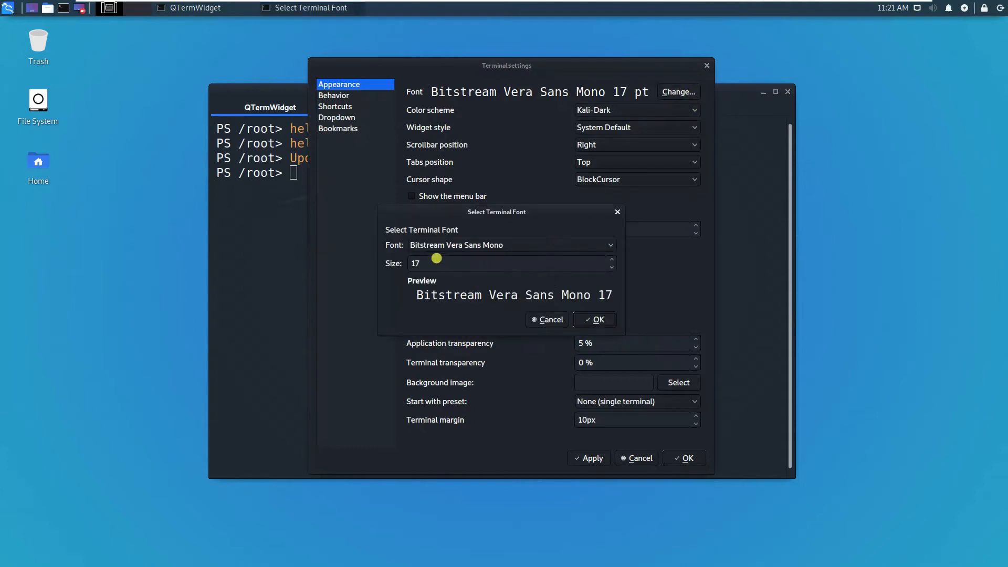
{"action": "left_click_drag", "start_coordinate": [437, 258], "coordinate": [558, 258]}
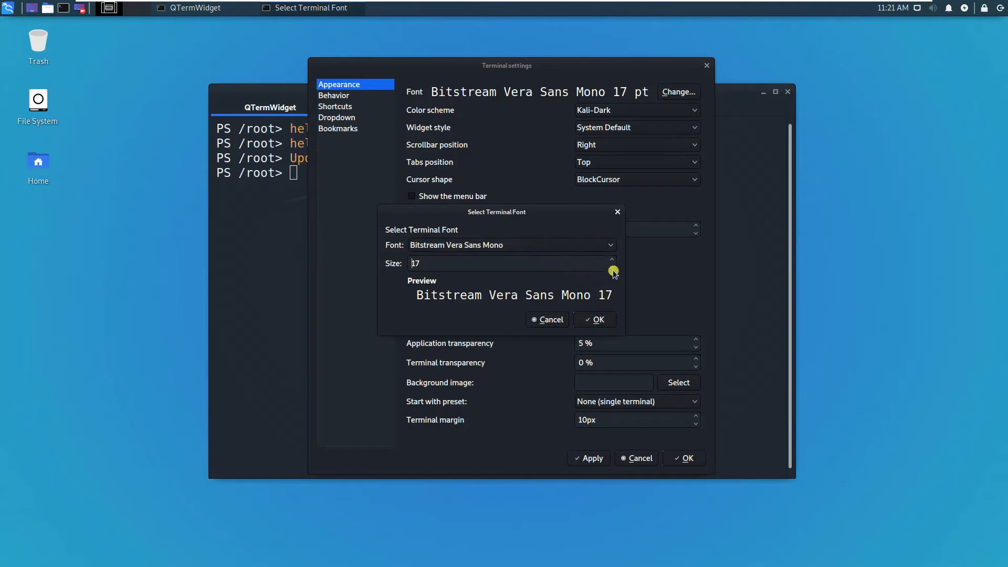
{"action": "left_click", "coordinate": [611, 269]}
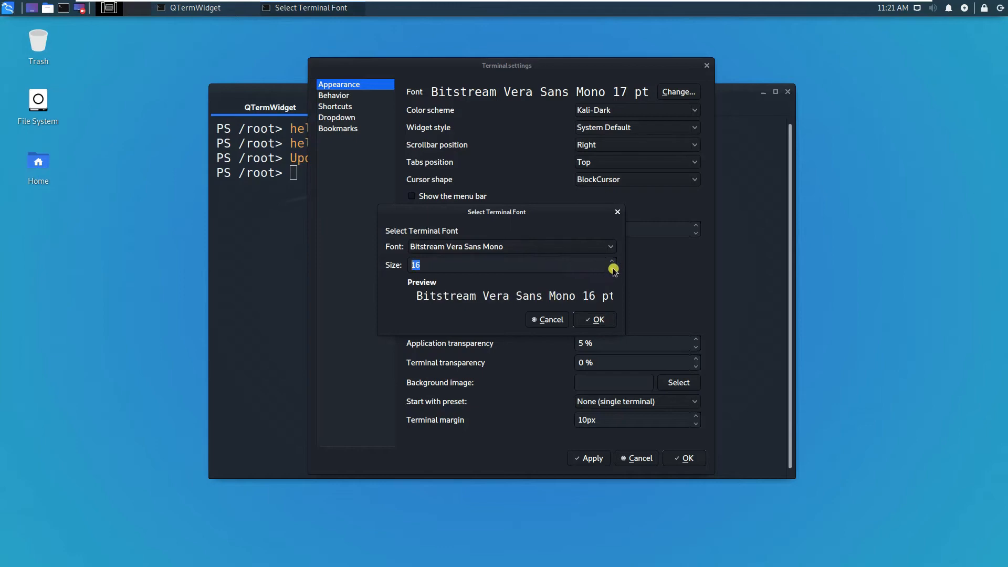
{"action": "left_click", "coordinate": [593, 320]}
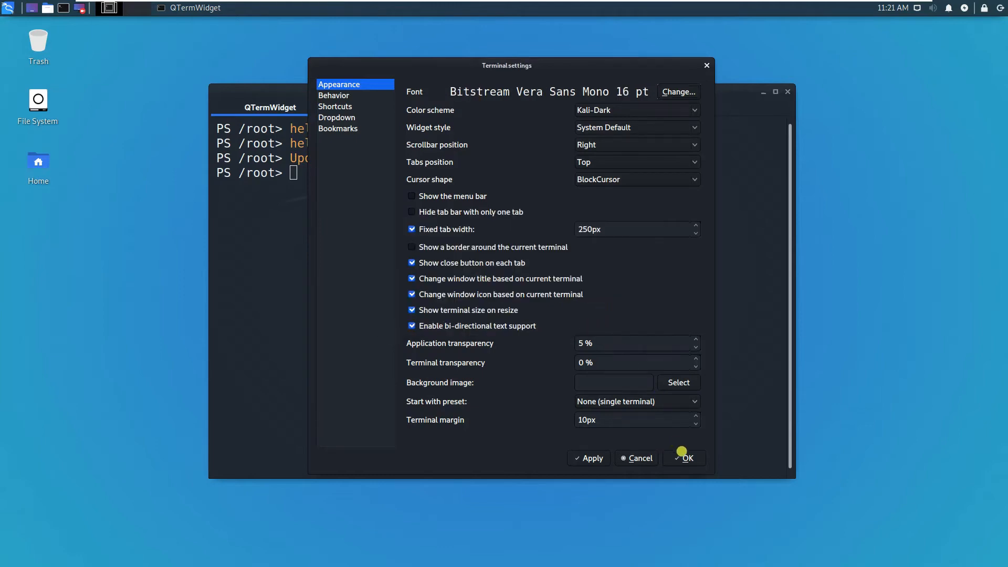
{"action": "left_click", "coordinate": [684, 458]}
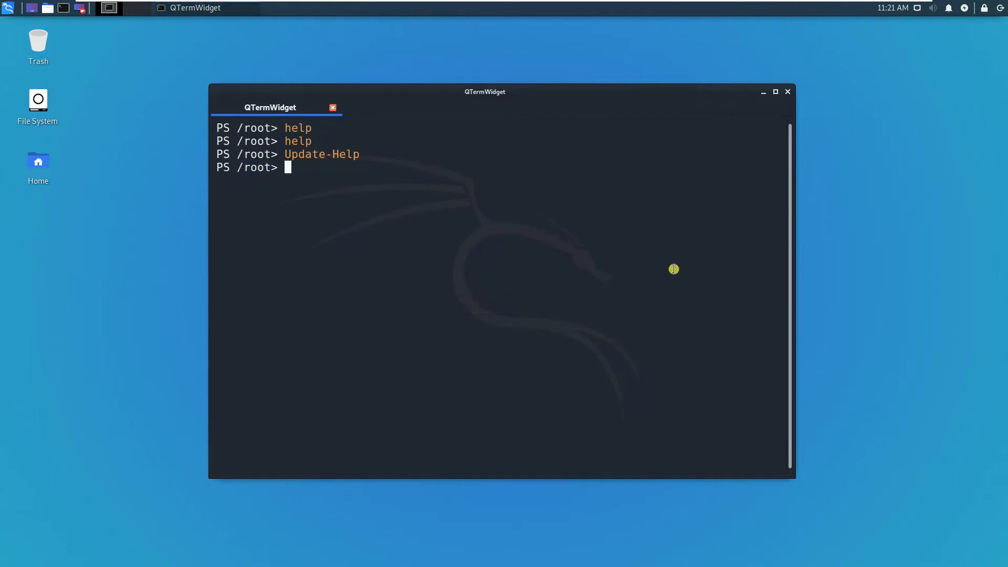
Step: Exit PowerShell back to the root shell and close the QTerminal window
{"action": "type", "text": "exi"}
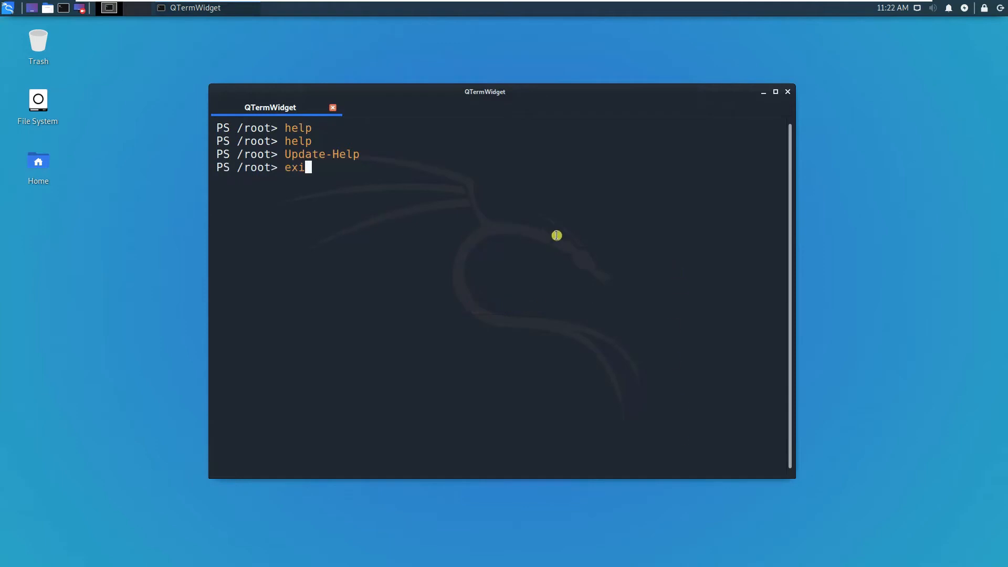
{"action": "key", "text": "Return"}
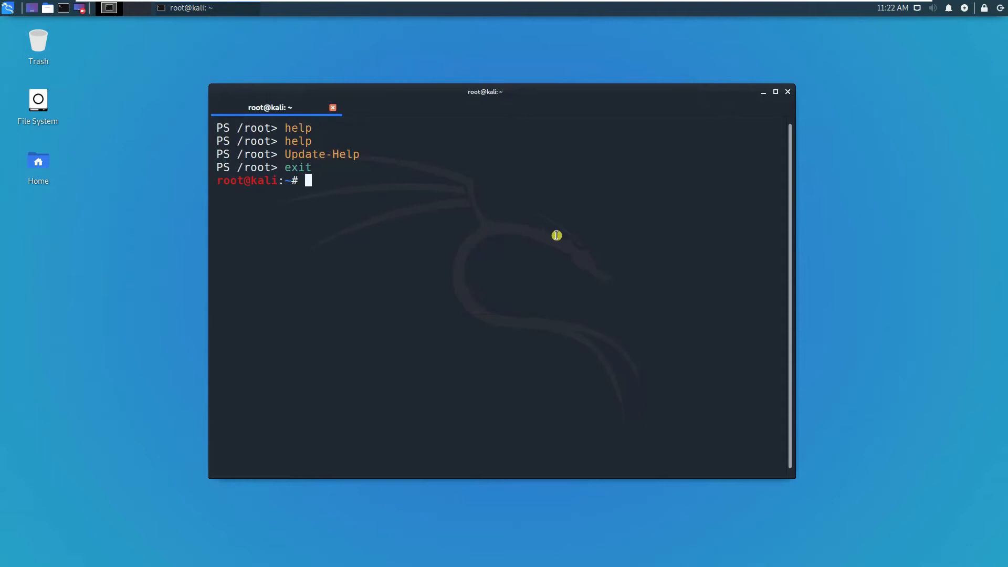
{"action": "left_click", "coordinate": [333, 107]}
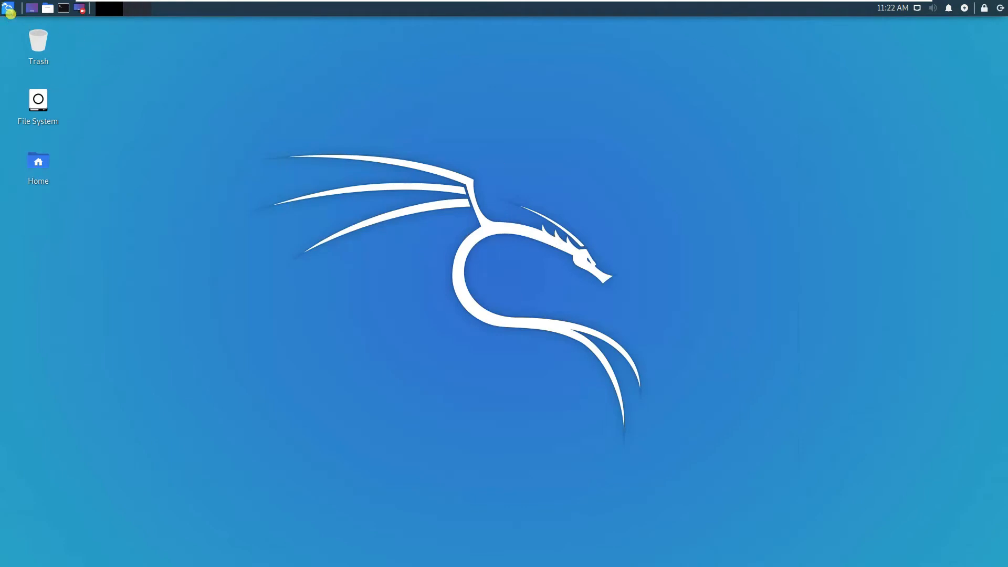
Step: Search the Whisker applications menu for 'tweak' and launch Window Manager Tweaks
{"action": "left_click", "coordinate": [9, 8]}
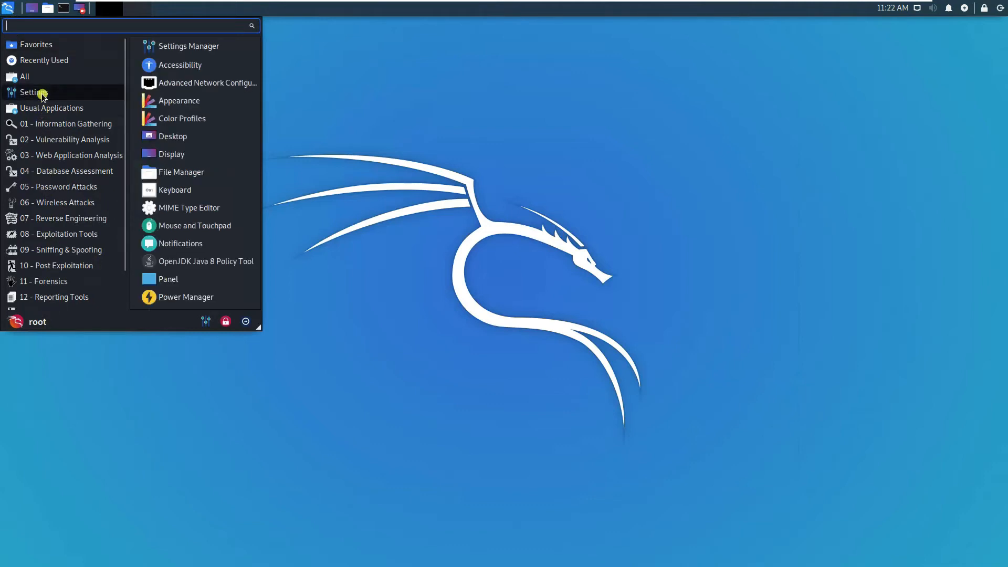
{"action": "mouse_move", "coordinate": [181, 171]}
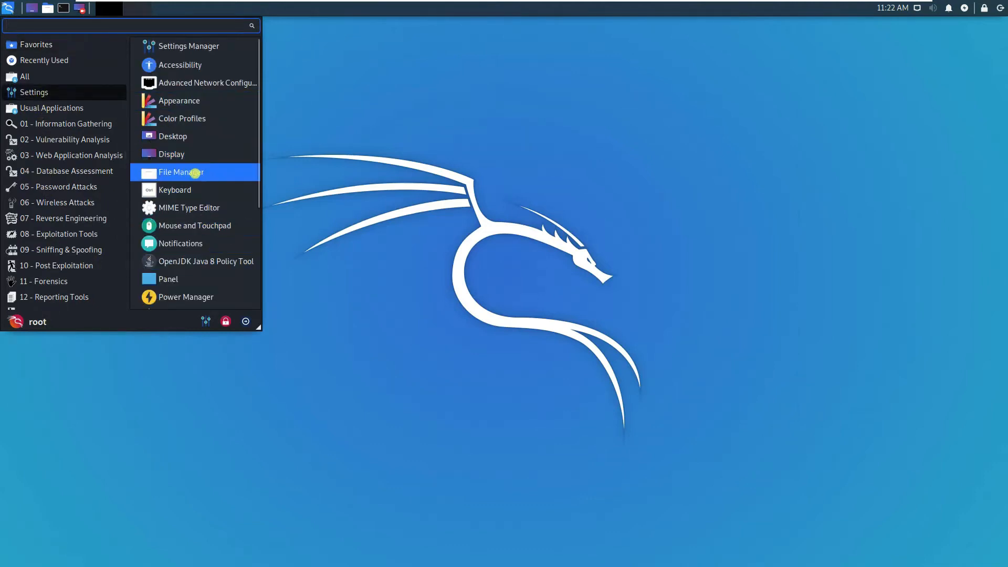
{"action": "mouse_move", "coordinate": [58, 84]}
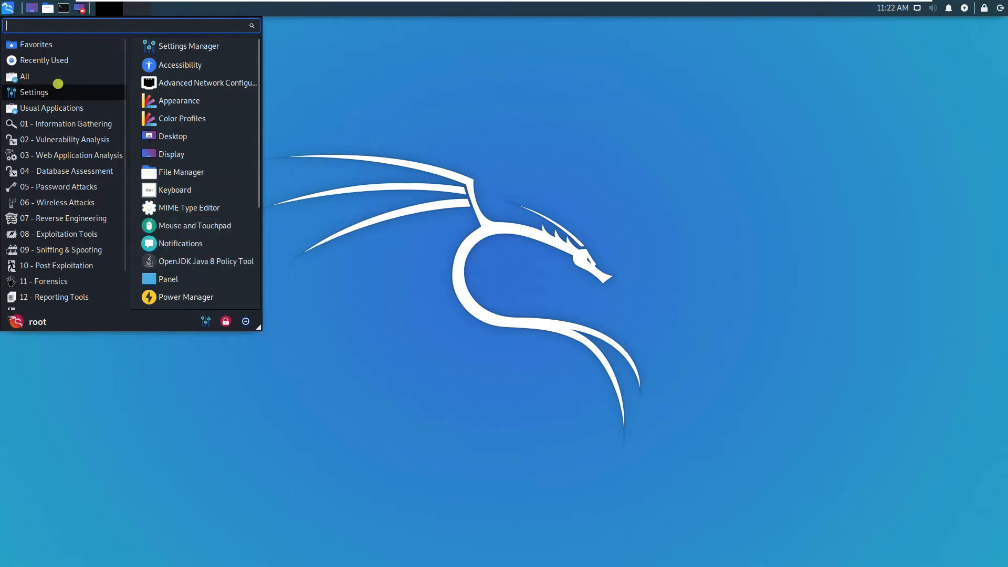
{"action": "type", "text": "t"}
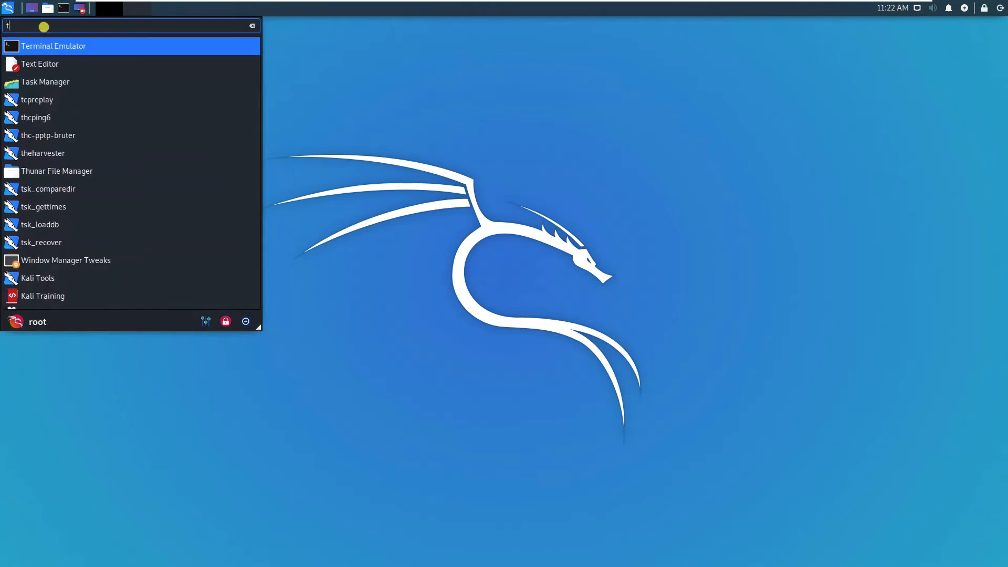
{"action": "type", "text": "weak"}
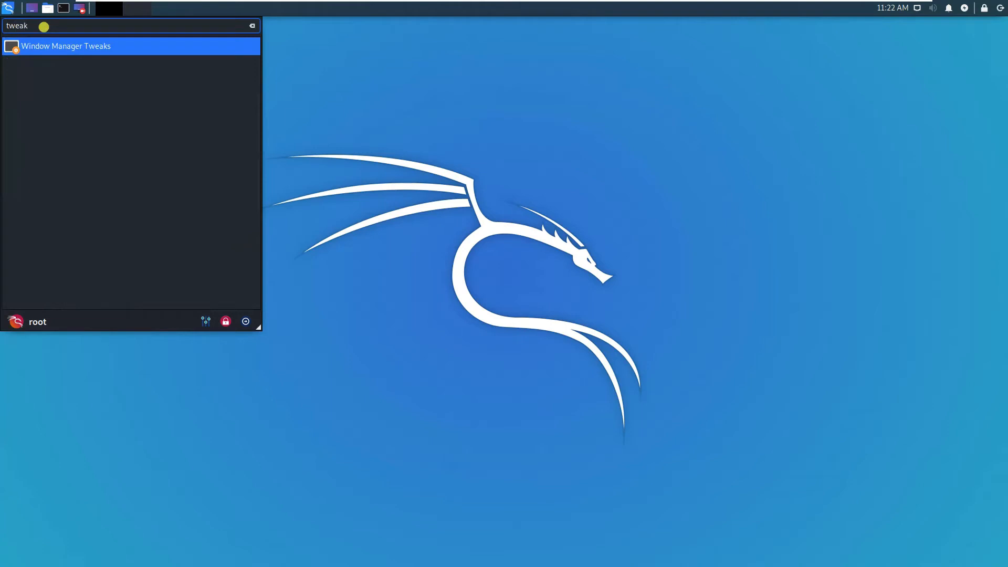
{"action": "left_click", "coordinate": [66, 46]}
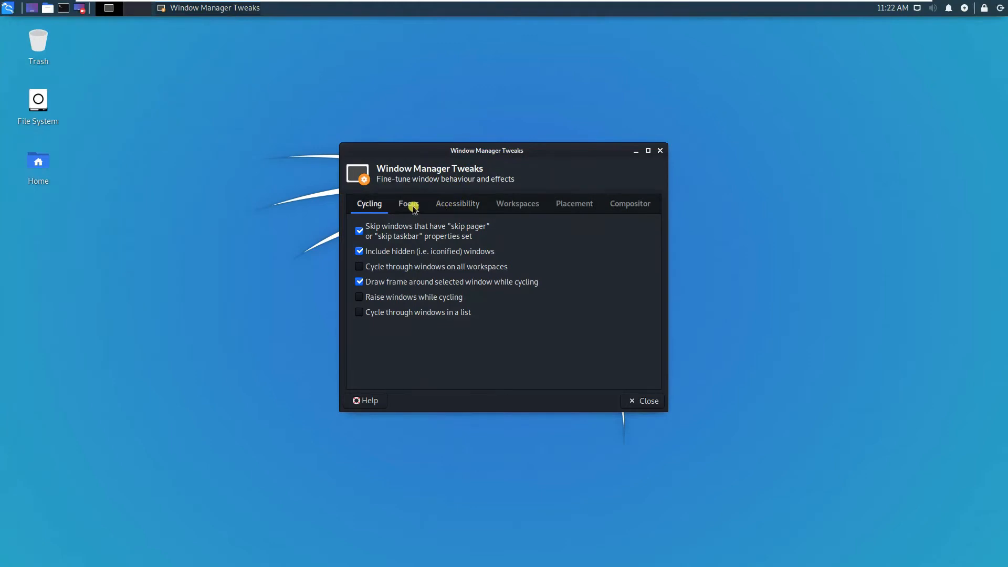
Step: Browse the Focus, Workspaces, Placement, Compositor and Cycling tabs, then close Window Manager Tweaks
{"action": "left_click", "coordinate": [408, 203]}
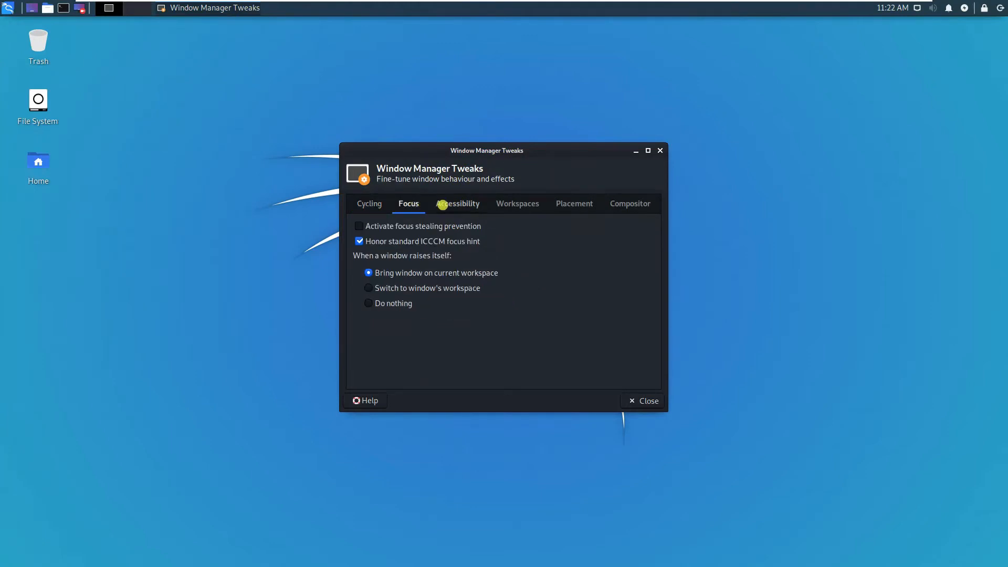
{"action": "left_click", "coordinate": [517, 203]}
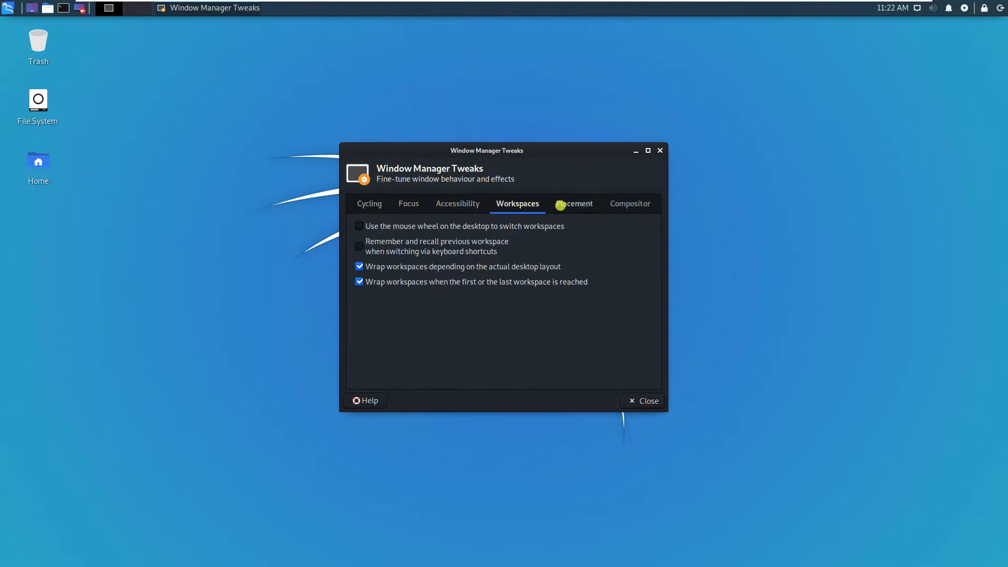
{"action": "left_click", "coordinate": [408, 204]}
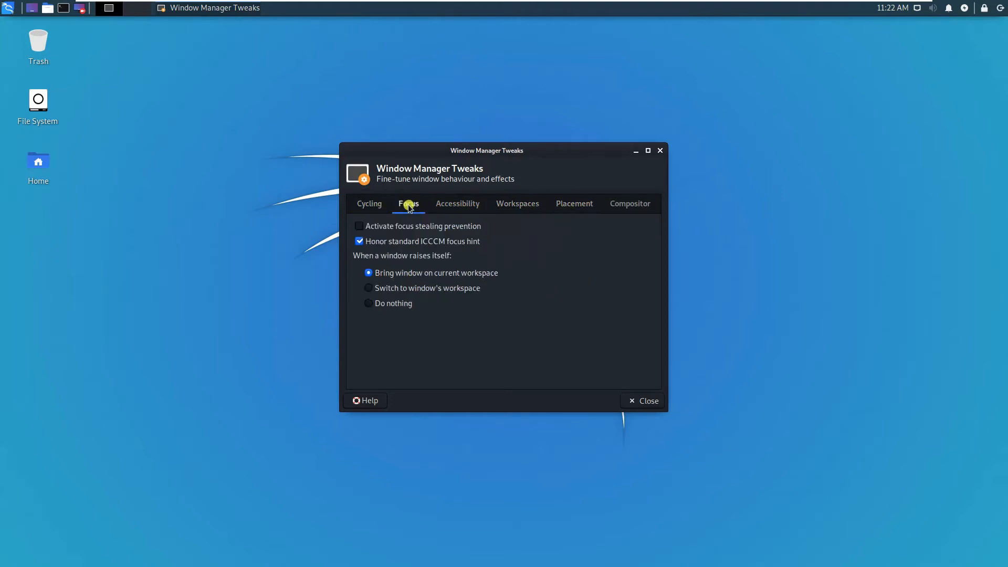
{"action": "left_click", "coordinate": [573, 203]}
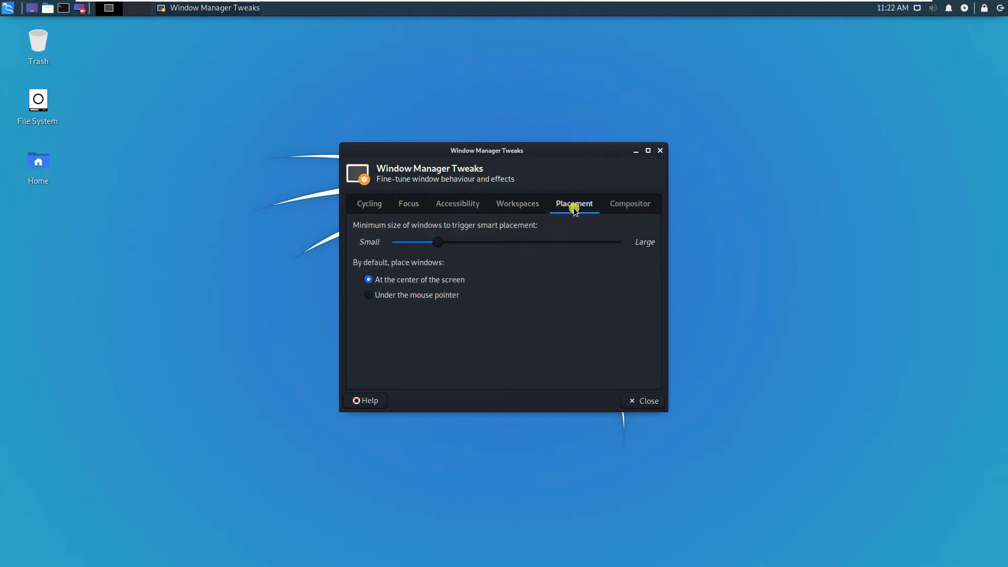
{"action": "left_click", "coordinate": [629, 203]}
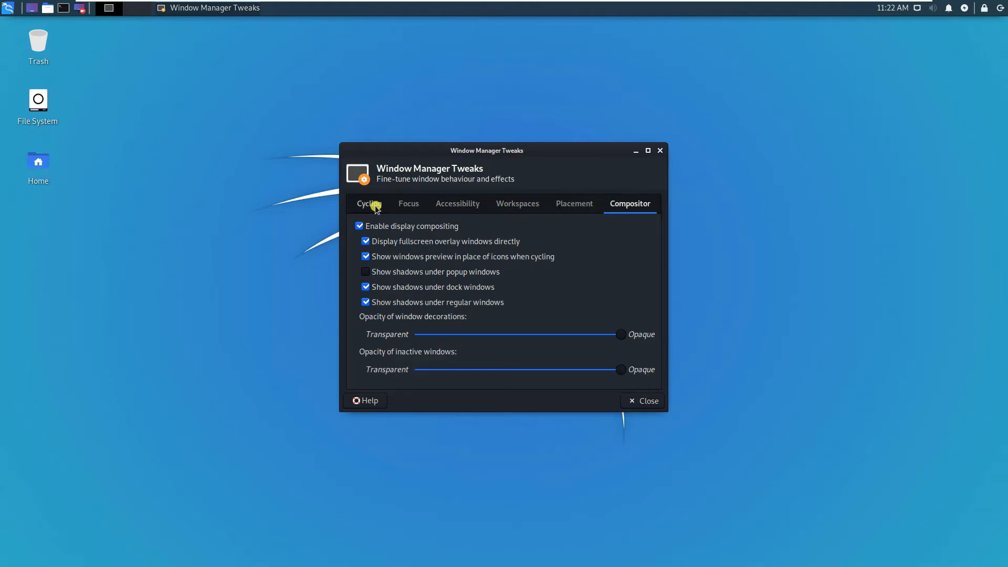
{"action": "left_click", "coordinate": [369, 203]}
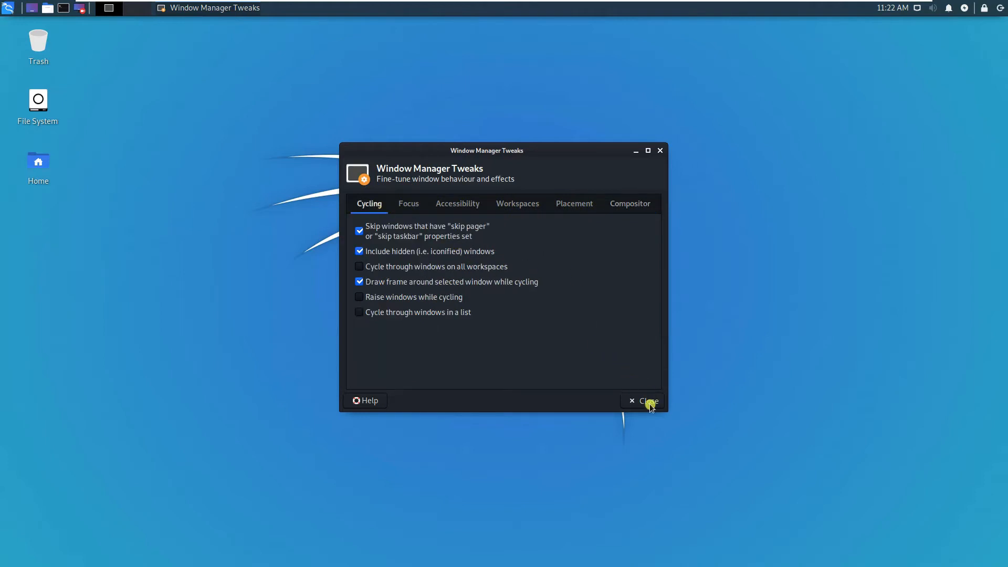
{"action": "left_click", "coordinate": [644, 401]}
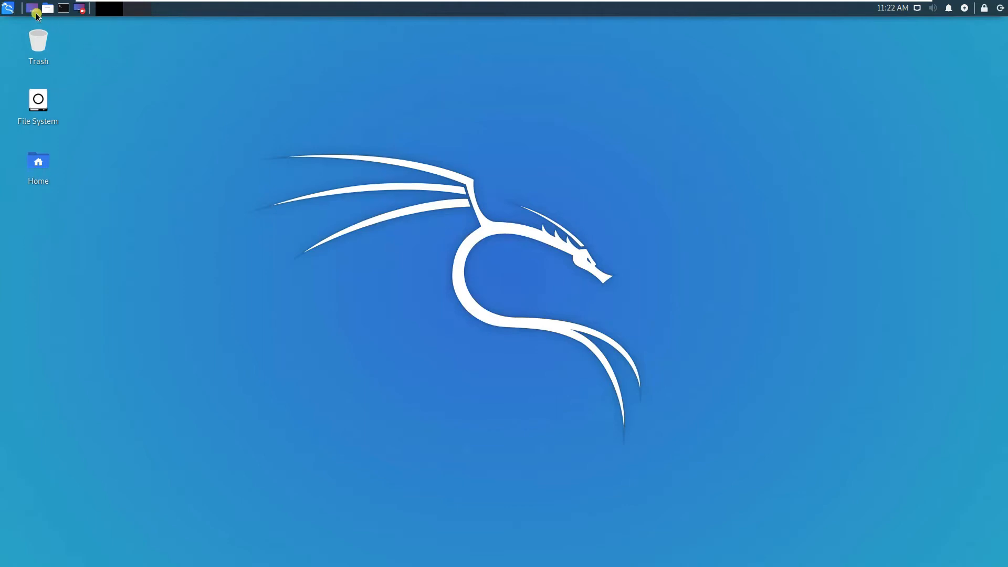
{"action": "mouse_move", "coordinate": [32, 8]}
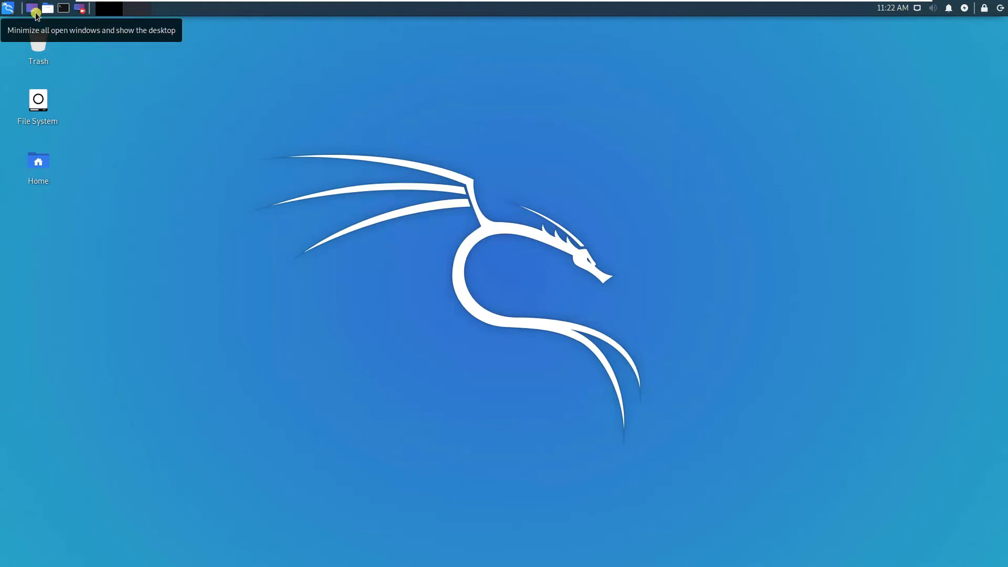
Step: Show the bare desktop and start Kazam's fullscreen screencast capture
{"action": "left_click", "coordinate": [31, 8]}
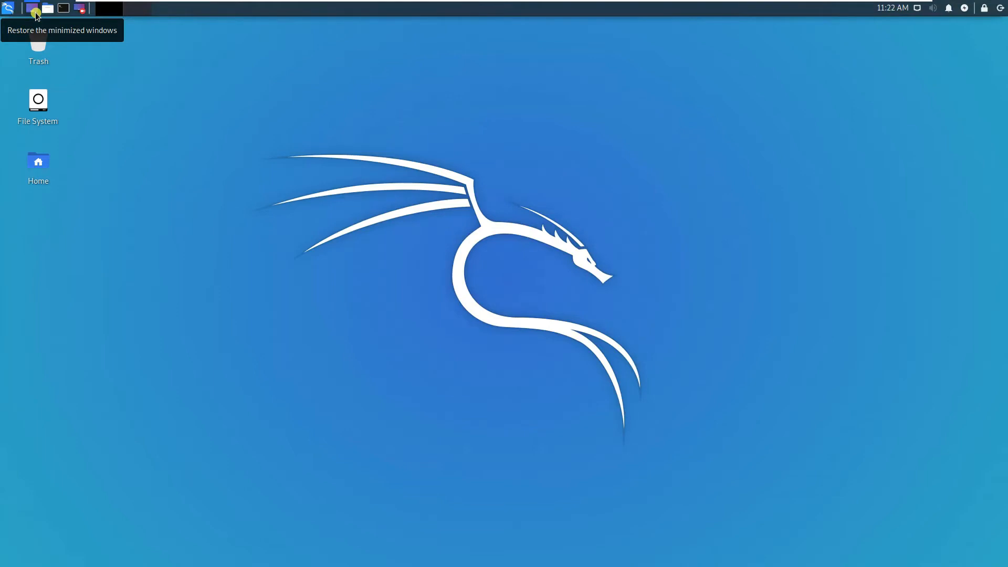
{"action": "mouse_move", "coordinate": [47, 8]}
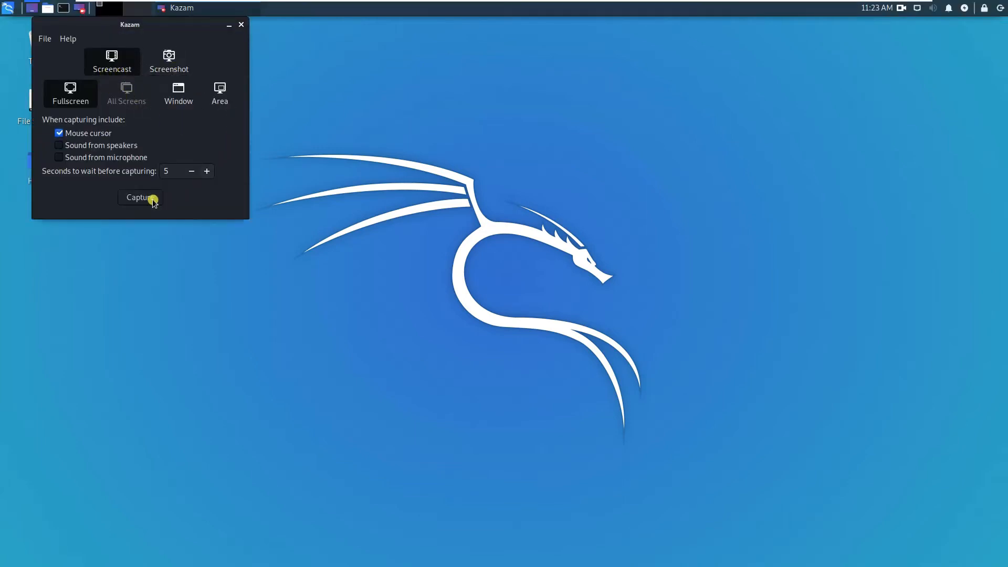
{"action": "left_click", "coordinate": [140, 197]}
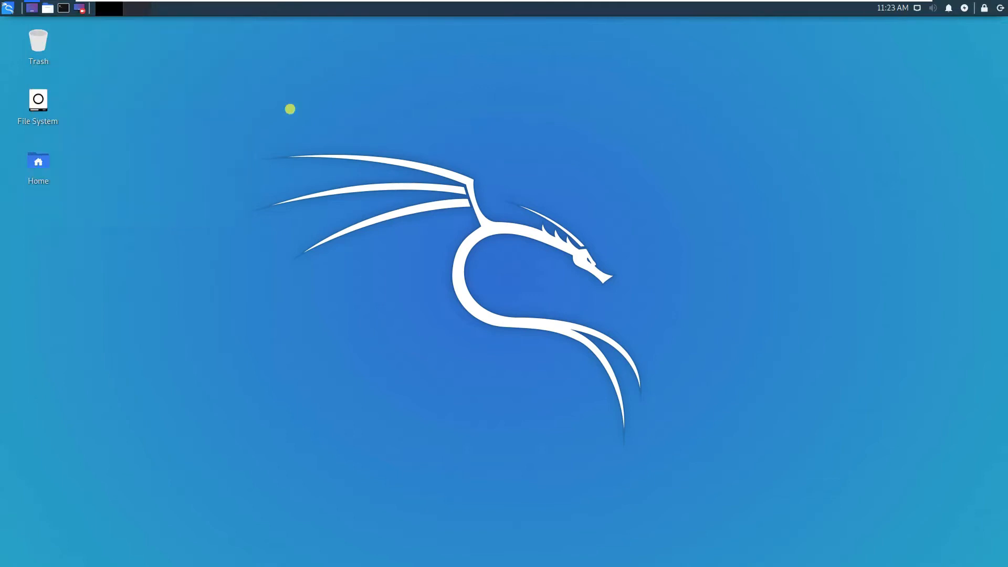
{"action": "mouse_move", "coordinate": [397, 154]}
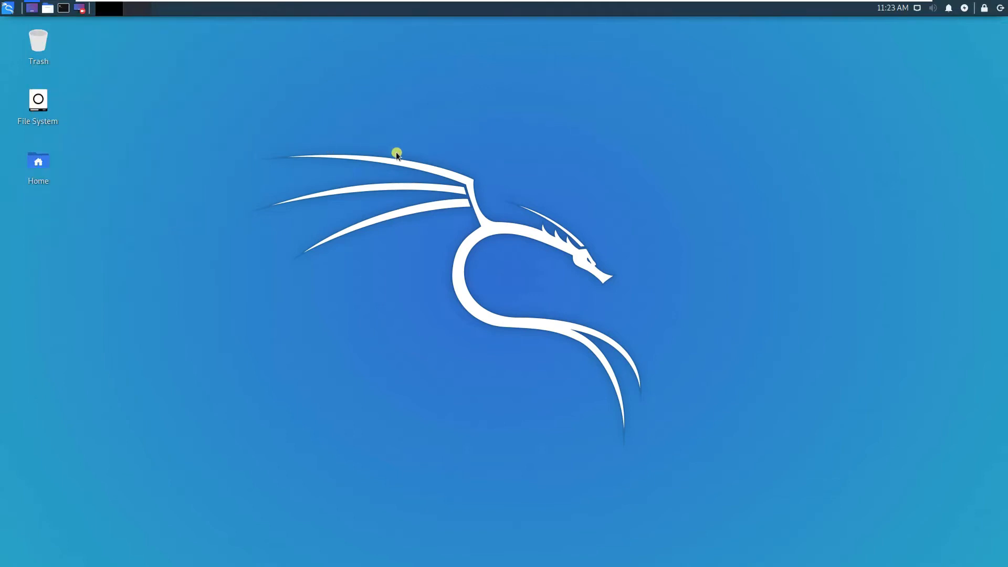
{"action": "mouse_move", "coordinate": [427, 195]}
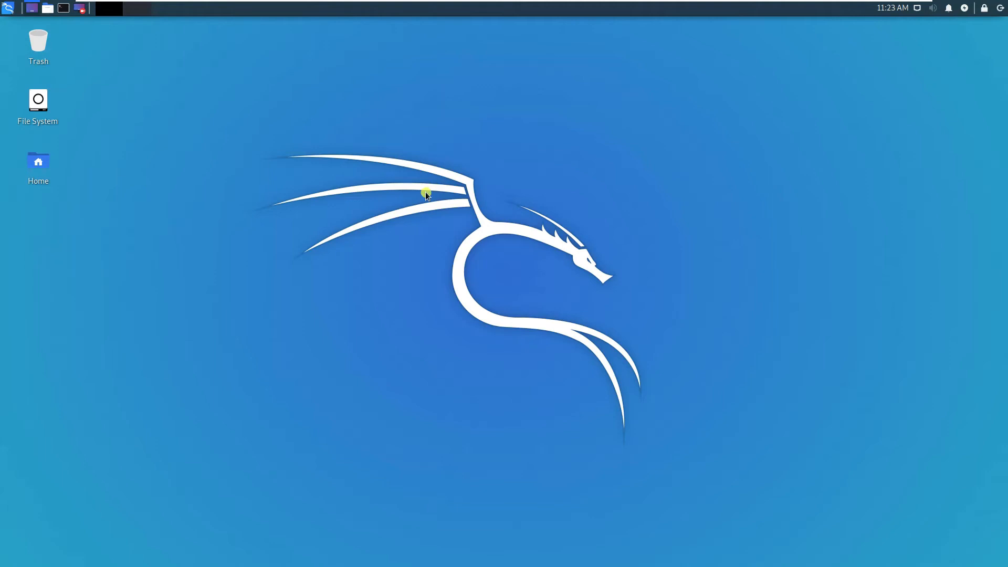
{"action": "mouse_move", "coordinate": [604, 111]}
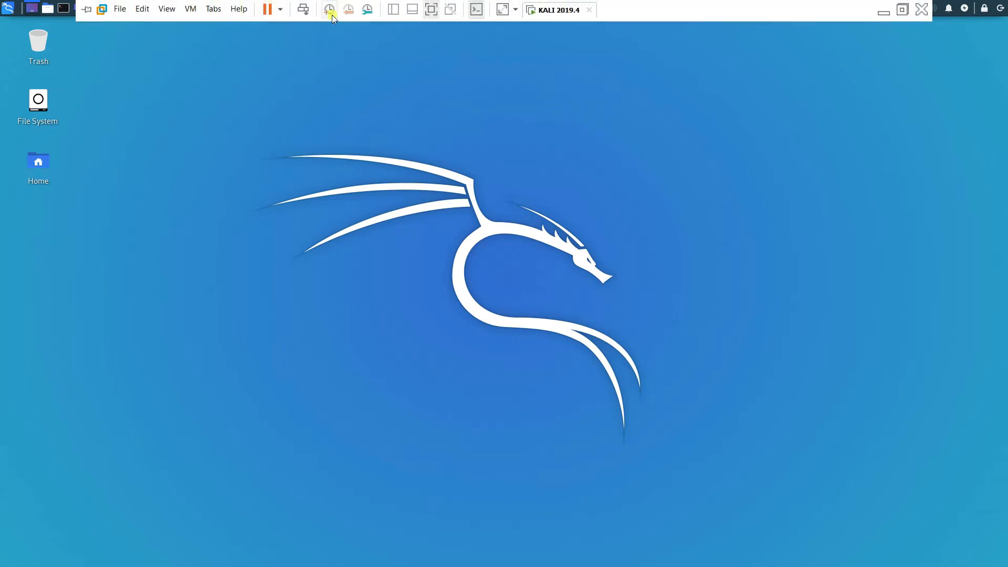
{"action": "mouse_move", "coordinate": [124, 14]}
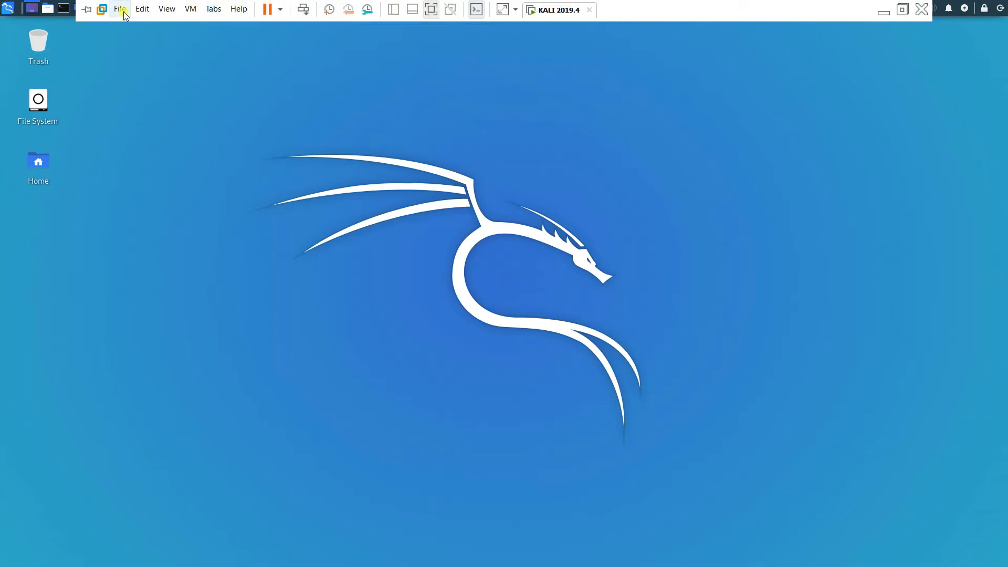
Step: Use File > Open to browse to the MIXED folder and open the KALI 2019.3 VM
{"action": "left_click", "coordinate": [119, 9]}
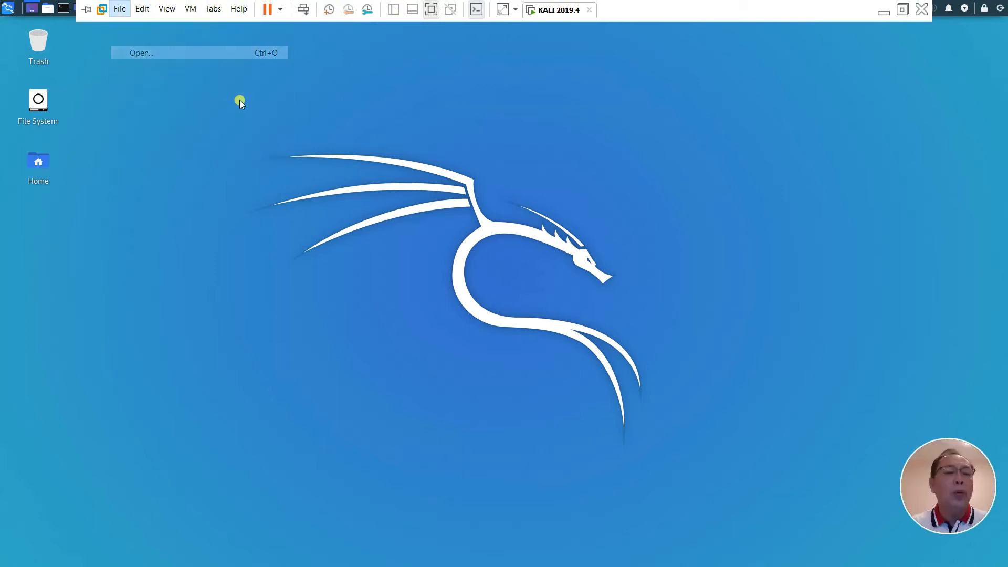
{"action": "left_click", "coordinate": [140, 53]}
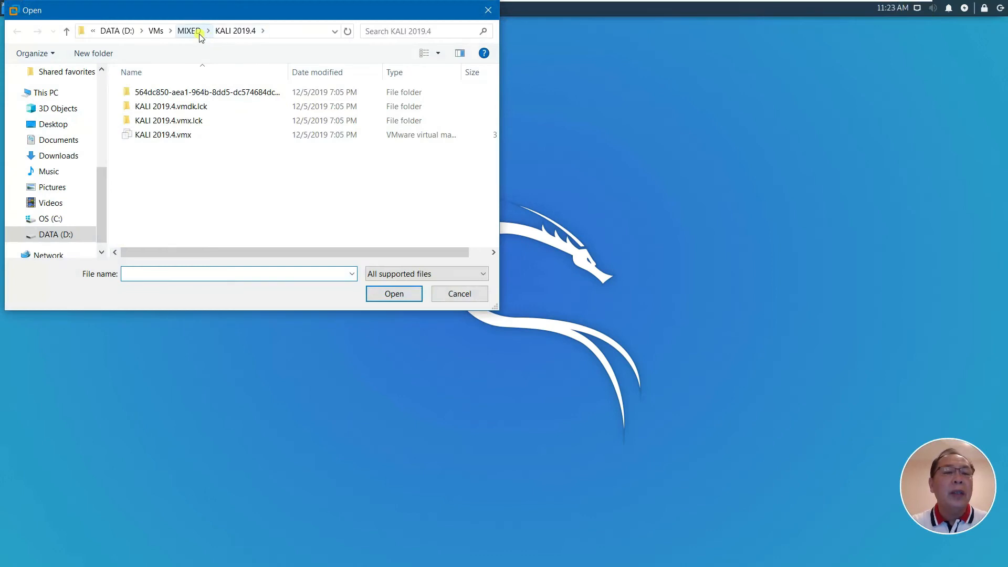
{"action": "left_click", "coordinate": [188, 31]}
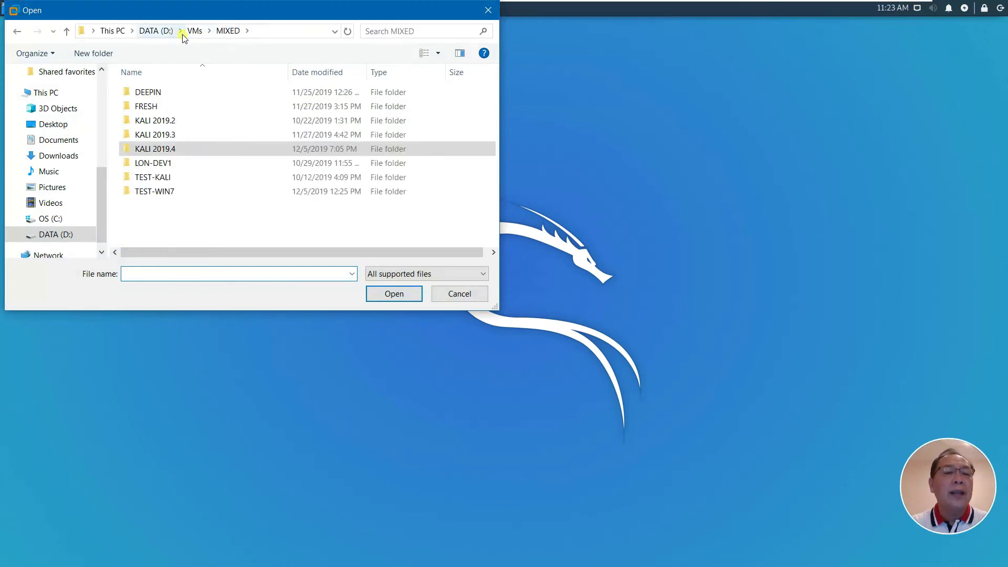
{"action": "left_click", "coordinate": [194, 31]}
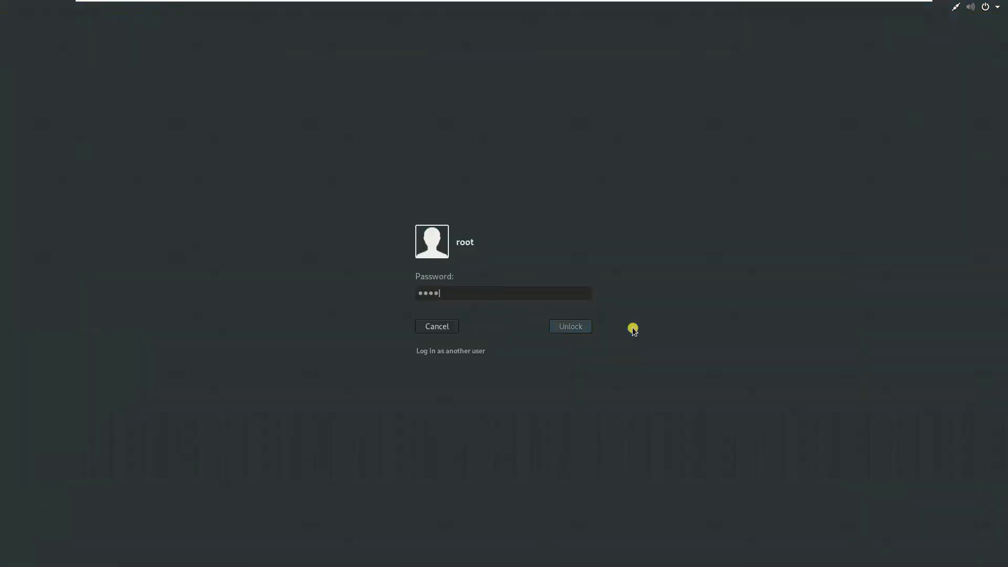
Step: Unlock the Kali 2019.3 root session to reveal its GNOME desktop
{"action": "left_click", "coordinate": [569, 326]}
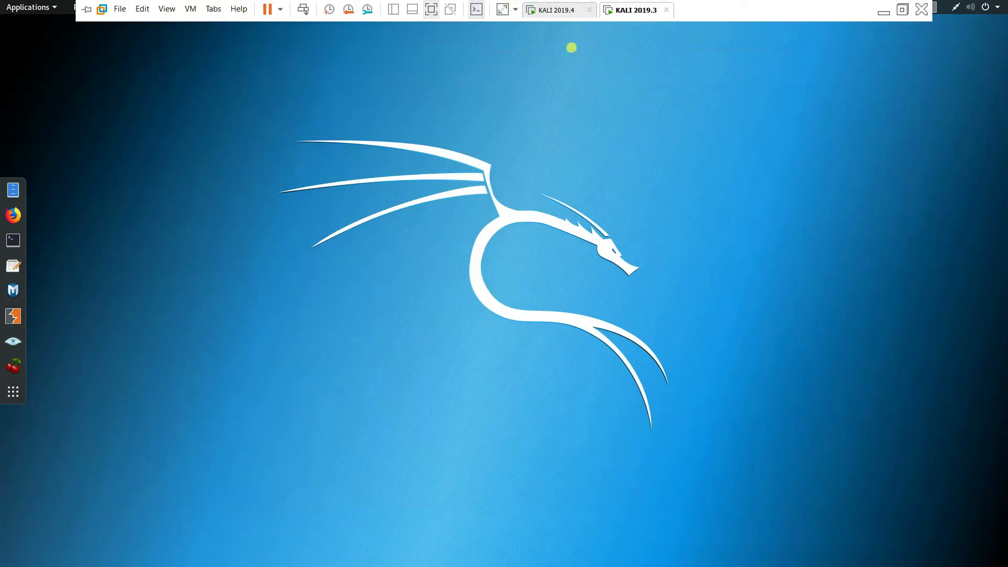
{"action": "mouse_move", "coordinate": [883, 12]}
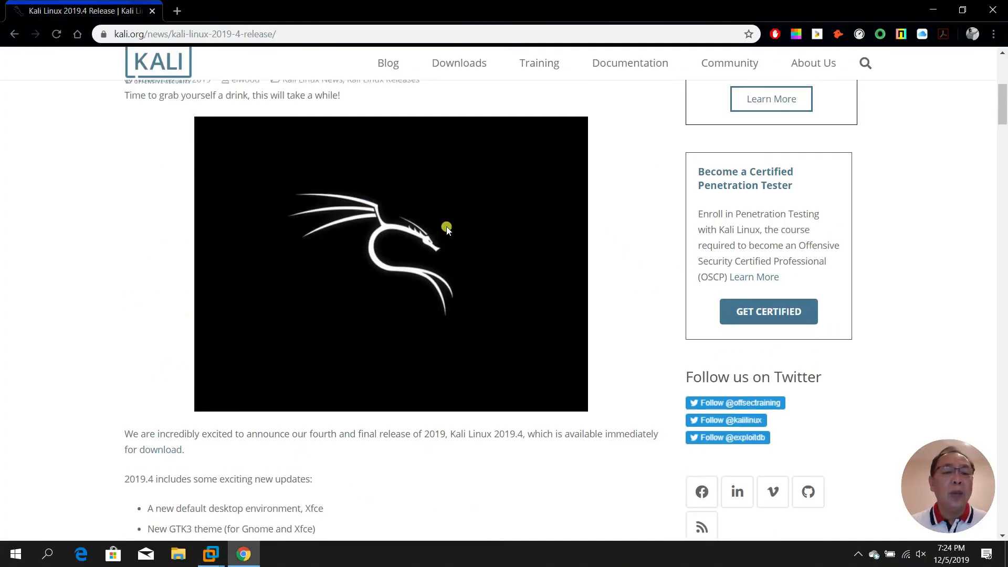
Step: Scroll the kali.org 2019.4 release notes to the New Desktop Environment and GTK3 Theme section
{"action": "scroll", "scroll_direction": "down", "scroll_amount": 3}
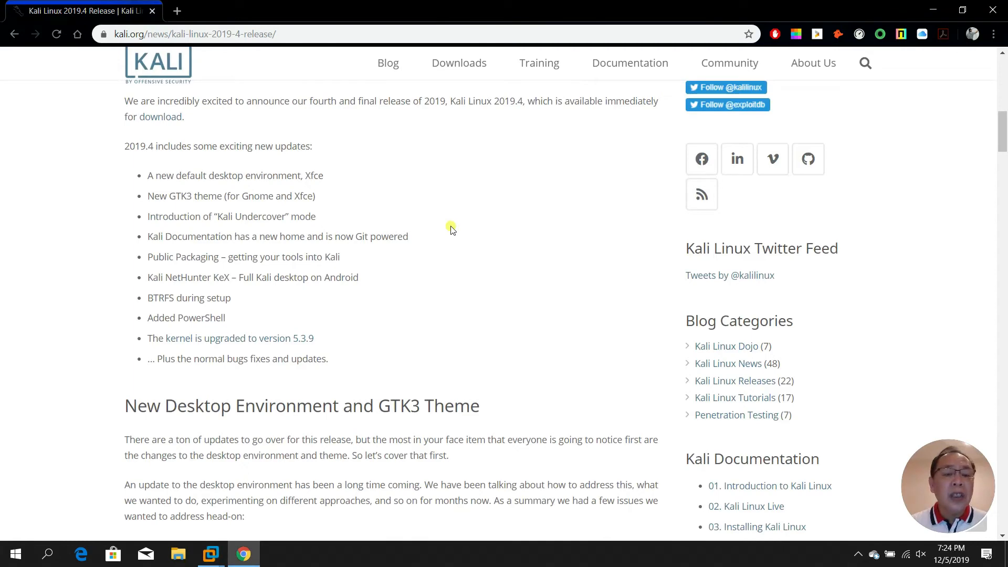
{"action": "scroll", "scroll_direction": "down", "scroll_amount": 3}
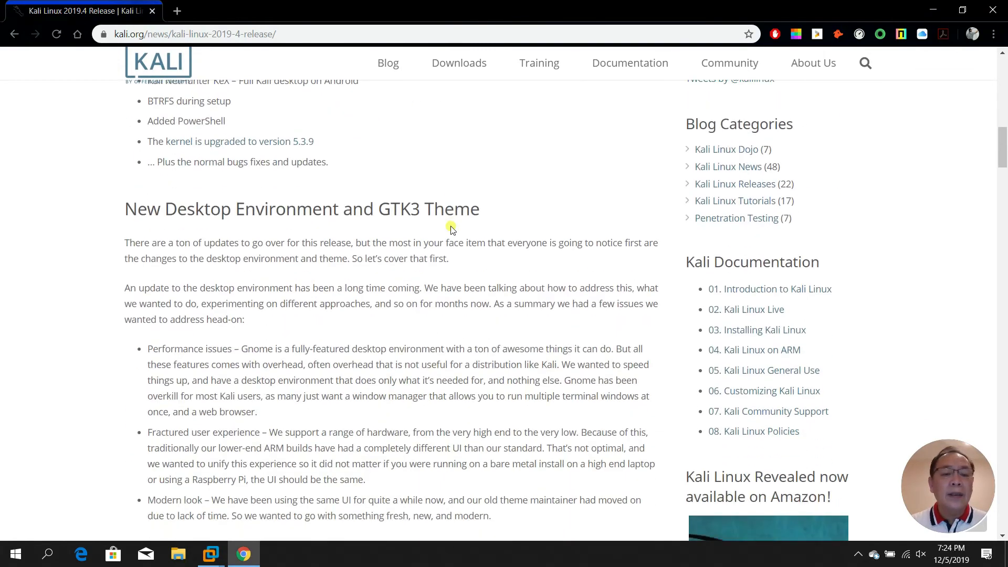
{"action": "scroll", "scroll_direction": "down", "scroll_amount": 3}
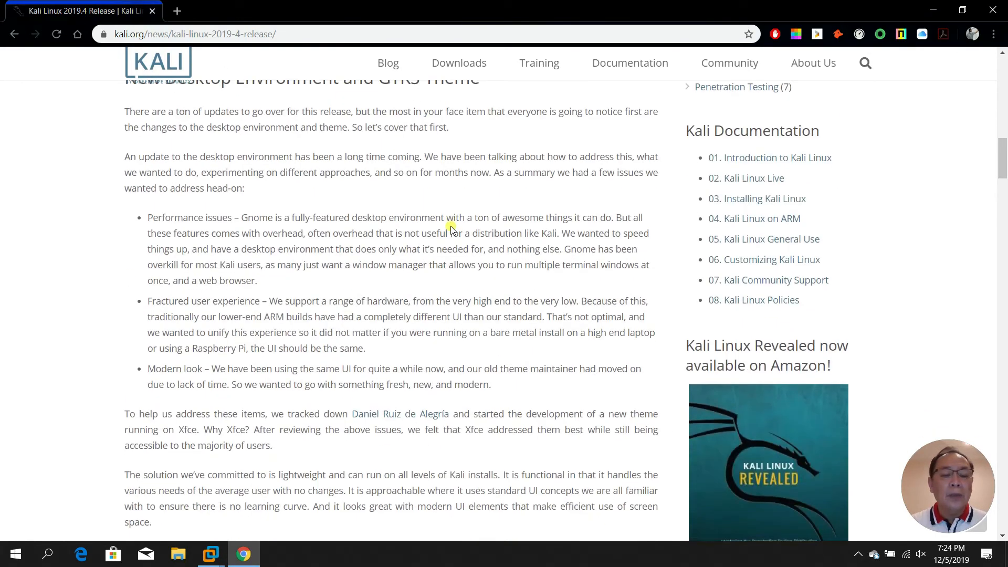
{"action": "scroll", "scroll_direction": "up", "scroll_amount": 3}
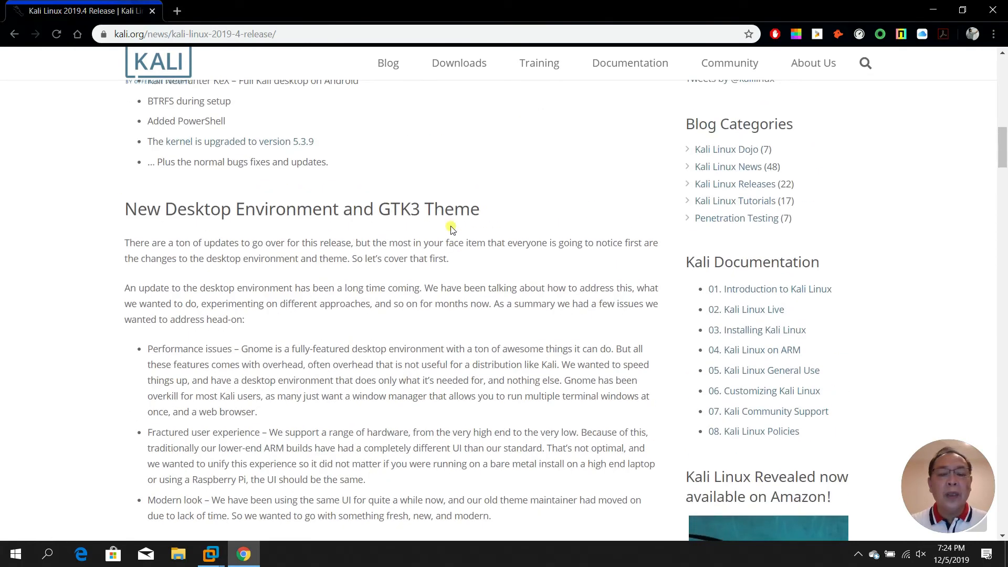
{"action": "scroll", "scroll_direction": "up", "scroll_amount": 3}
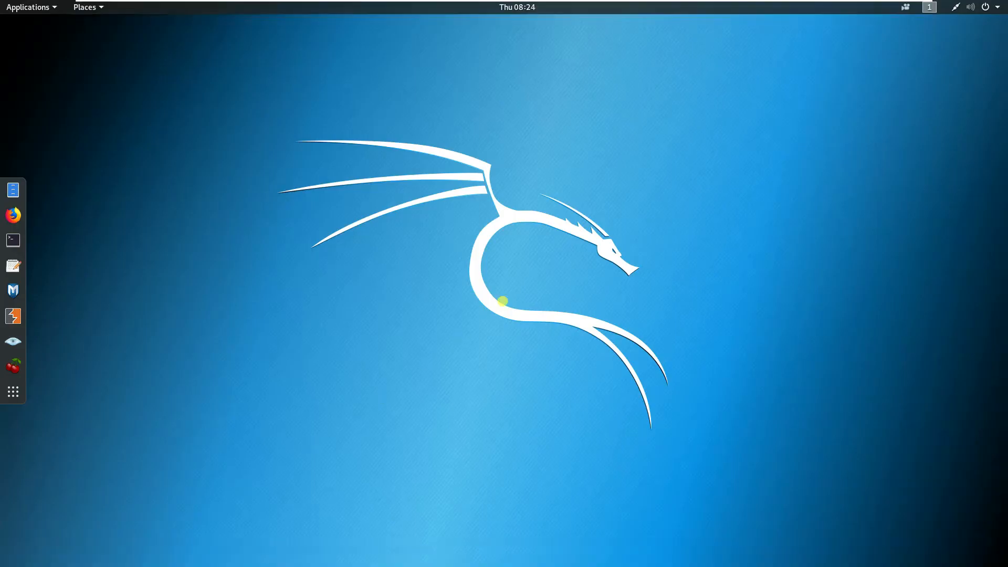
{"action": "mouse_move", "coordinate": [33, 249]}
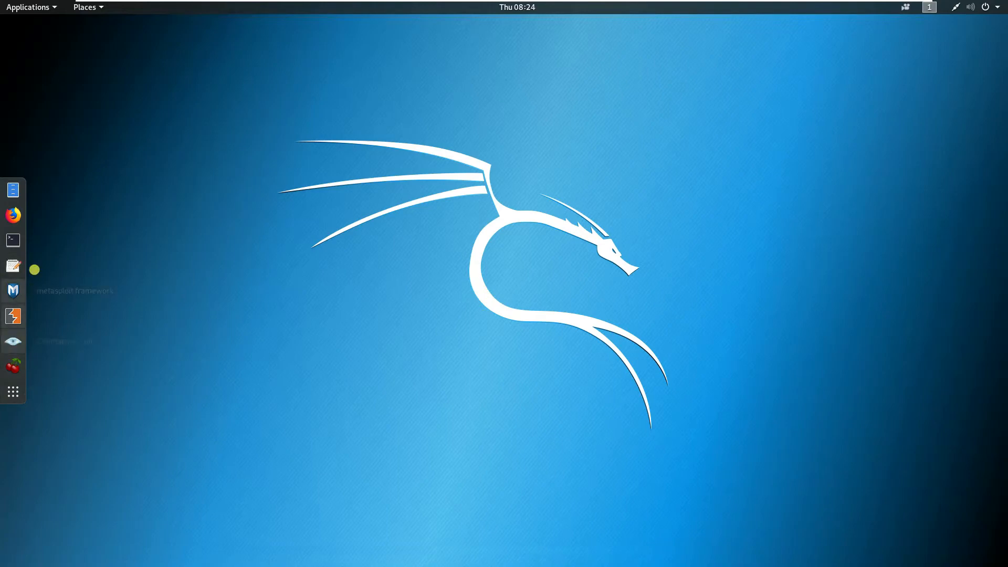
{"action": "mouse_move", "coordinate": [12, 392]}
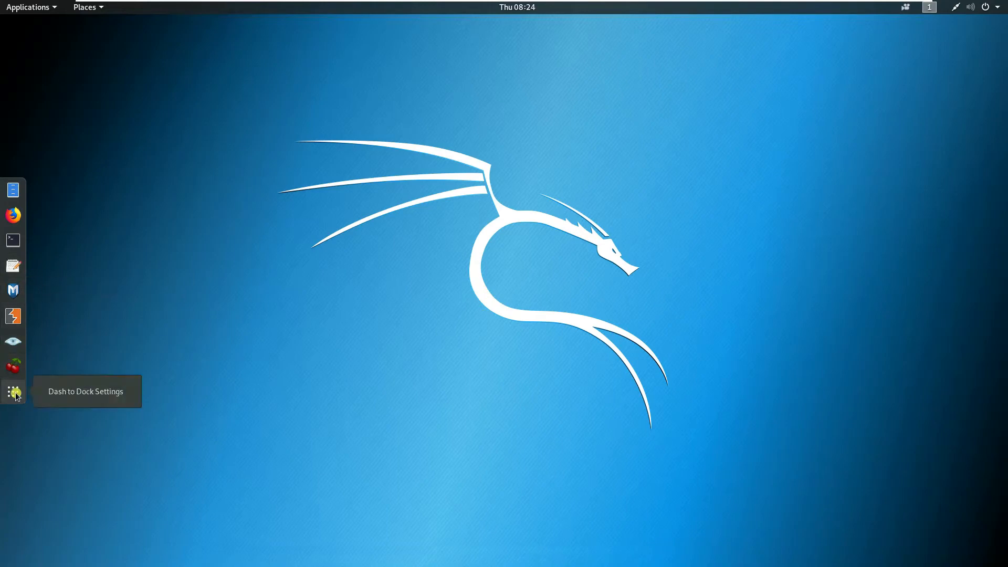
{"action": "left_click", "coordinate": [12, 390]}
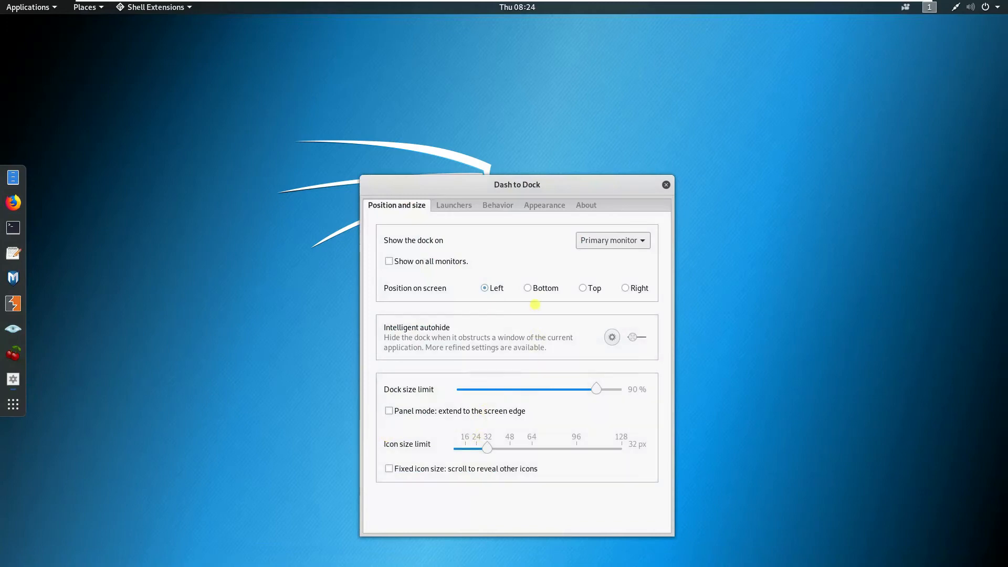
{"action": "left_click", "coordinate": [526, 287]}
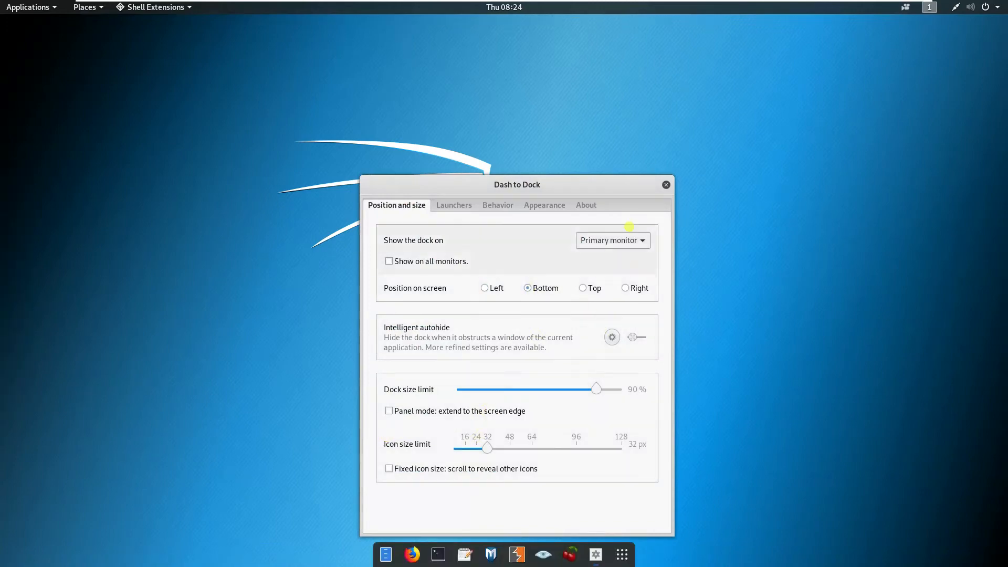
{"action": "left_click", "coordinate": [665, 184]}
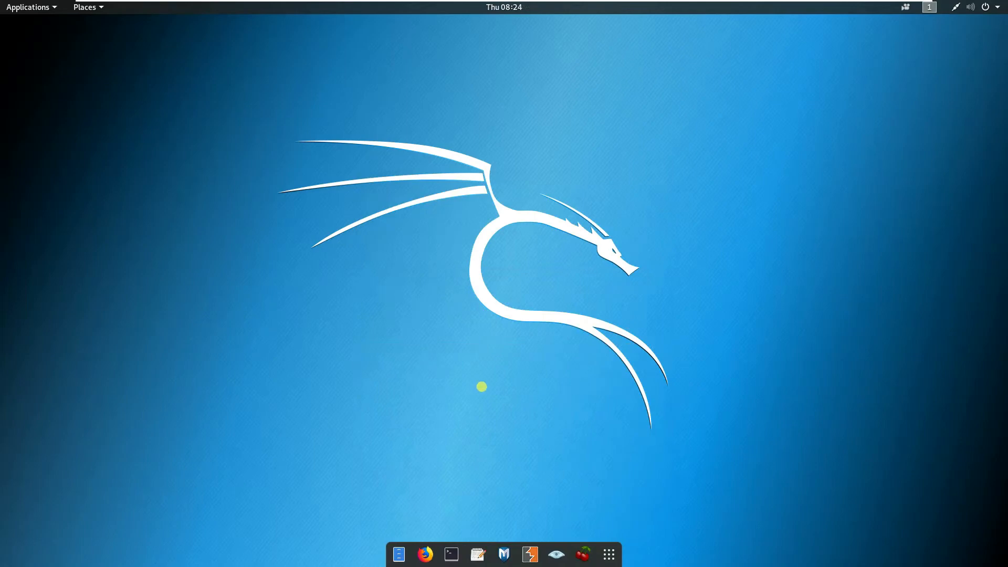
{"action": "mouse_move", "coordinate": [608, 554]}
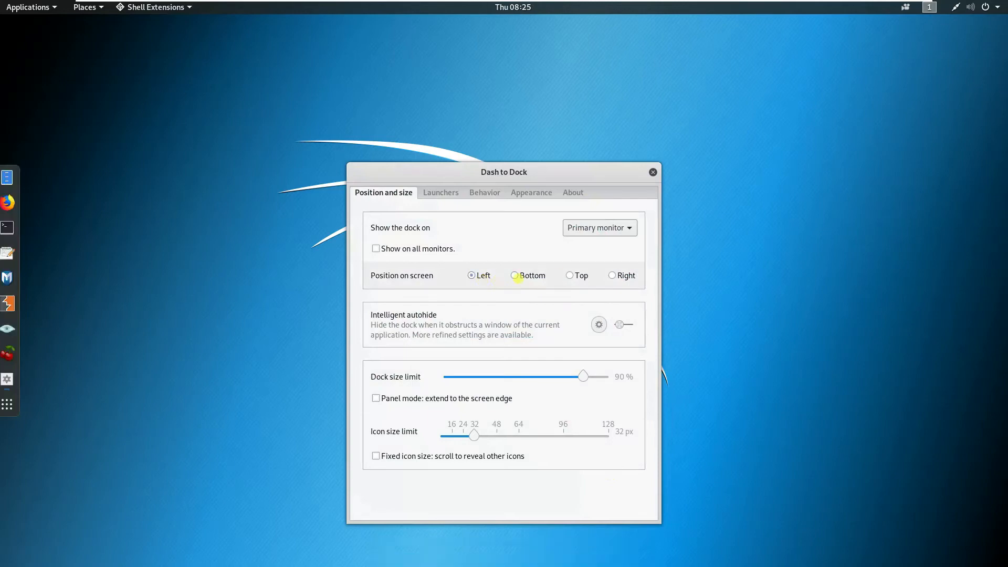
{"action": "left_click", "coordinate": [651, 172]}
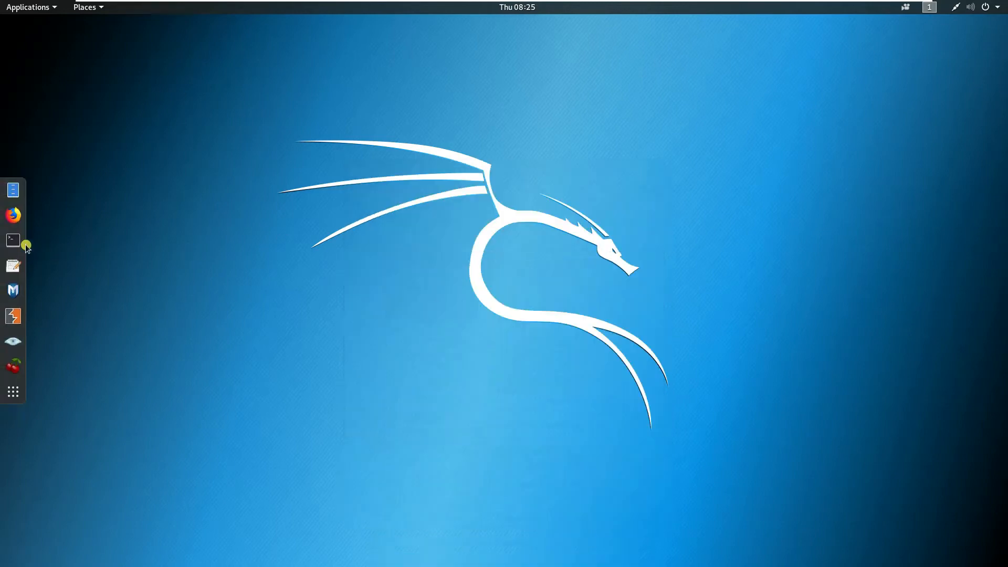
{"action": "left_click", "coordinate": [12, 240]}
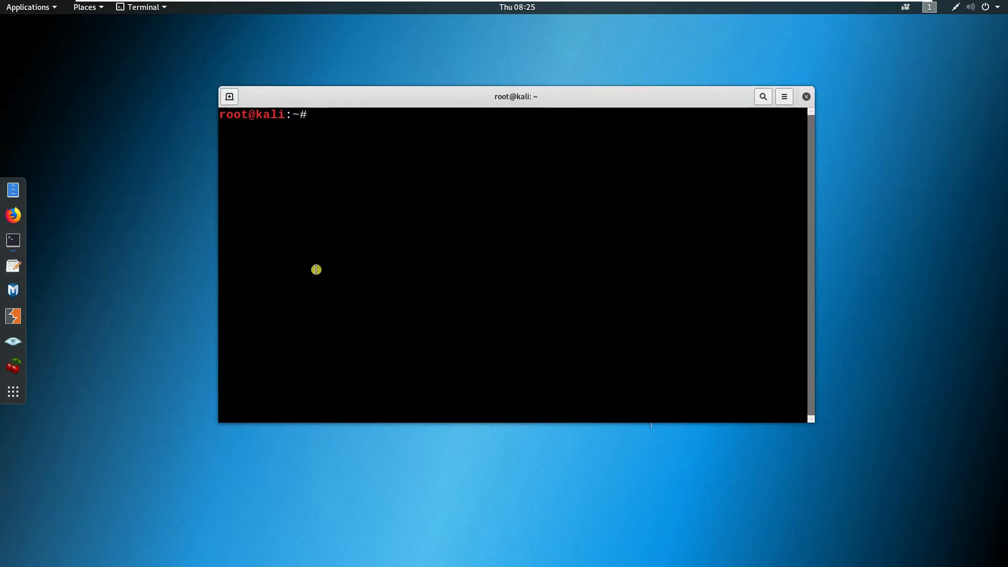
Step: Type tmux in the Kali 2019.3 terminal before switching to the 2019.4 VM
{"action": "type", "text": "tmux"}
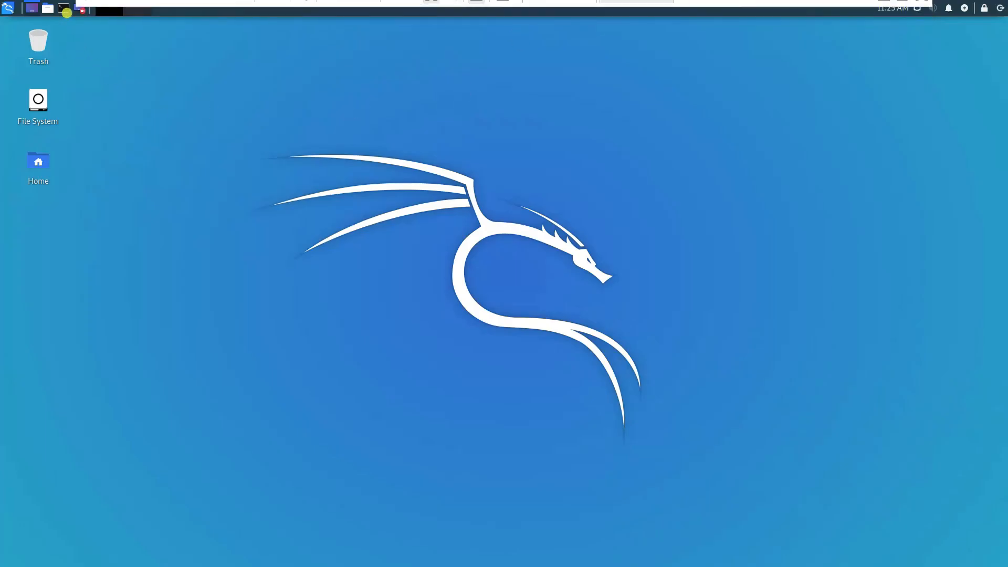
Step: Run apt-get install tmux (already newest), start tmux, and split it into two side-by-side panes
{"action": "left_click", "coordinate": [64, 9]}
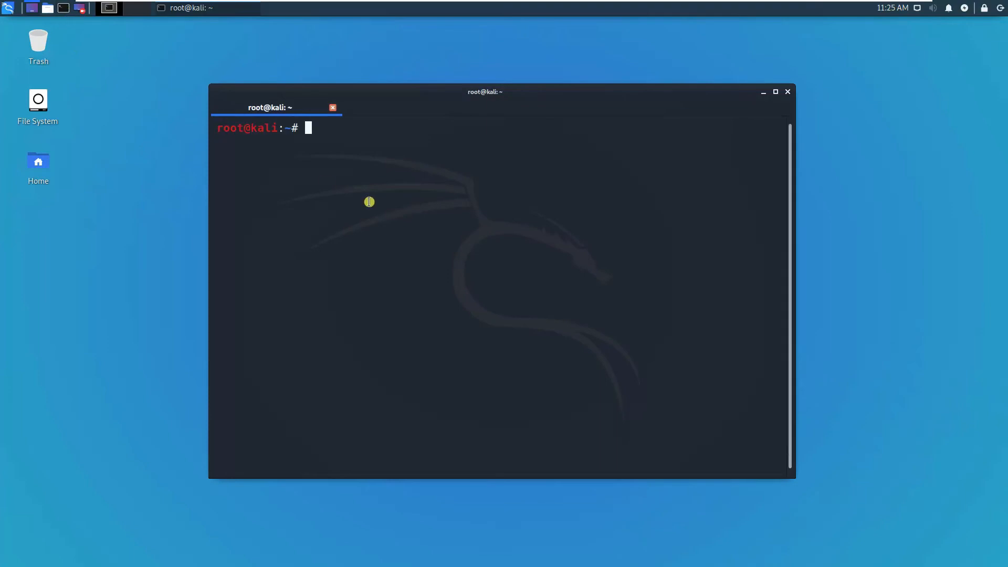
{"action": "type", "text": "apt-get"}
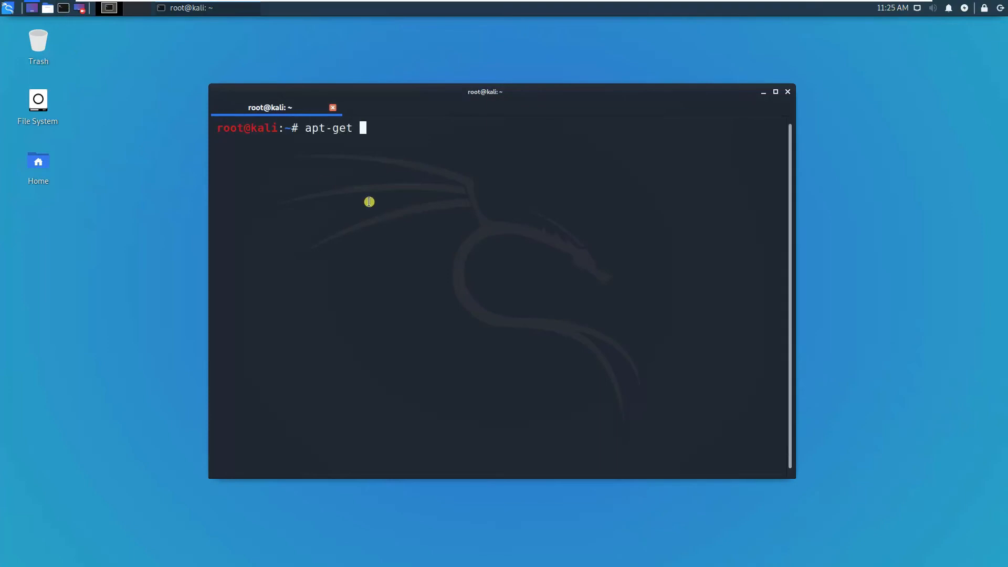
{"action": "type", "text": "install tmux"}
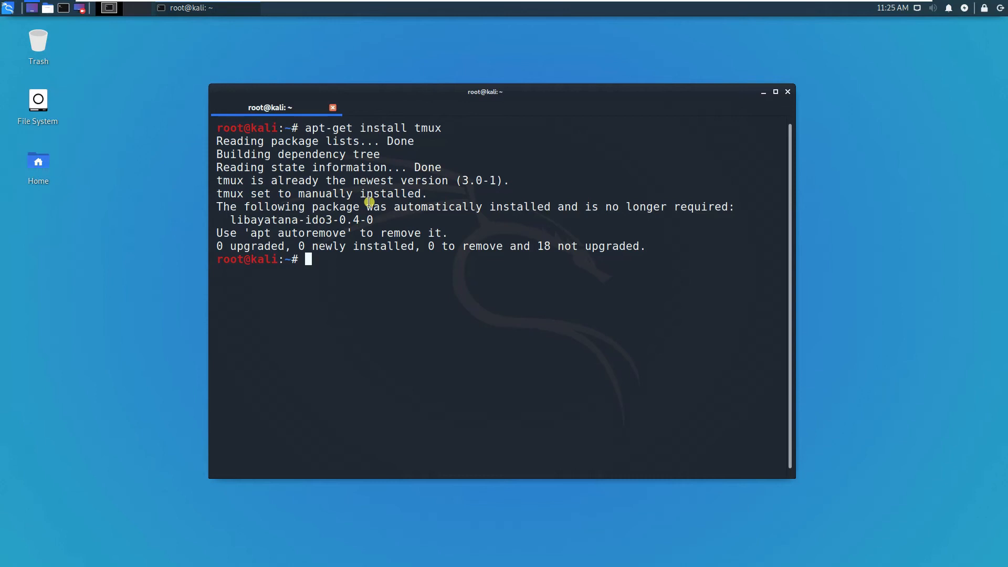
{"action": "type", "text": "t"}
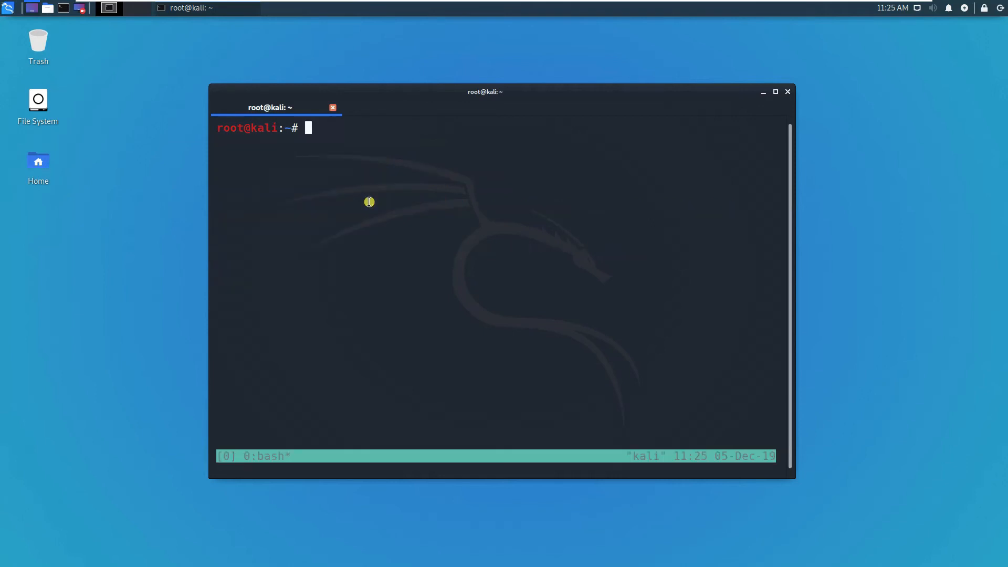
{"action": "key", "text": "ctrl+b %"}
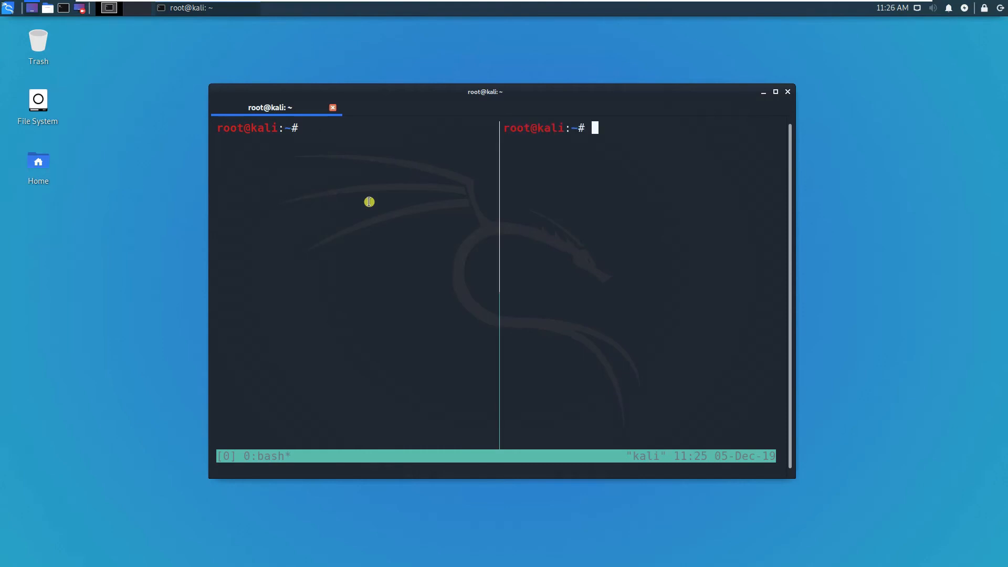
{"action": "mouse_move", "coordinate": [450, 237]}
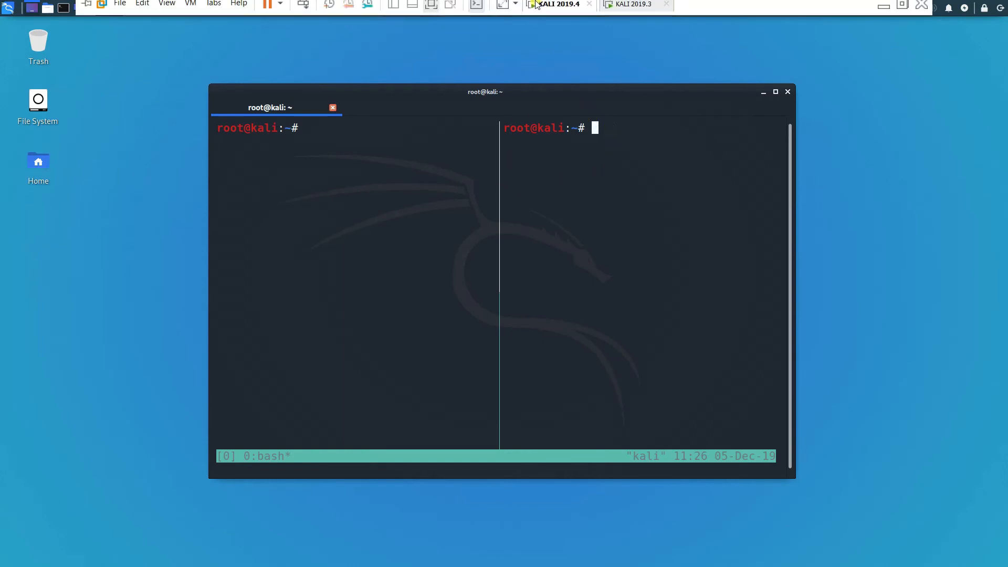
{"action": "right_click", "coordinate": [393, 174]}
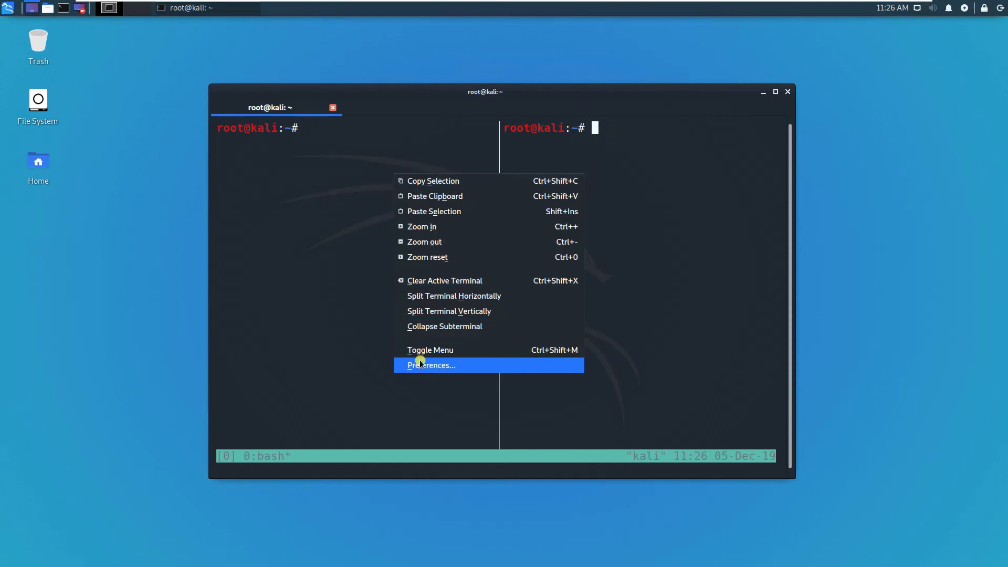
{"action": "left_click", "coordinate": [430, 366]}
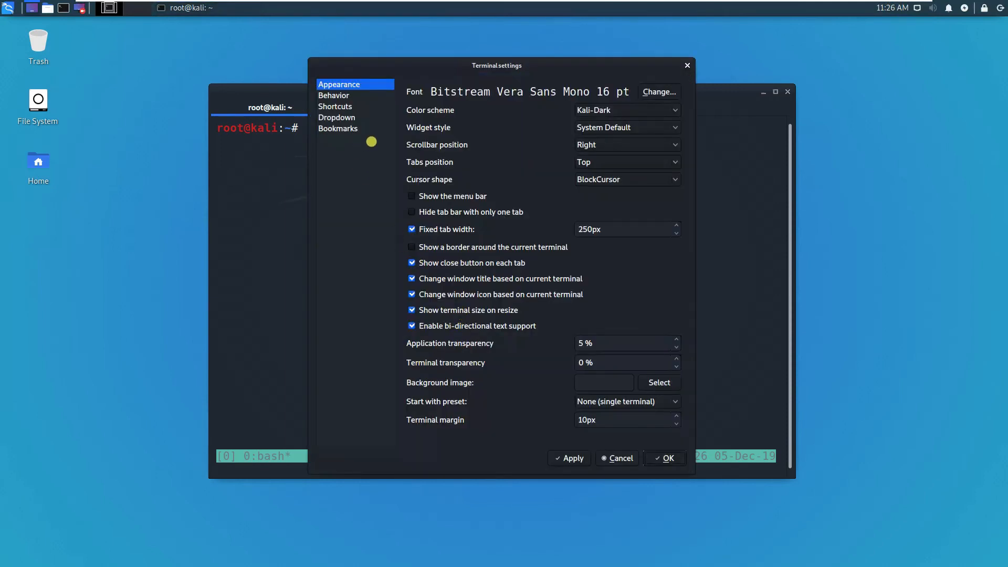
{"action": "mouse_move", "coordinate": [529, 241]}
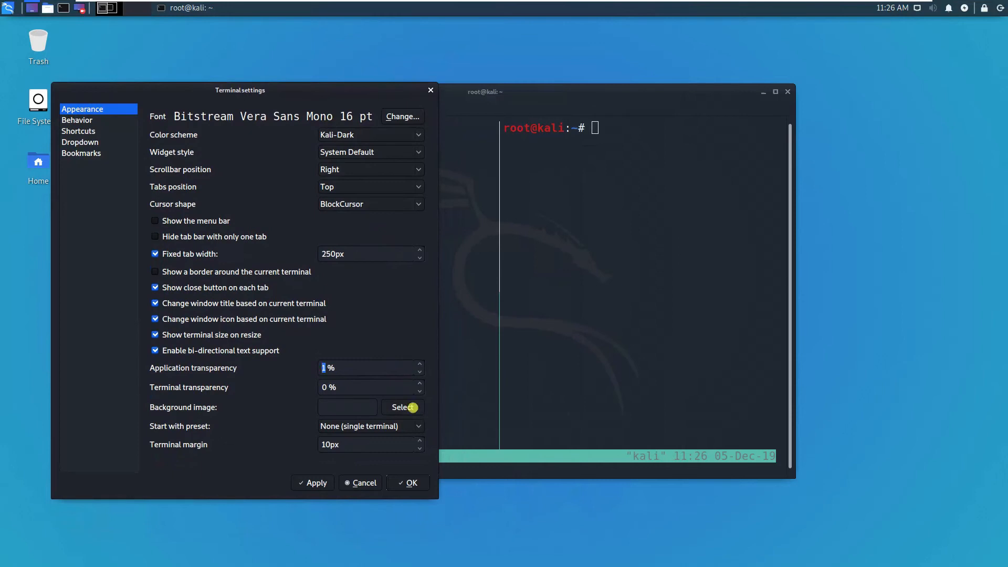
{"action": "mouse_move", "coordinate": [235, 373]}
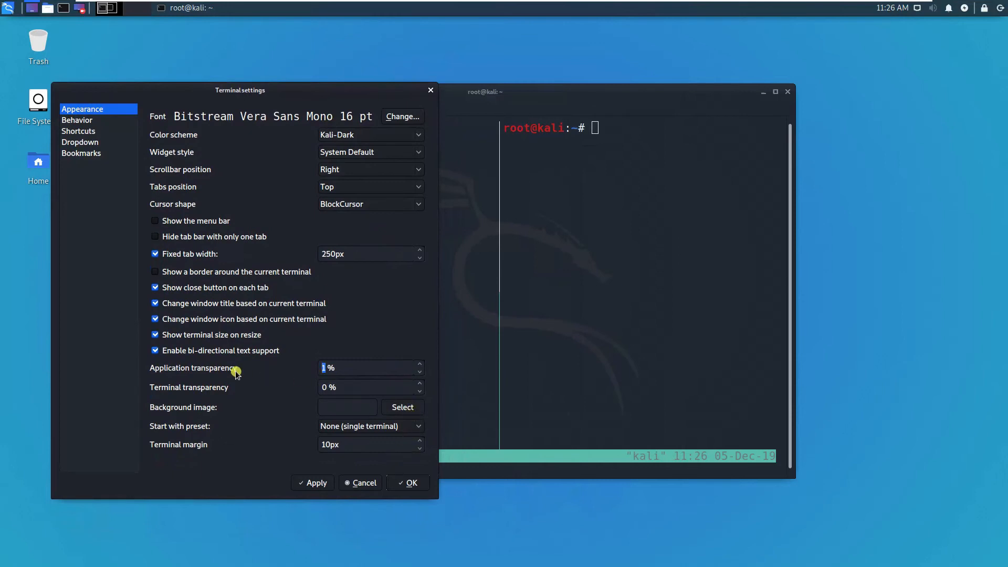
{"action": "mouse_move", "coordinate": [421, 440]}
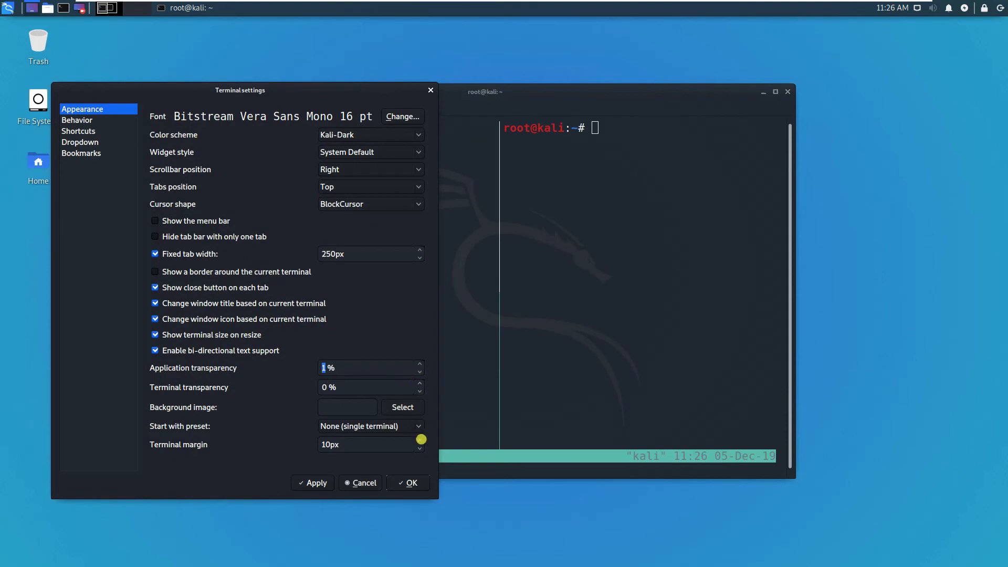
{"action": "right_click", "coordinate": [540, 285]}
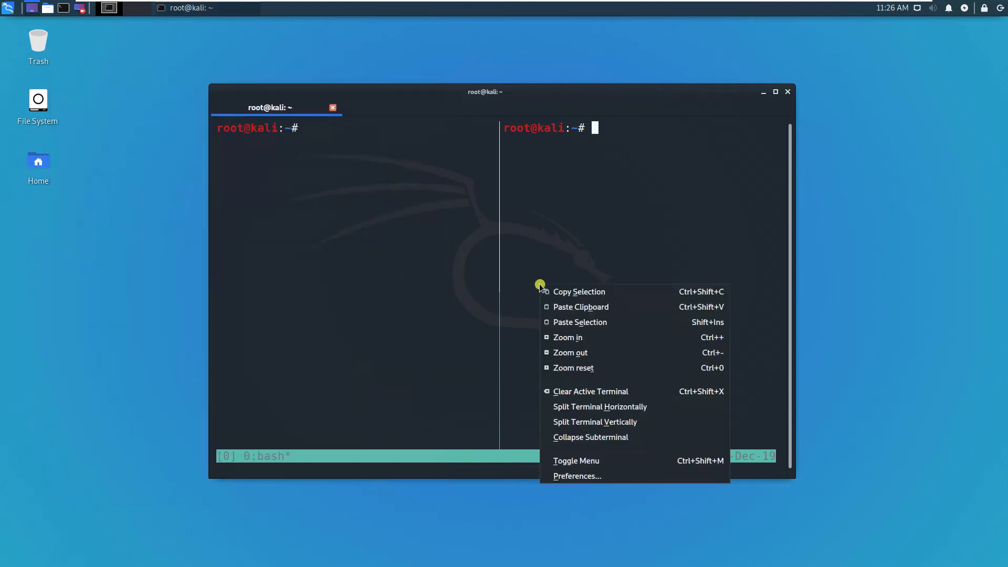
Step: Set the QTerminal color scheme to DarkPastels in Preferences
{"action": "left_click", "coordinate": [577, 476]}
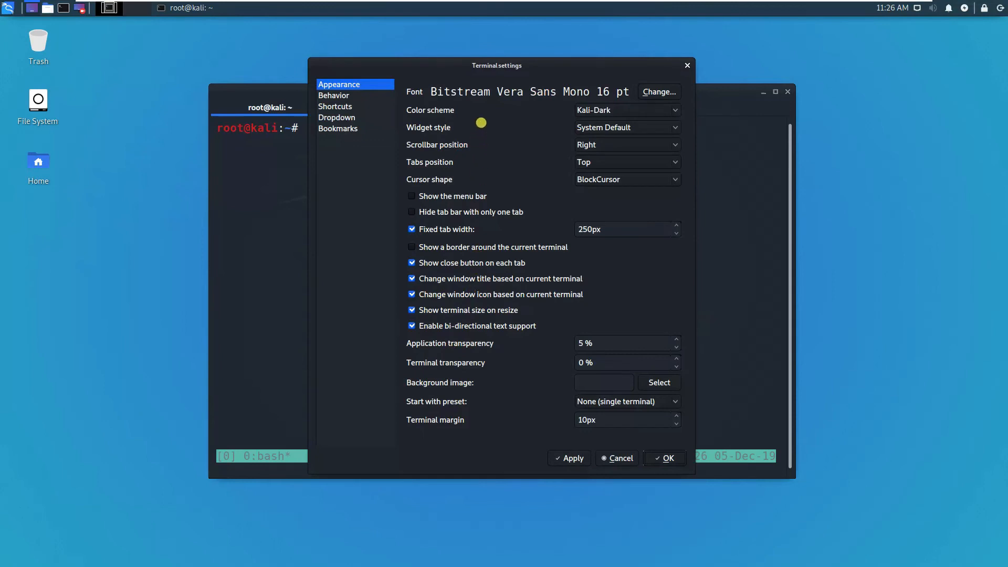
{"action": "left_click", "coordinate": [626, 110]}
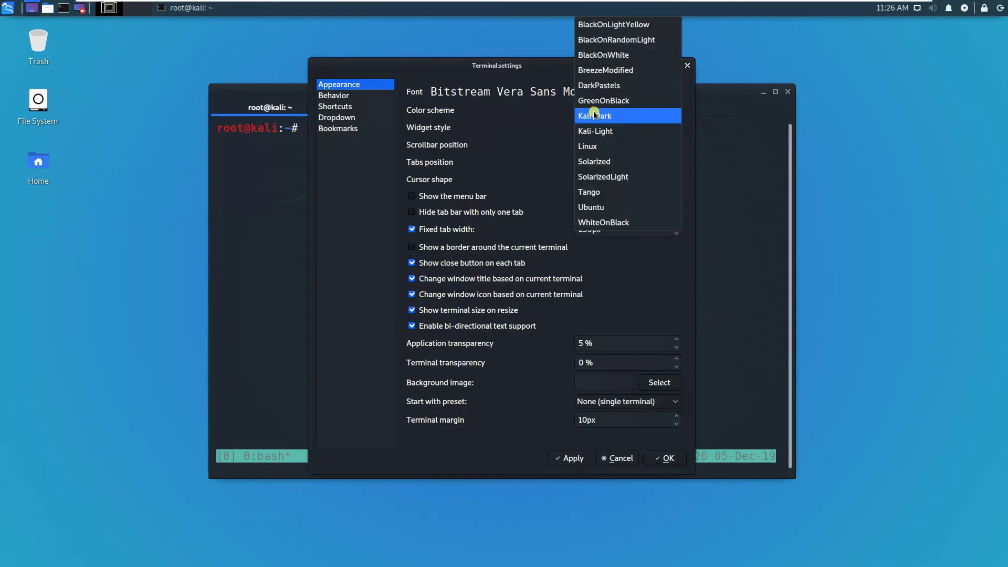
{"action": "mouse_move", "coordinate": [604, 100]}
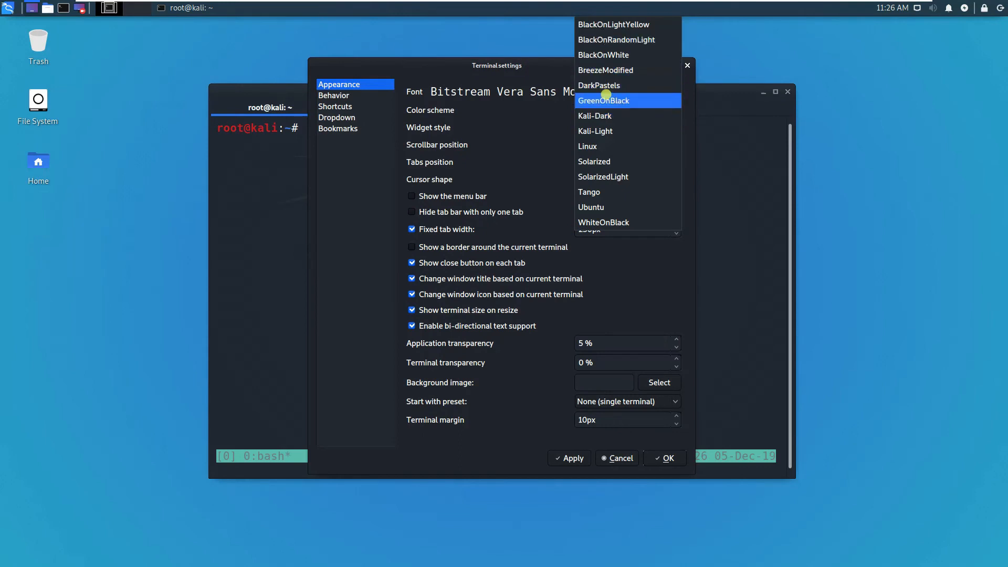
{"action": "mouse_move", "coordinate": [596, 131]}
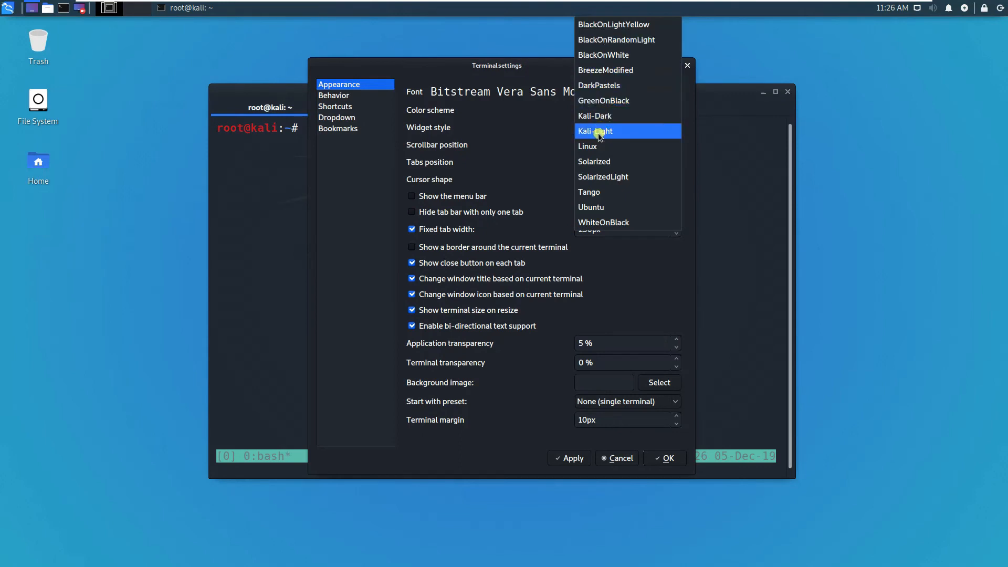
{"action": "left_click", "coordinate": [595, 131]}
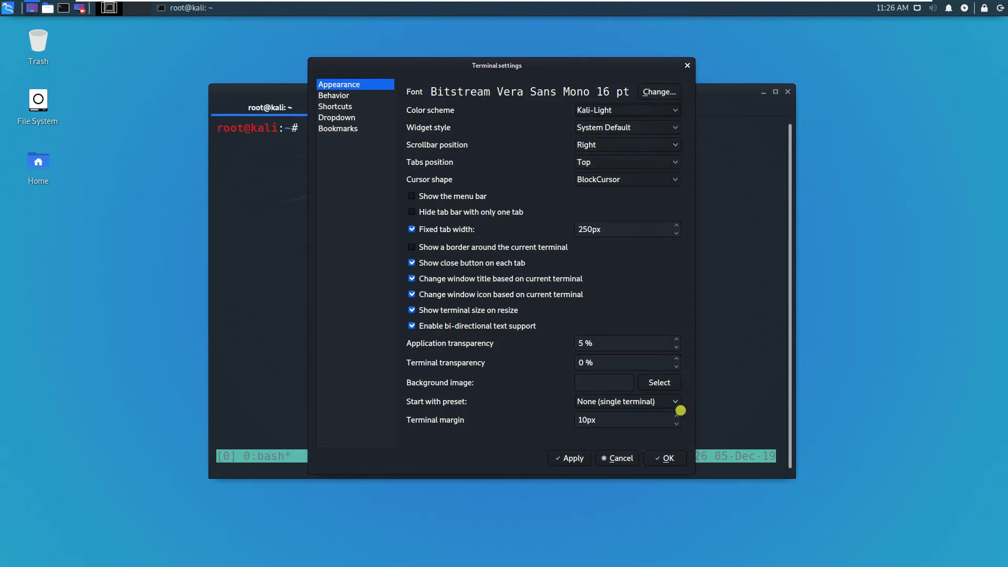
{"action": "left_click", "coordinate": [664, 458]}
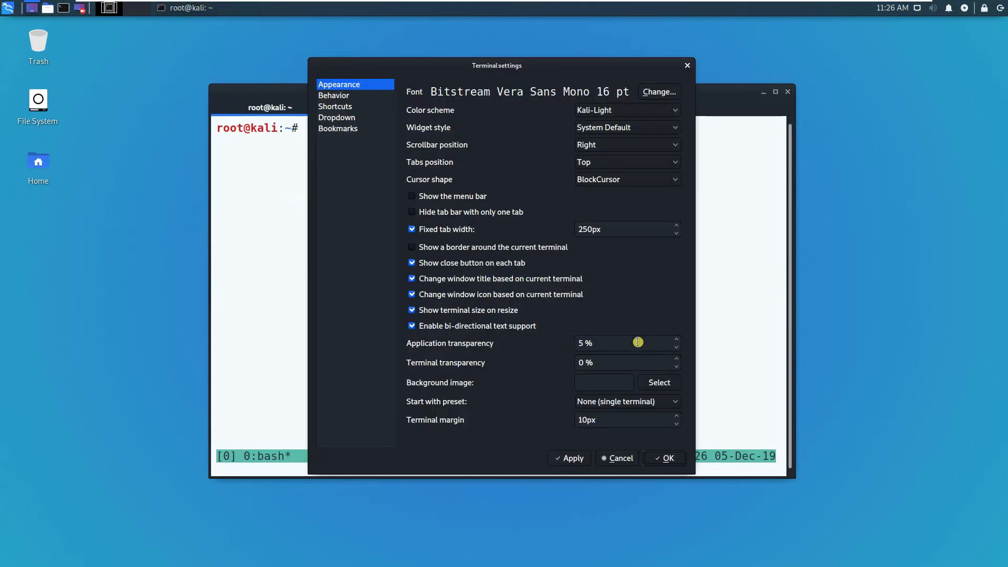
{"action": "mouse_move", "coordinate": [627, 179]}
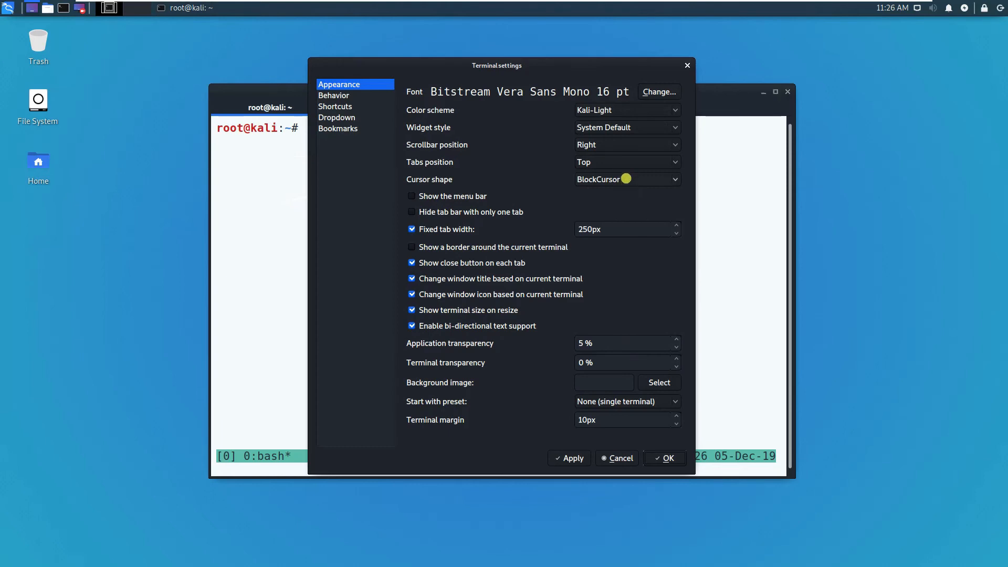
{"action": "left_click", "coordinate": [626, 109]}
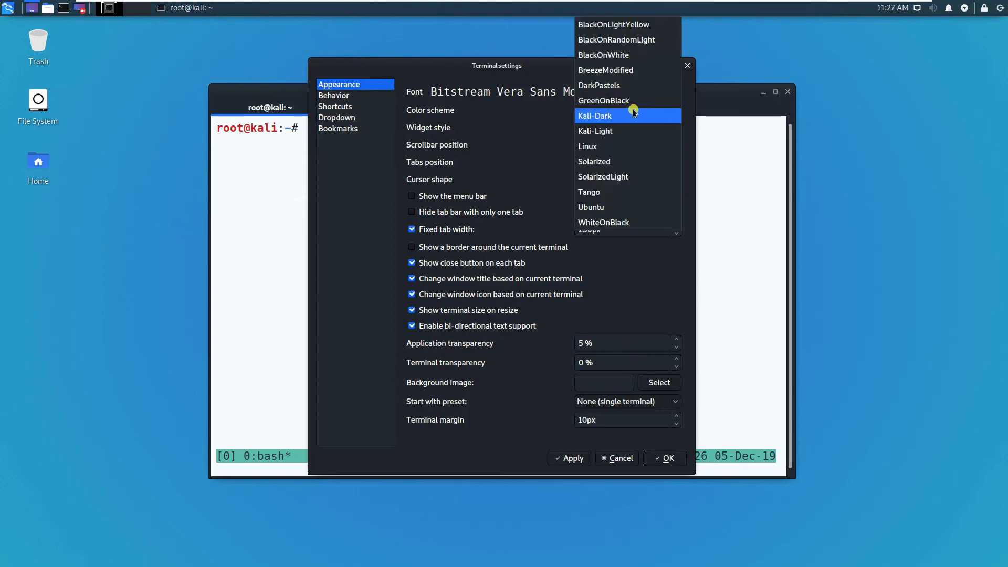
{"action": "mouse_move", "coordinate": [642, 112]}
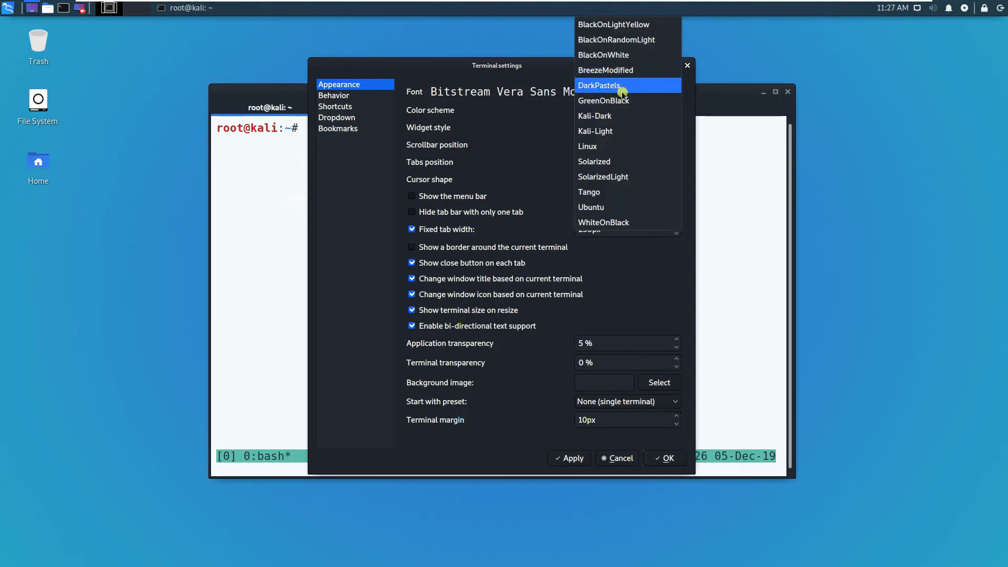
{"action": "left_click", "coordinate": [598, 85]}
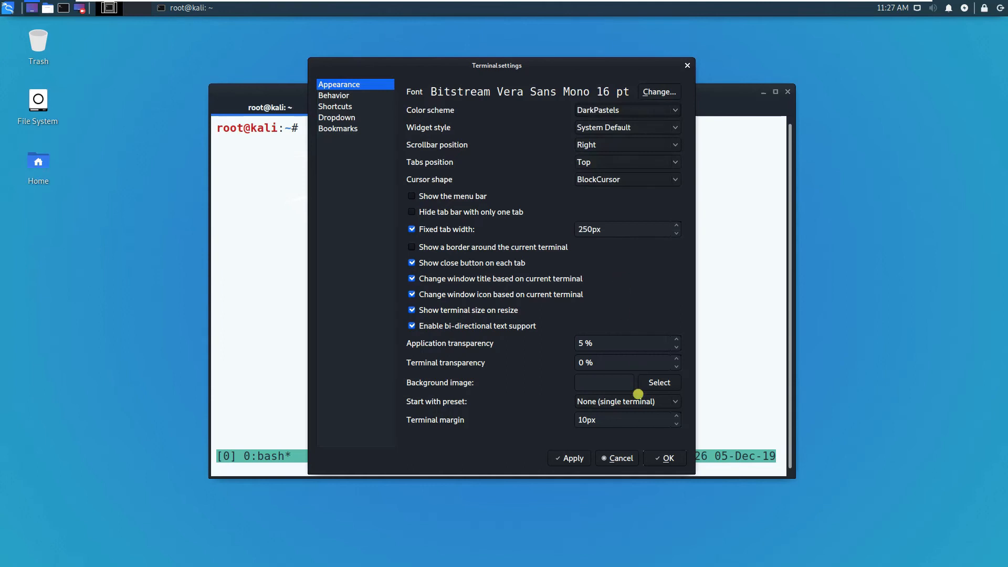
{"action": "left_click", "coordinate": [665, 458]}
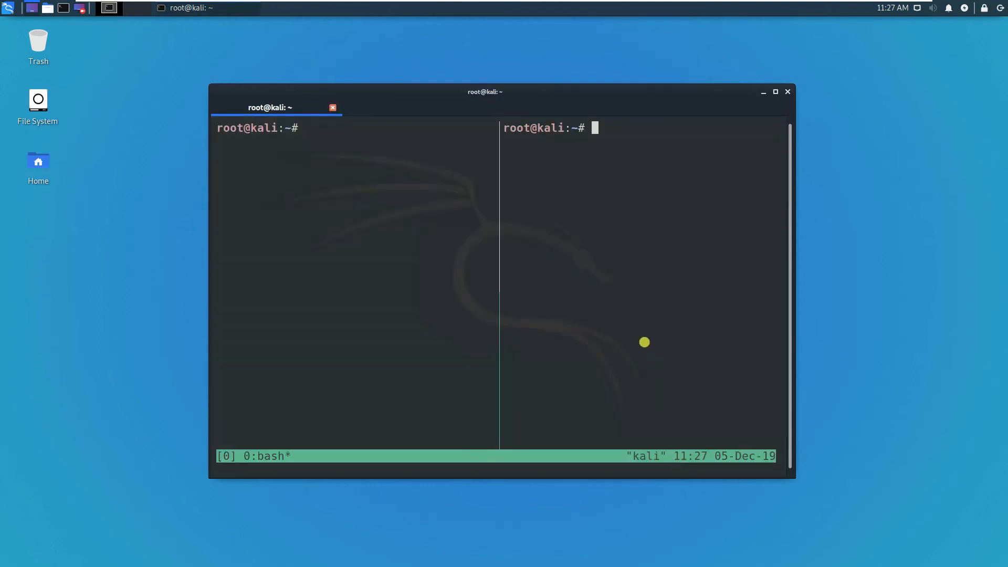
{"action": "mouse_move", "coordinate": [592, 223]}
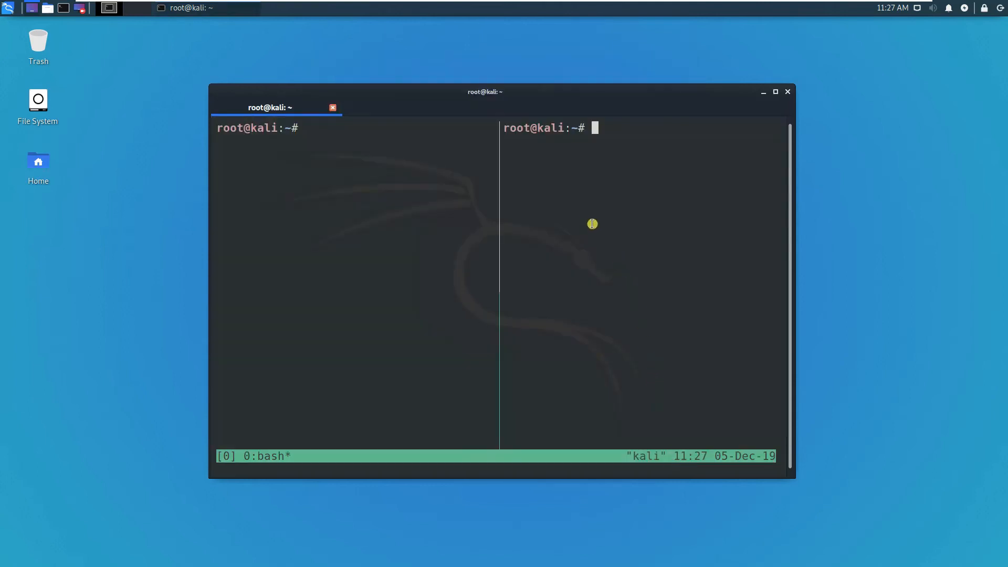
Step: Raise QTerminal's terminal transparency to 10 percent
{"action": "right_click", "coordinate": [592, 223]}
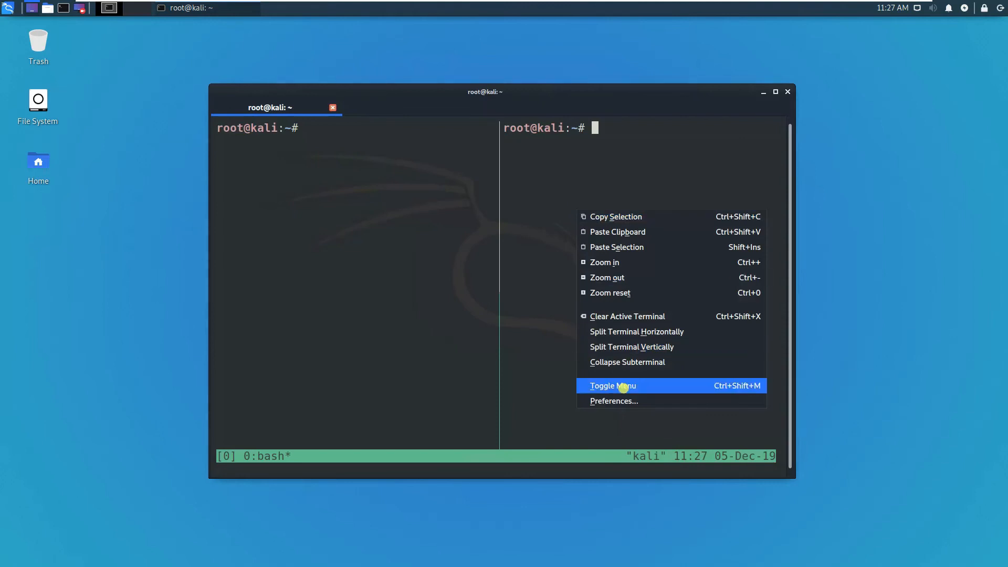
{"action": "left_click", "coordinate": [613, 400]}
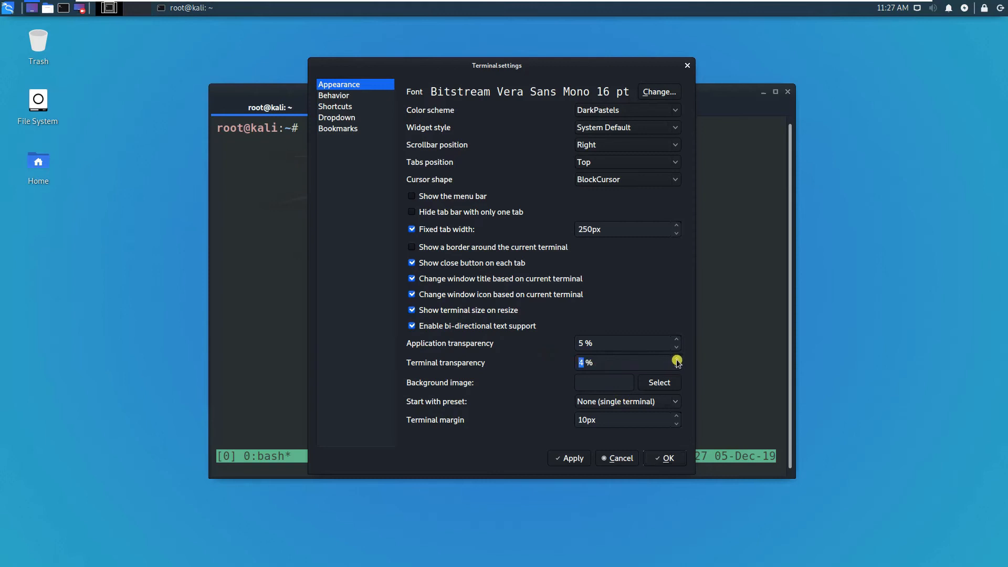
{"action": "left_click", "coordinate": [677, 359]}
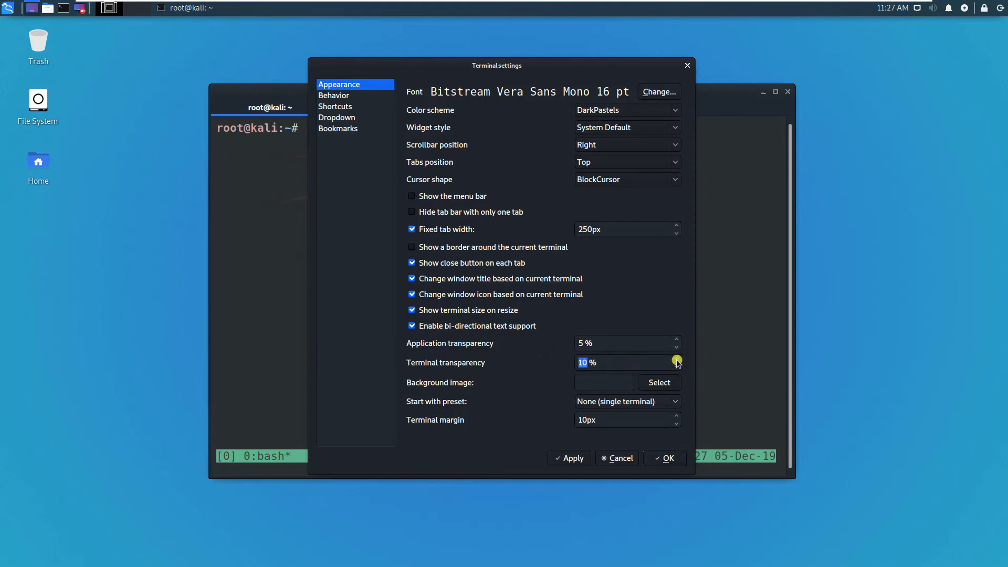
{"action": "left_click", "coordinate": [665, 458]}
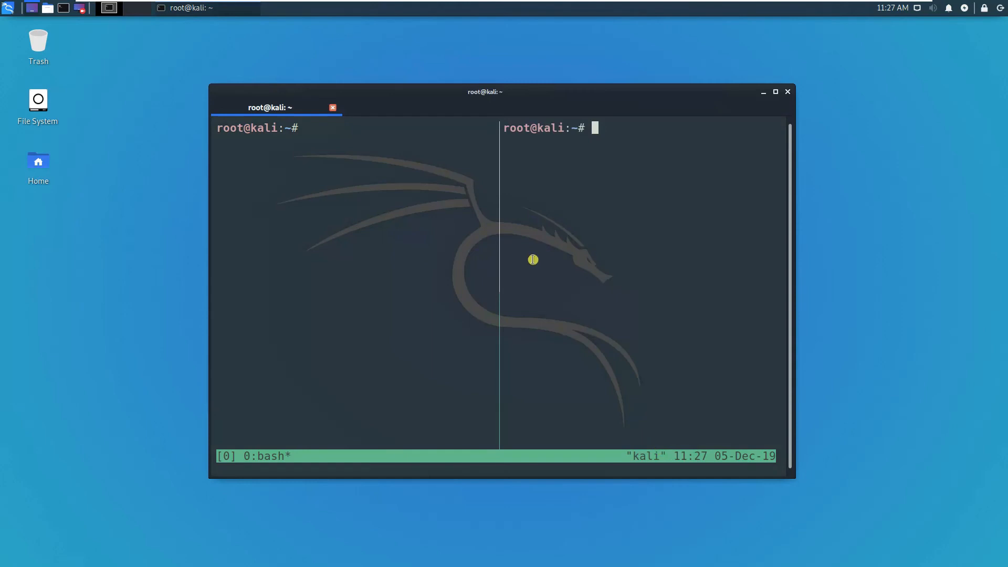
{"action": "mouse_move", "coordinate": [638, 92]}
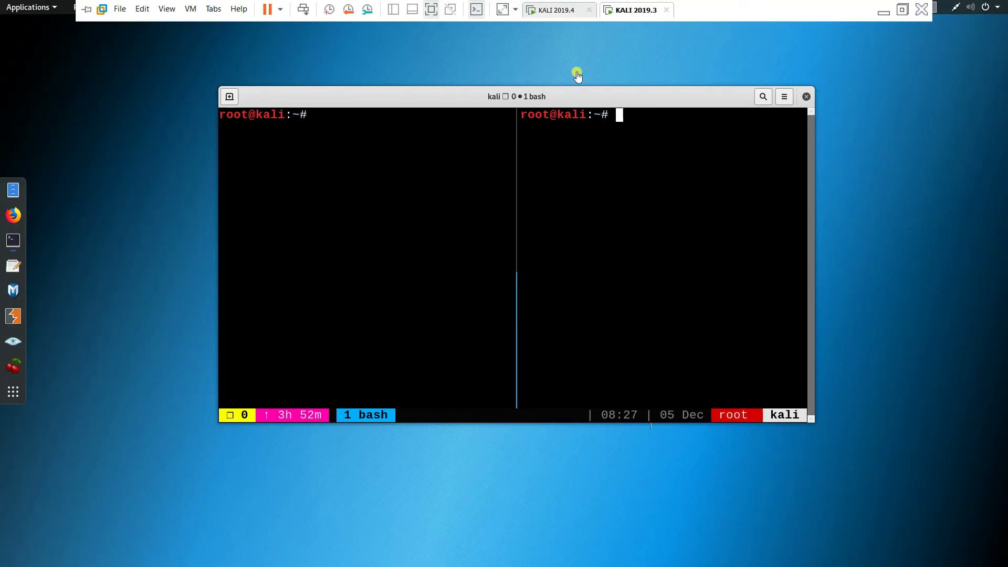
Step: Type exit in the right-hand tmux pane to close that split
{"action": "type", "text": "exi"}
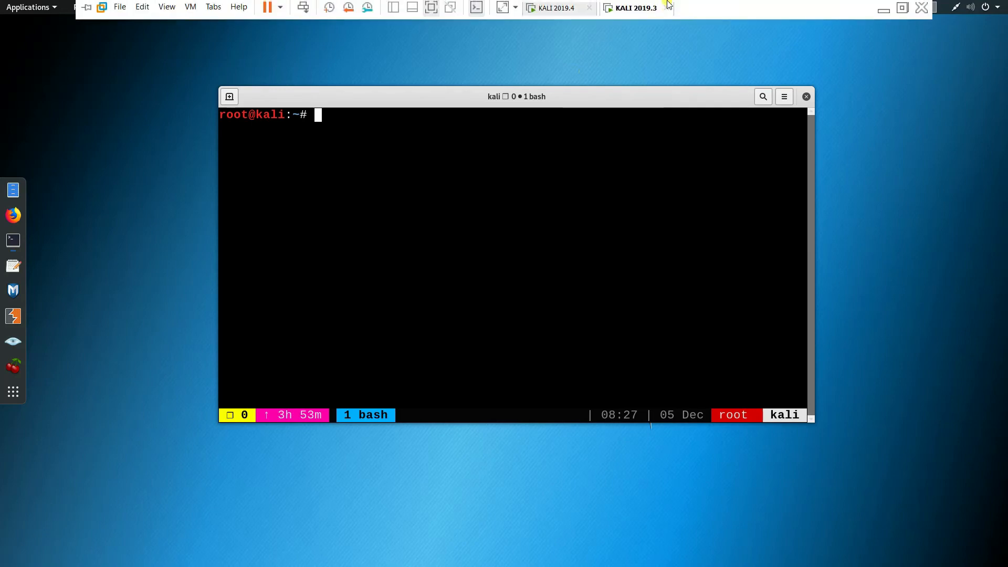
{"action": "mouse_move", "coordinate": [883, 9]}
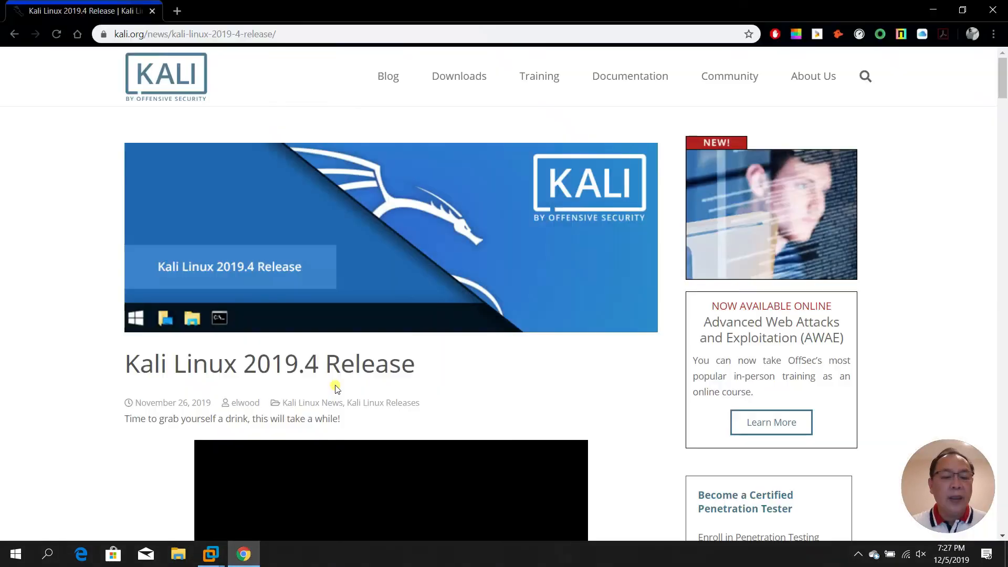
Step: Scroll to the 2019.4 quick update commands, highlight apt update, and head to Downloads
{"action": "scroll", "scroll_direction": "down", "scroll_amount": 3}
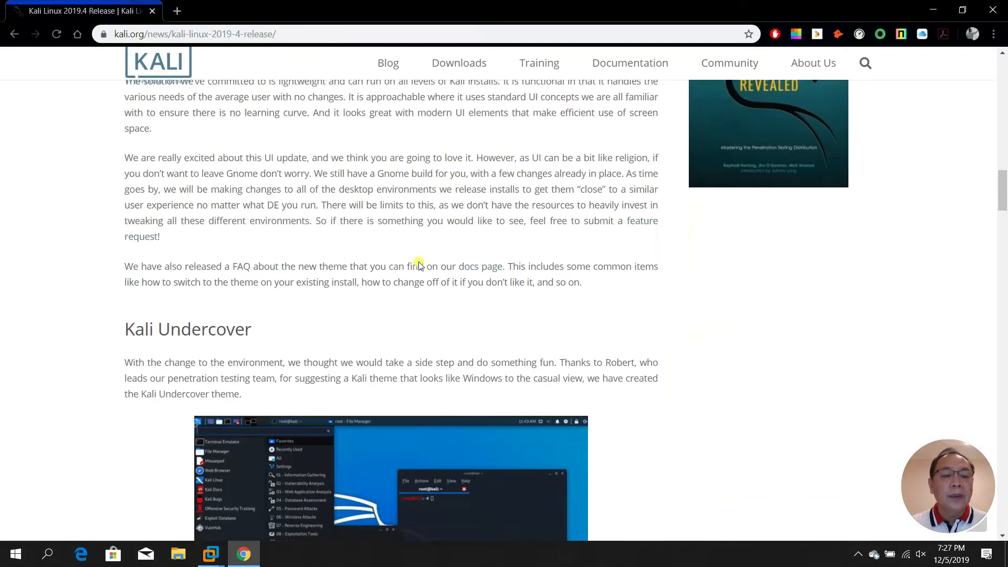
{"action": "scroll", "scroll_direction": "down", "scroll_amount": 3}
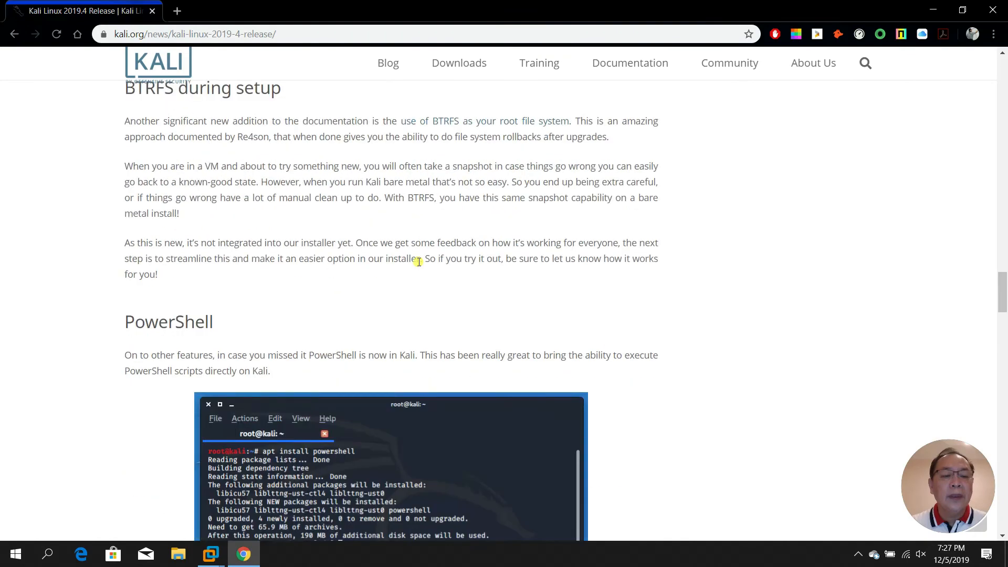
{"action": "scroll", "scroll_direction": "down", "scroll_amount": 3}
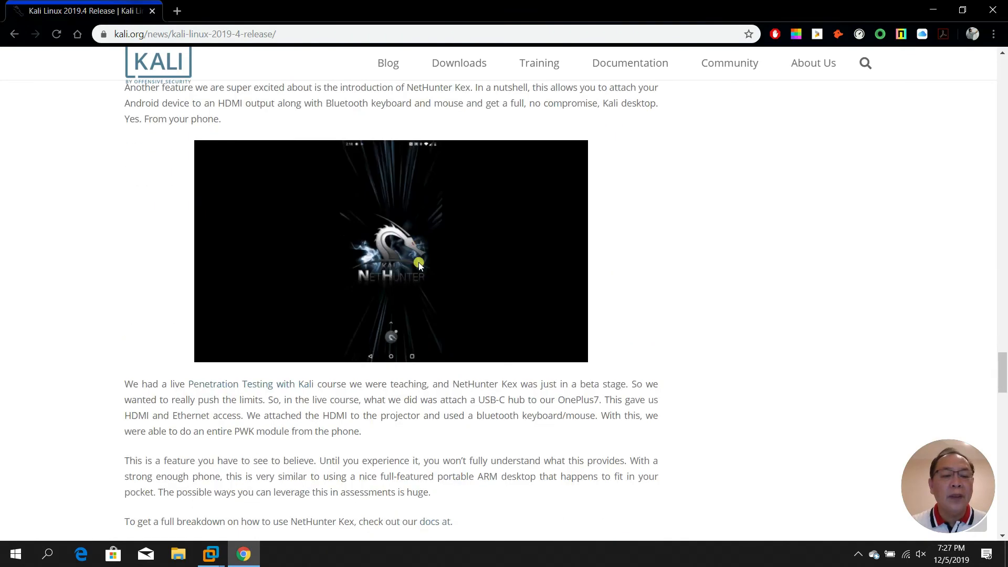
{"action": "scroll", "scroll_direction": "down", "scroll_amount": 3}
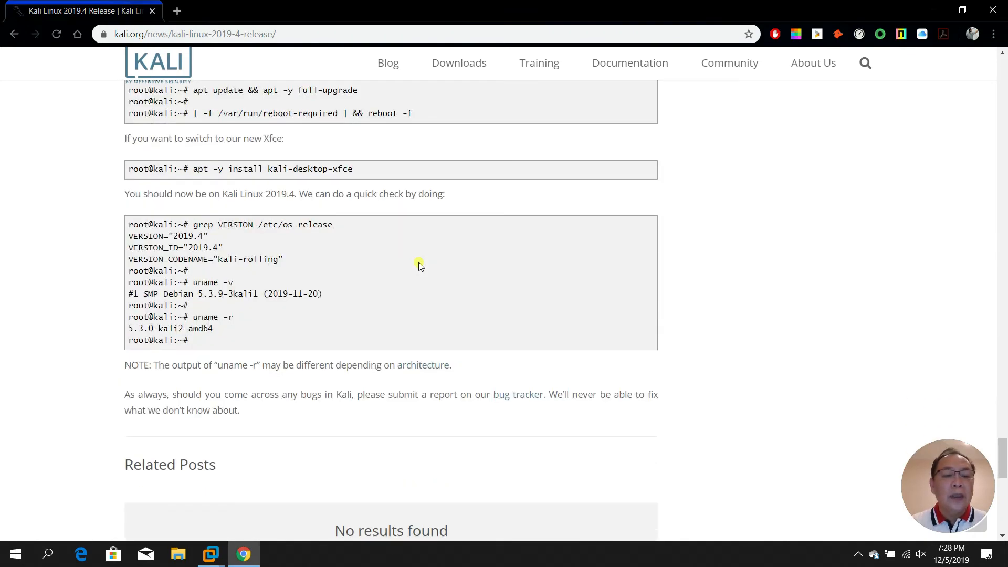
{"action": "scroll", "scroll_direction": "up", "scroll_amount": 3}
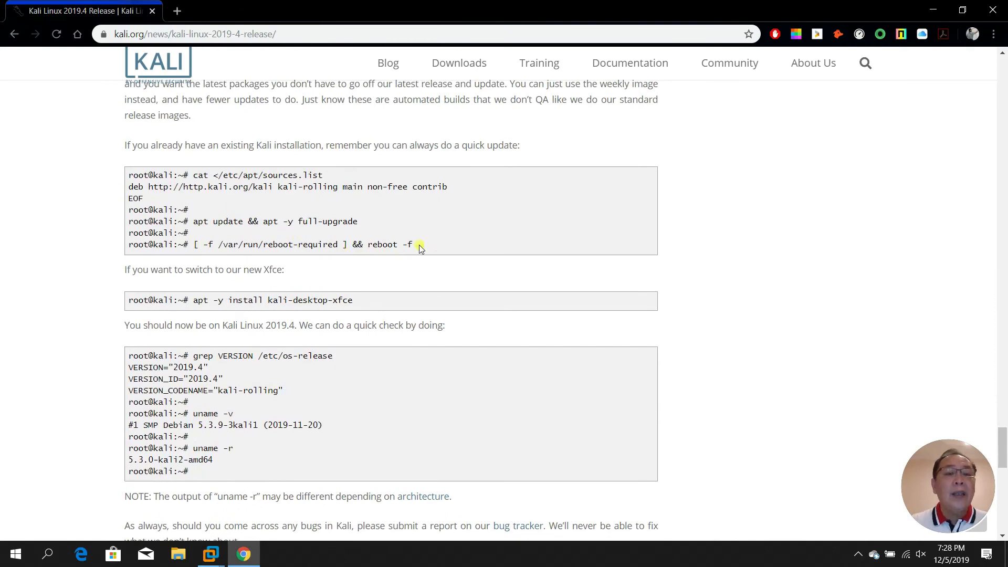
{"action": "mouse_move", "coordinate": [384, 221]}
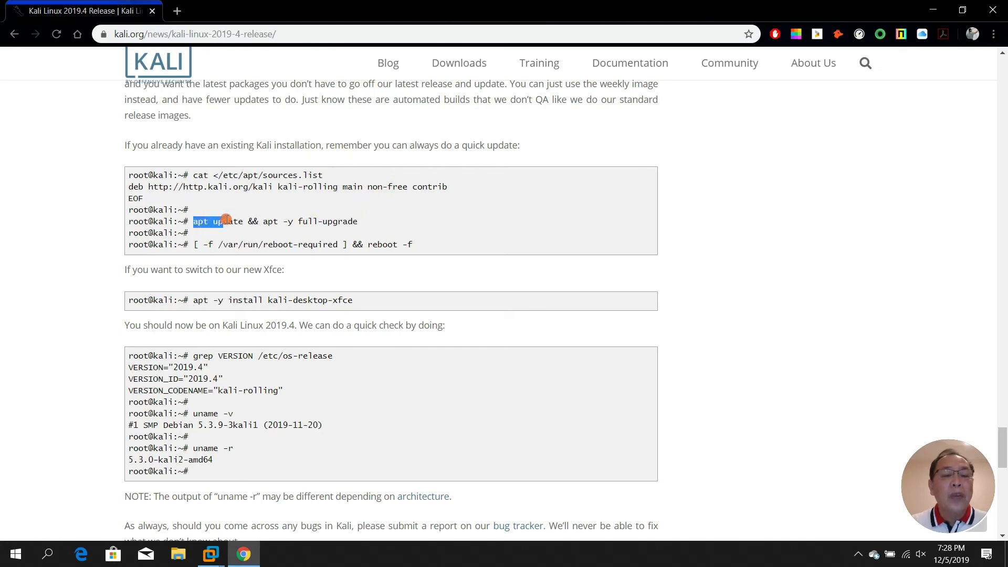
{"action": "left_click_drag", "start_coordinate": [208, 221], "coordinate": [299, 221]}
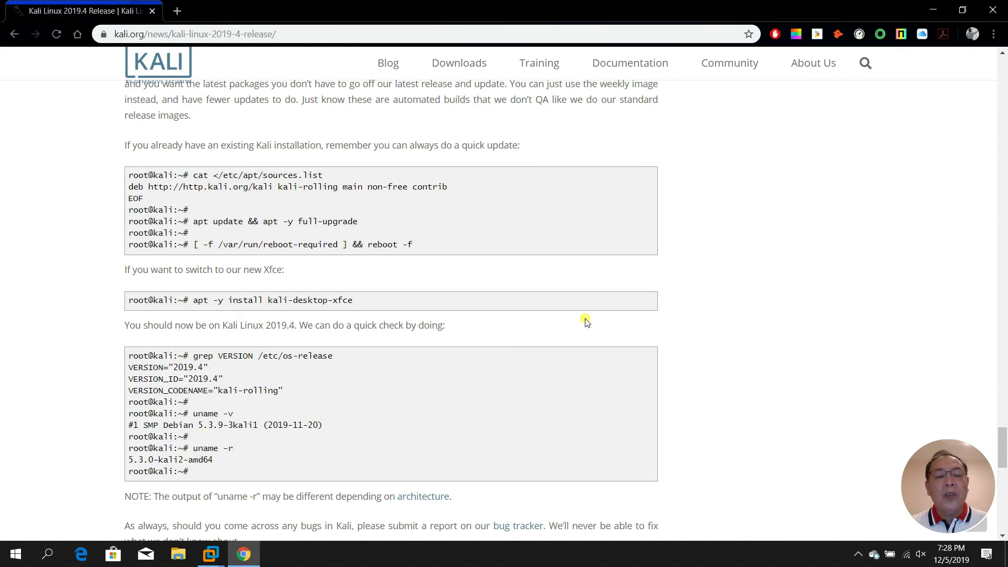
{"action": "mouse_move", "coordinate": [455, 309]}
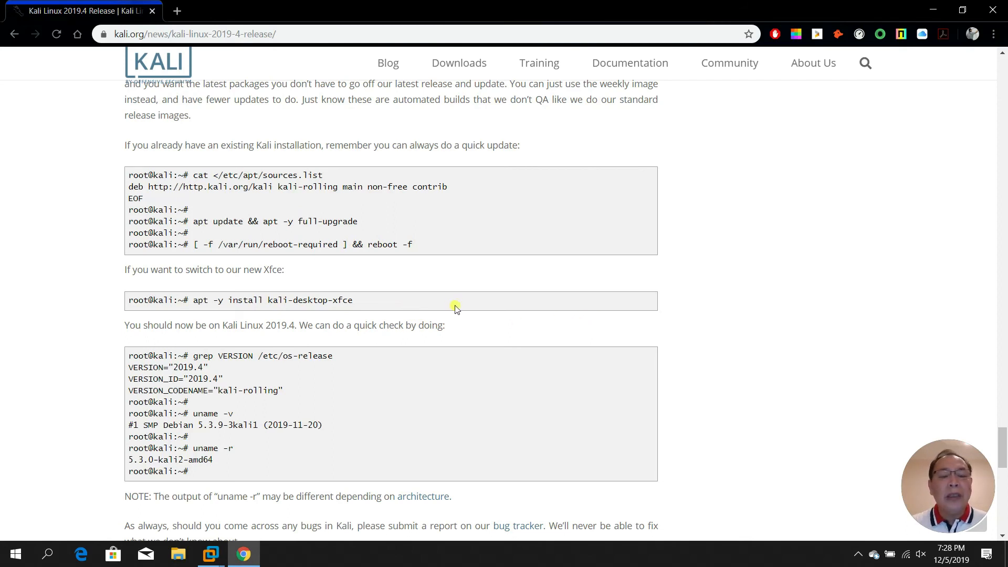
{"action": "mouse_move", "coordinate": [460, 305]}
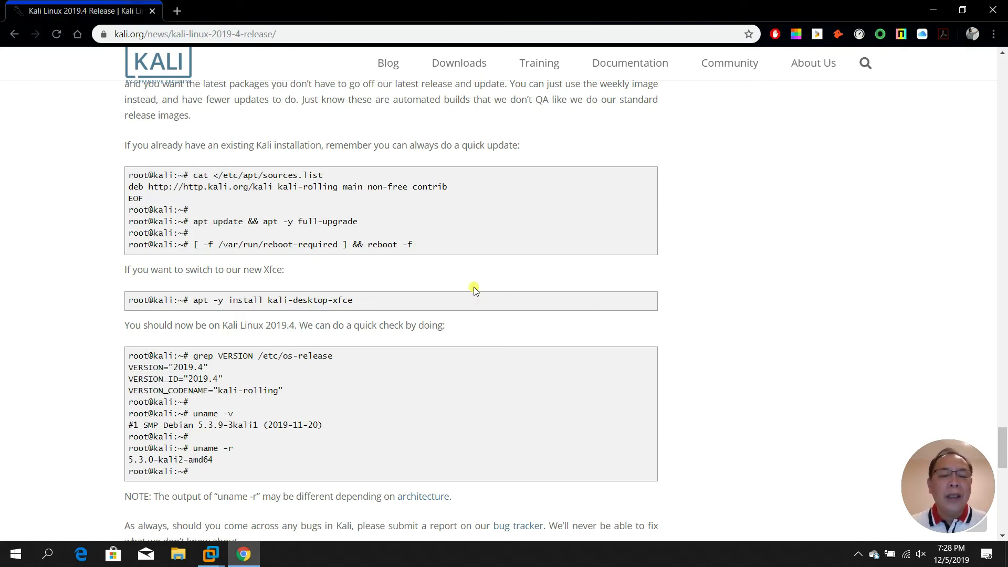
{"action": "mouse_move", "coordinate": [501, 284]}
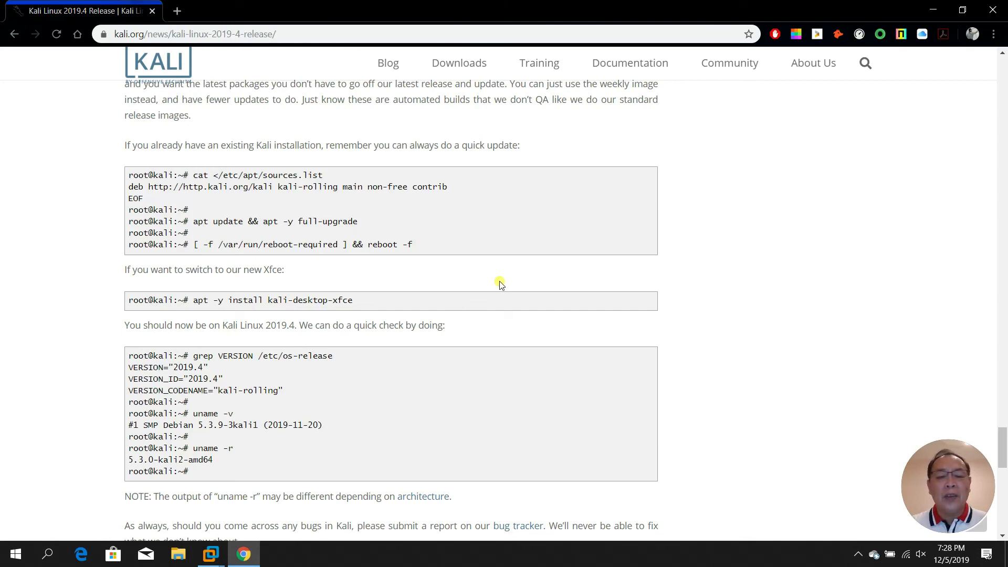
{"action": "mouse_move", "coordinate": [508, 284]}
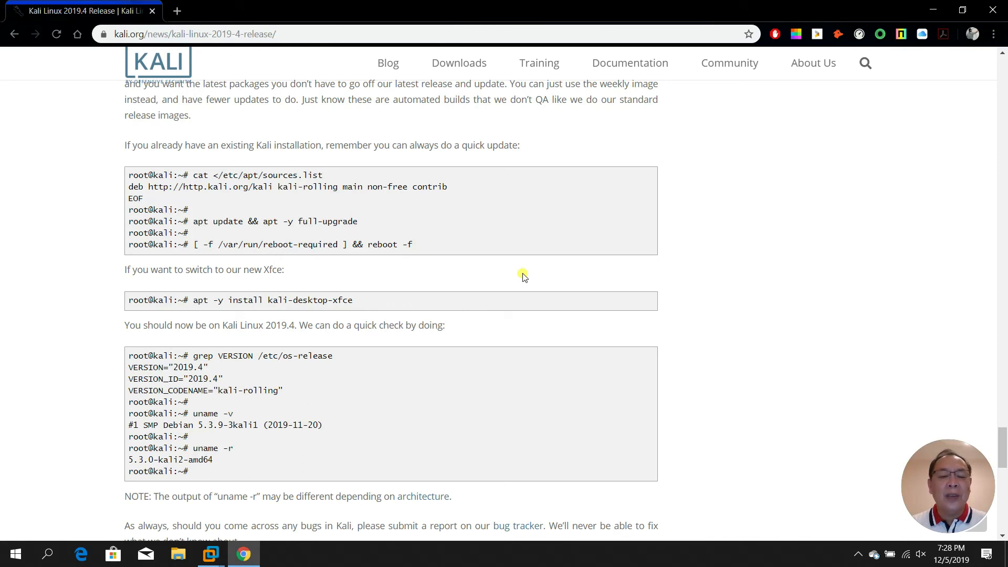
{"action": "mouse_move", "coordinate": [441, 369]}
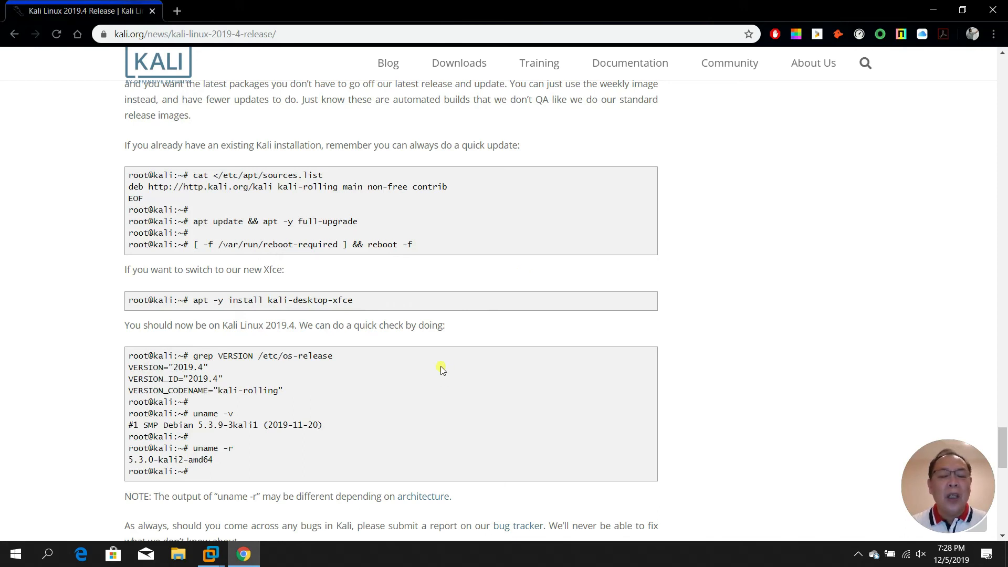
{"action": "mouse_move", "coordinate": [501, 294]}
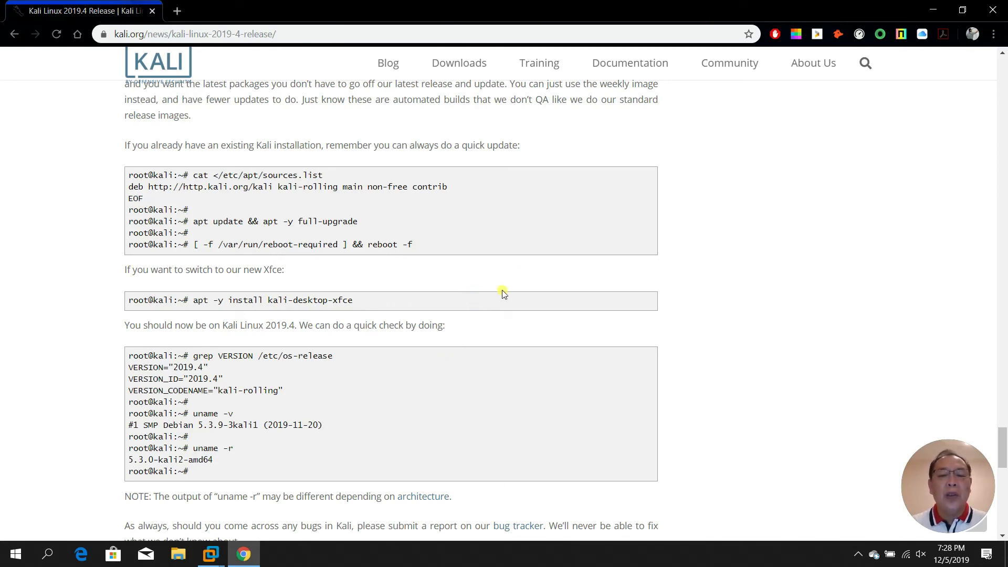
{"action": "left_click", "coordinate": [459, 63]}
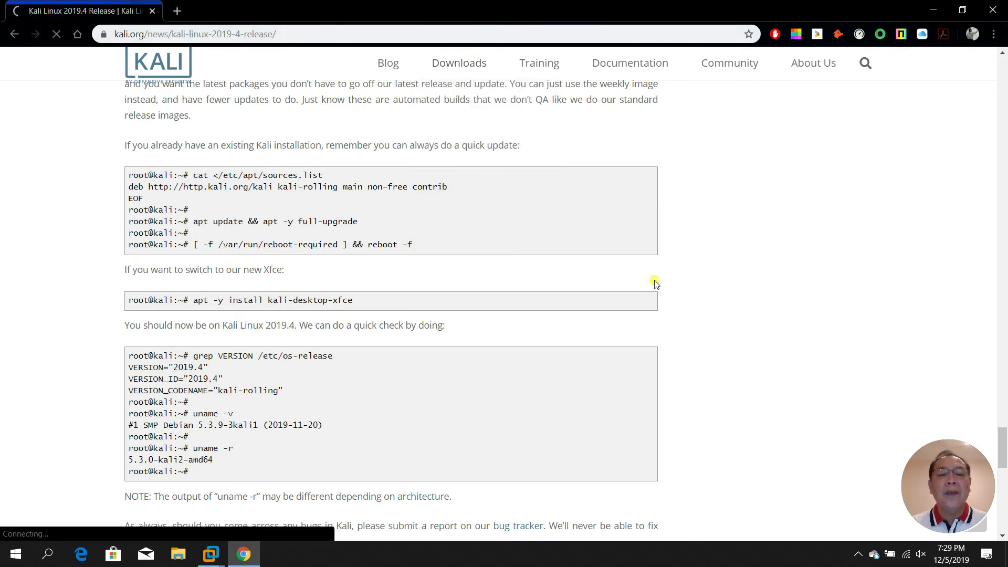
Step: Scroll the 2019.4 downloads table to the VM rows and follow the Offensive Security VM link
{"action": "left_click", "coordinate": [458, 63]}
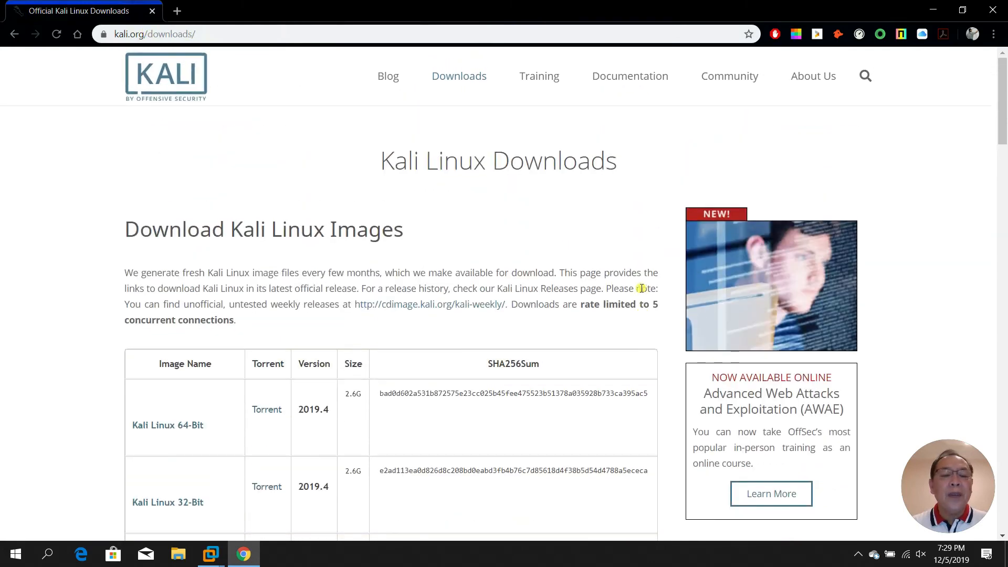
{"action": "scroll", "scroll_direction": "down", "scroll_amount": 3}
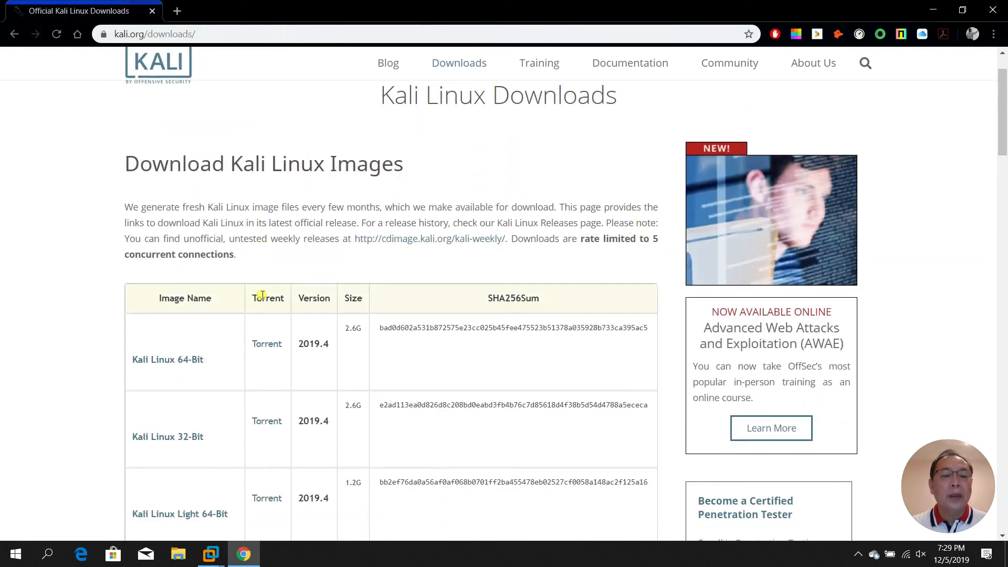
{"action": "mouse_move", "coordinate": [218, 359]}
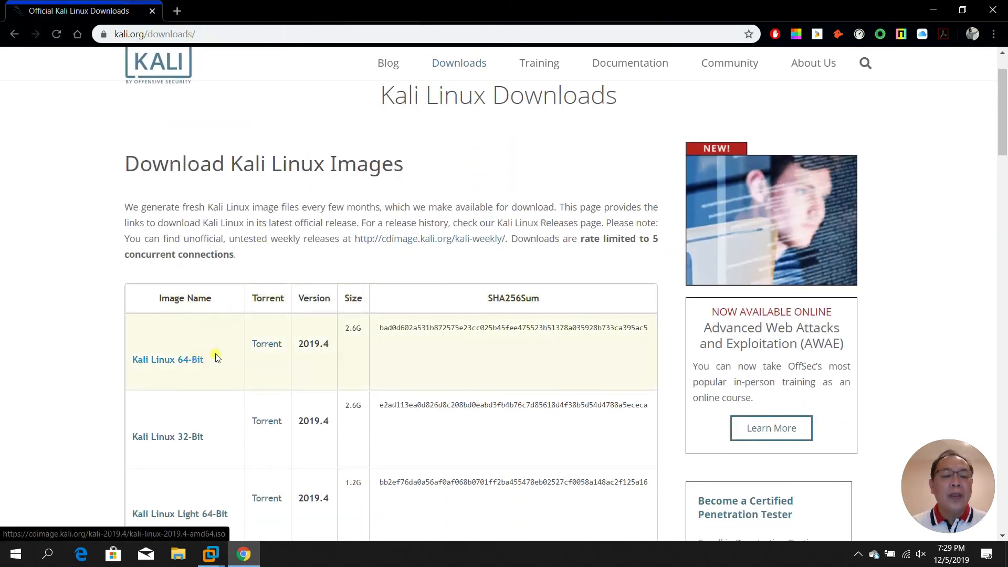
{"action": "scroll", "scroll_direction": "down", "scroll_amount": 3}
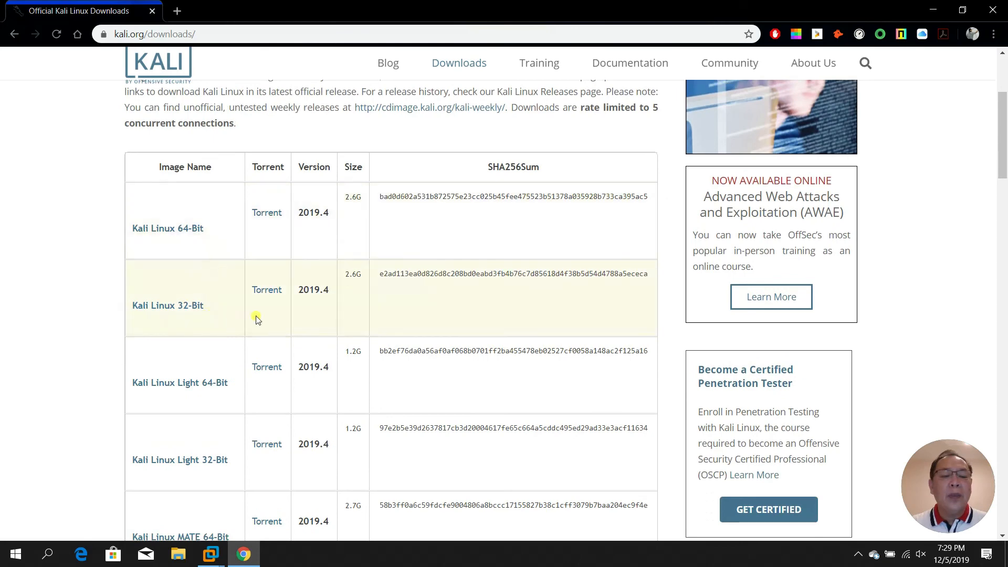
{"action": "scroll", "scroll_direction": "down", "scroll_amount": 3}
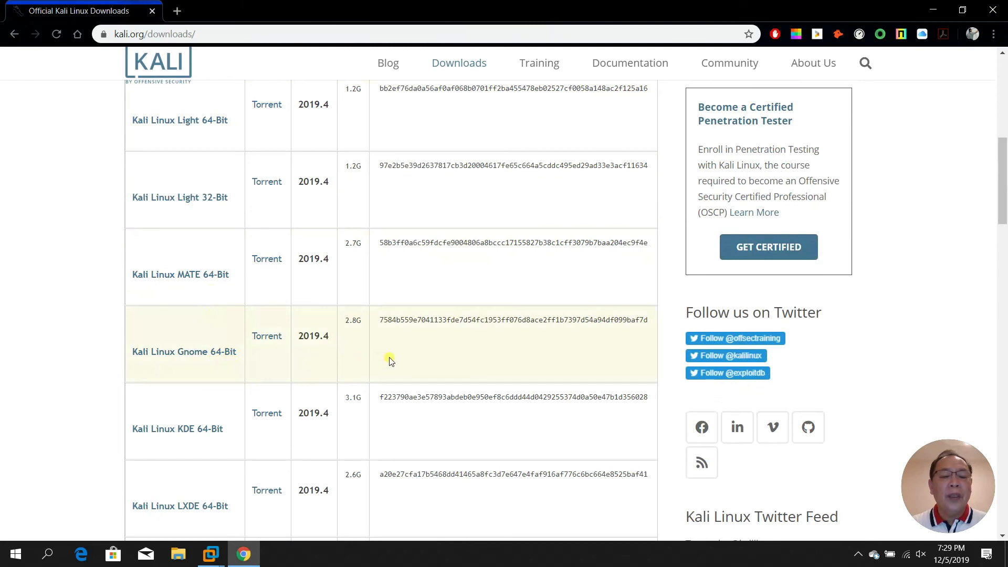
{"action": "scroll", "scroll_direction": "down", "scroll_amount": 3}
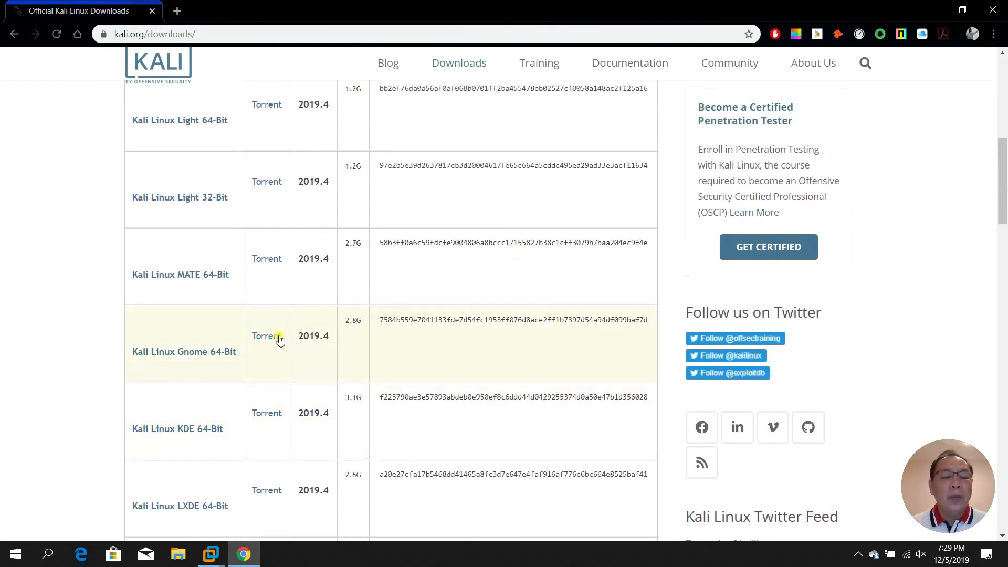
{"action": "scroll", "scroll_direction": "down", "scroll_amount": 3}
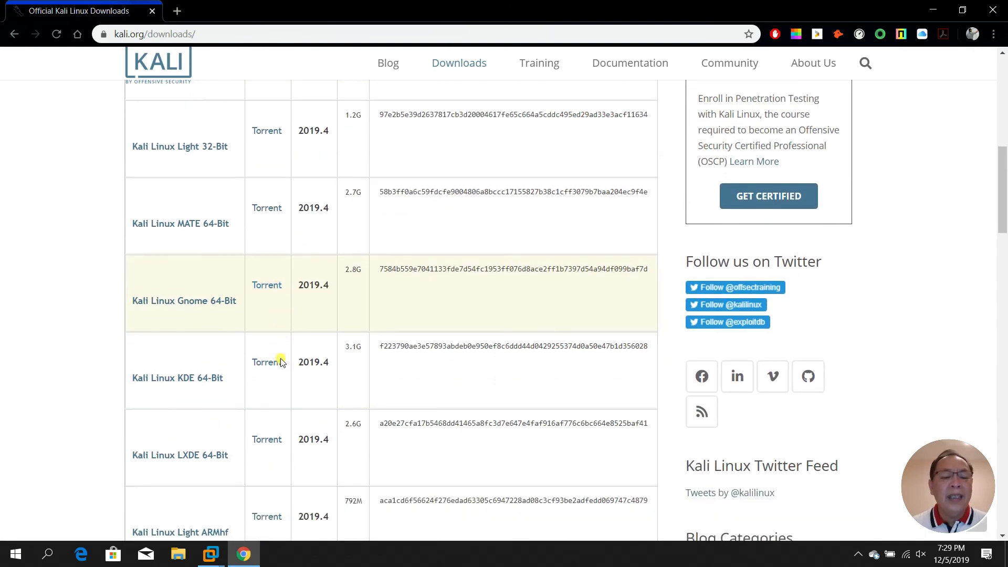
{"action": "scroll", "scroll_direction": "down", "scroll_amount": 3}
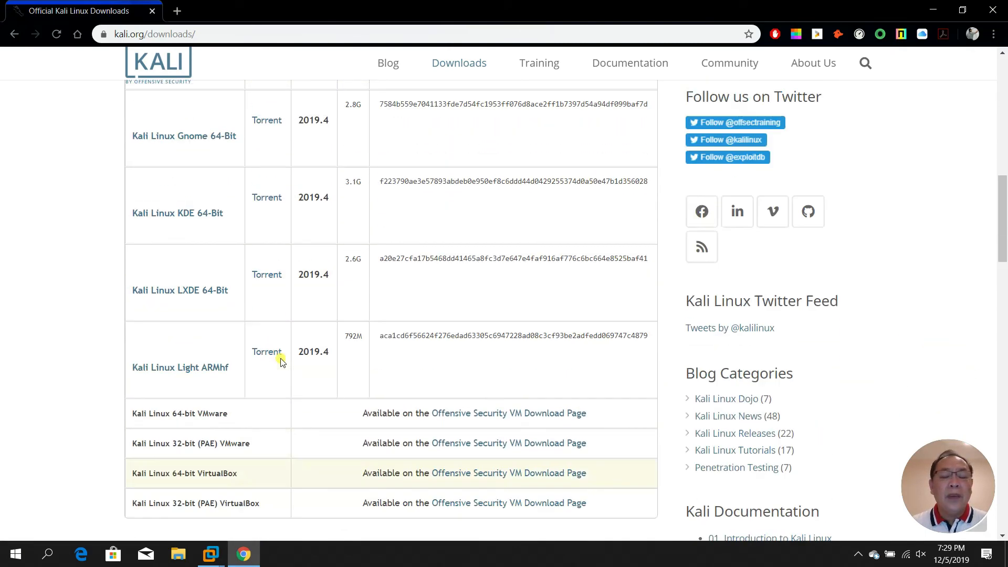
{"action": "scroll", "scroll_direction": "down", "scroll_amount": 3}
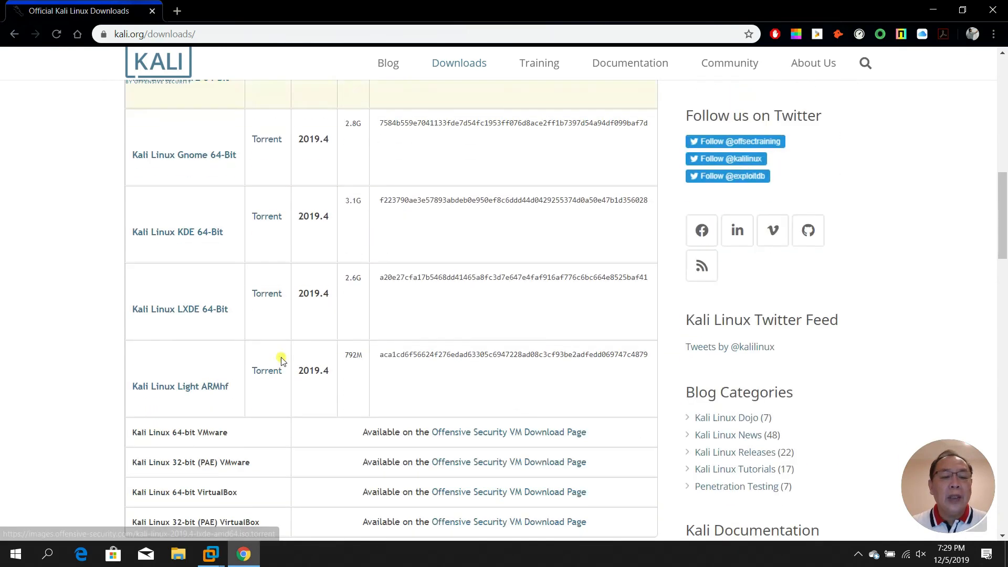
{"action": "scroll", "scroll_direction": "down", "scroll_amount": 3}
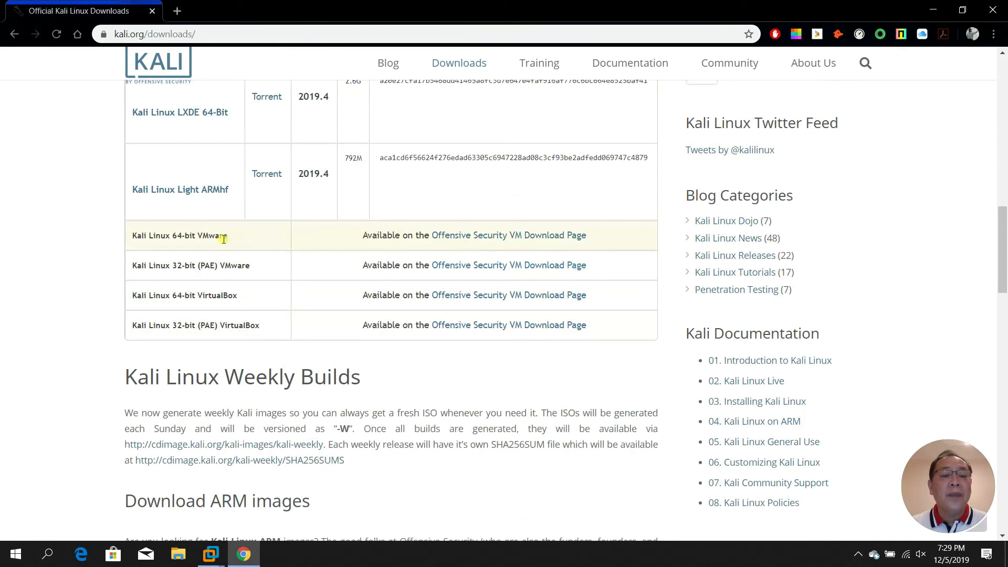
{"action": "mouse_move", "coordinate": [462, 240]}
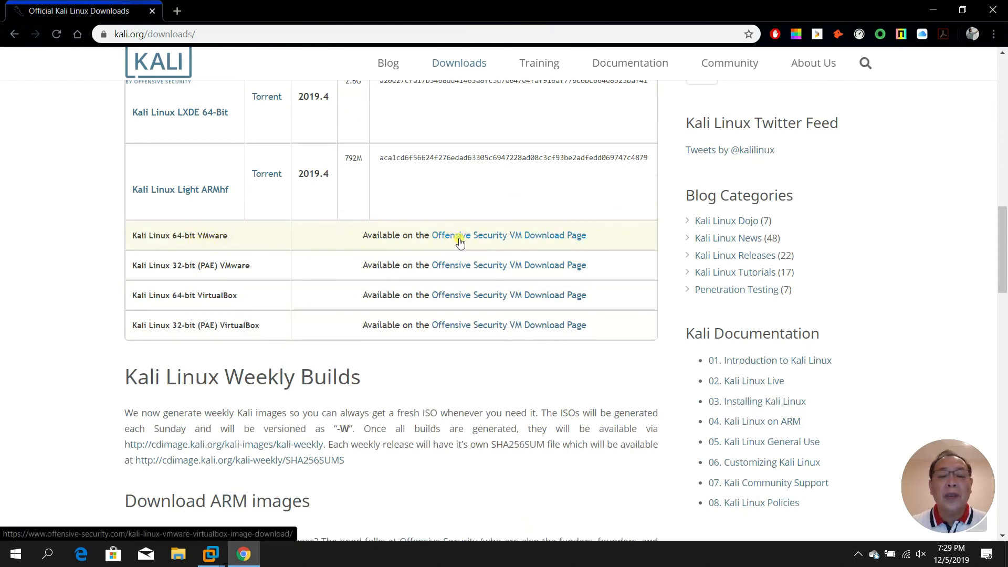
{"action": "left_click", "coordinate": [507, 235]}
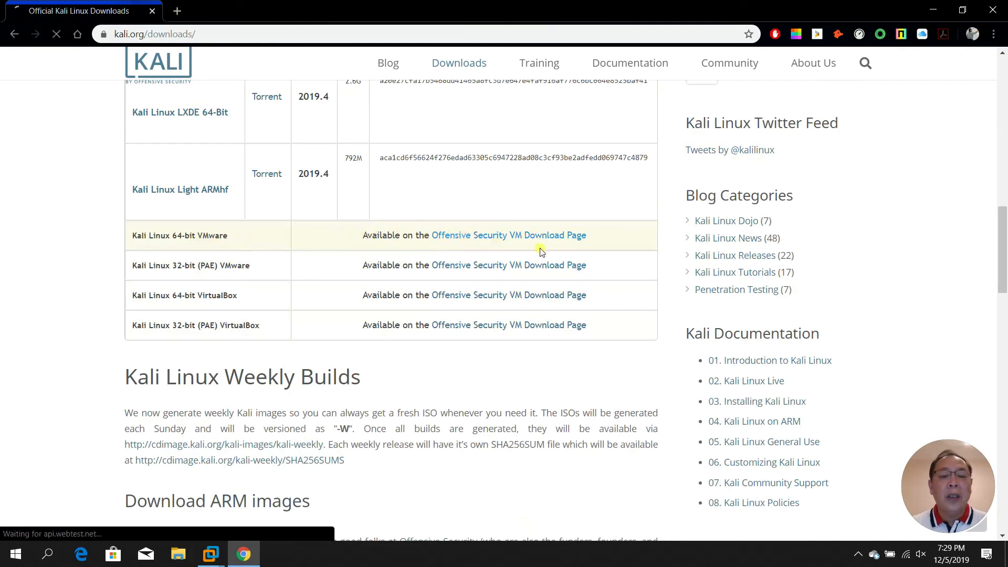
Step: Open the Offensive Security VM image page, then go back to kali.org
{"action": "left_click", "coordinate": [509, 235]}
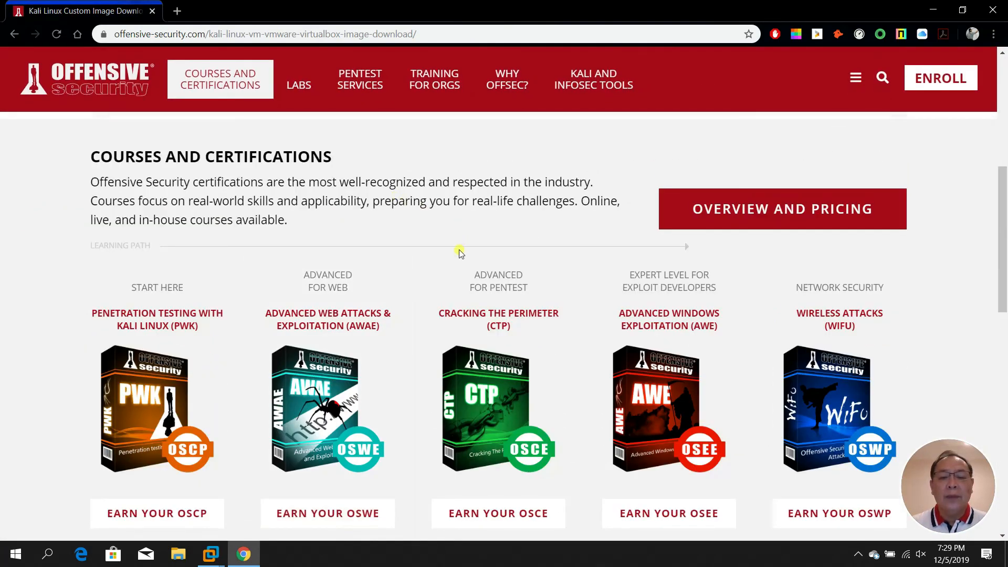
{"action": "mouse_move", "coordinate": [464, 258]}
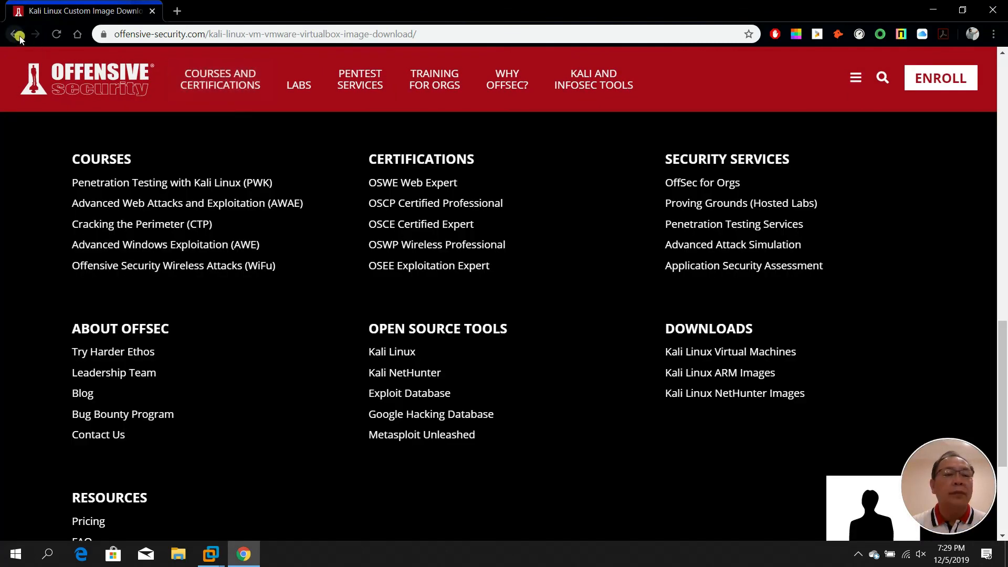
{"action": "left_click", "coordinate": [15, 34]}
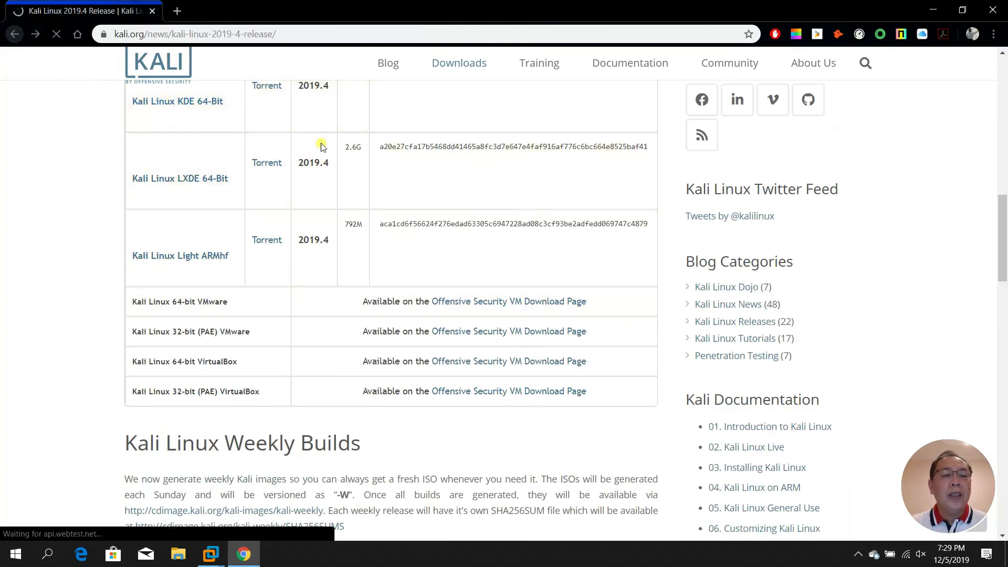
{"action": "scroll", "scroll_direction": "down", "scroll_amount": 3}
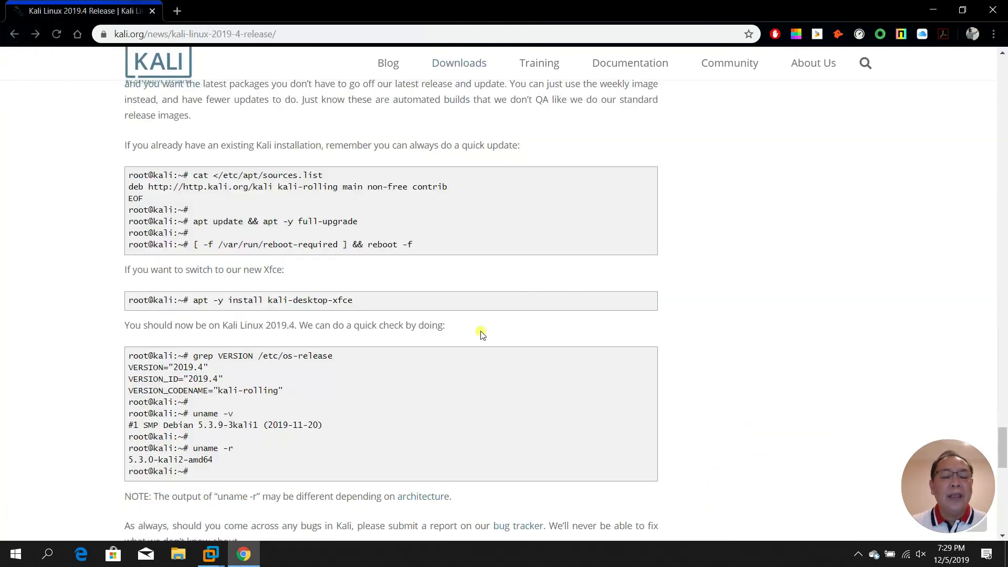
{"action": "left_click", "coordinate": [459, 63]}
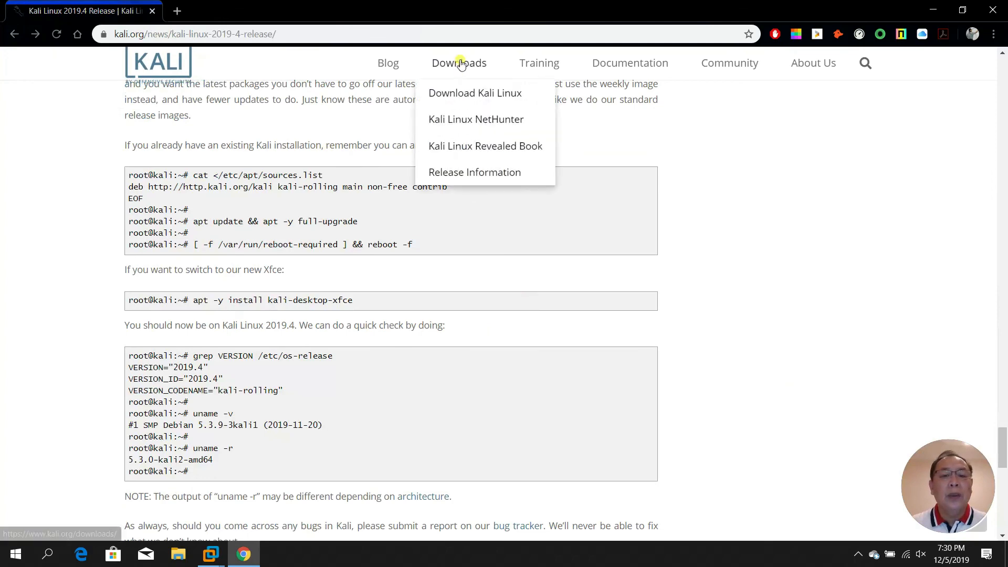
{"action": "left_click", "coordinate": [475, 92]}
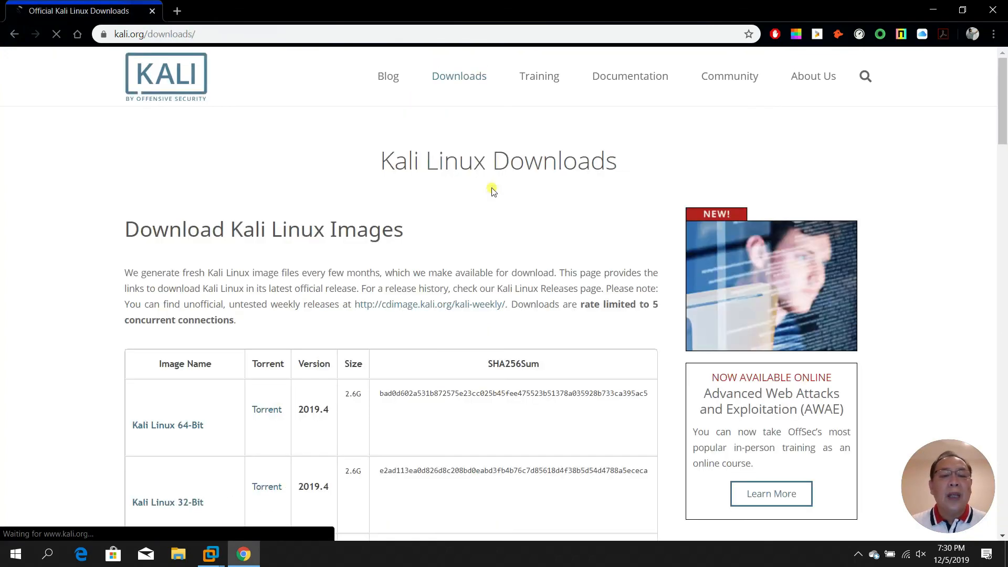
{"action": "scroll", "scroll_direction": "down", "scroll_amount": 3}
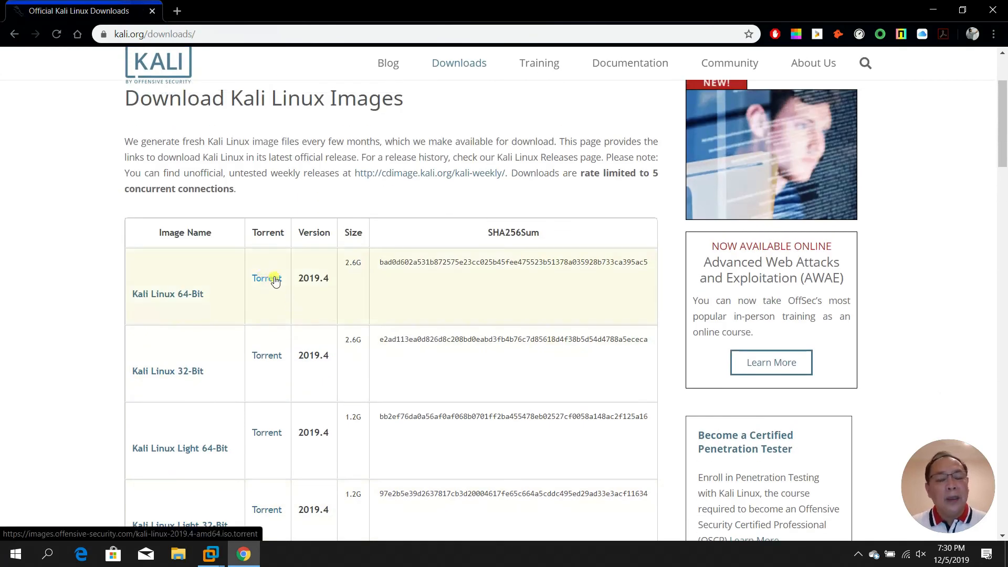
{"action": "mouse_move", "coordinate": [351, 320]}
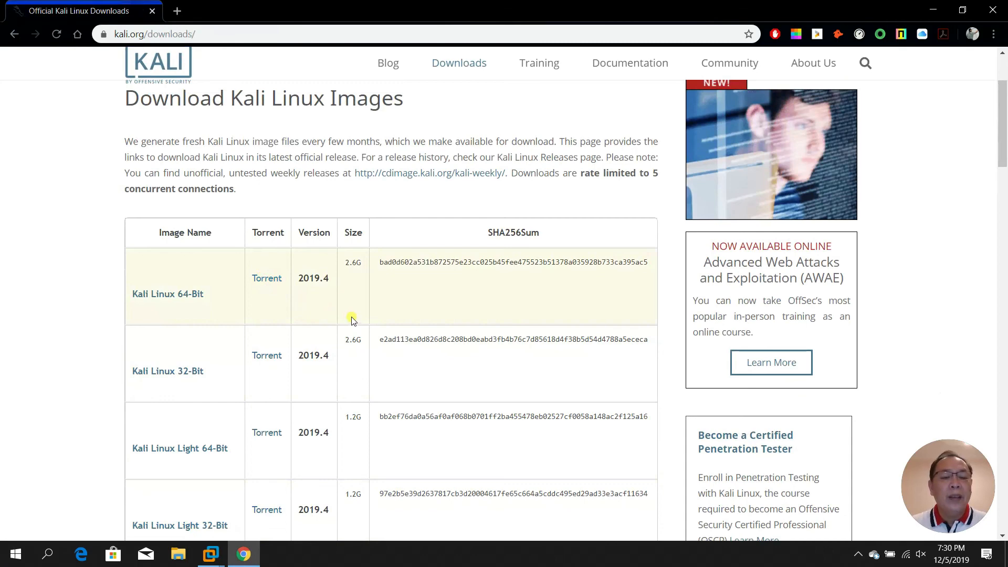
{"action": "scroll", "scroll_direction": "down", "scroll_amount": 3}
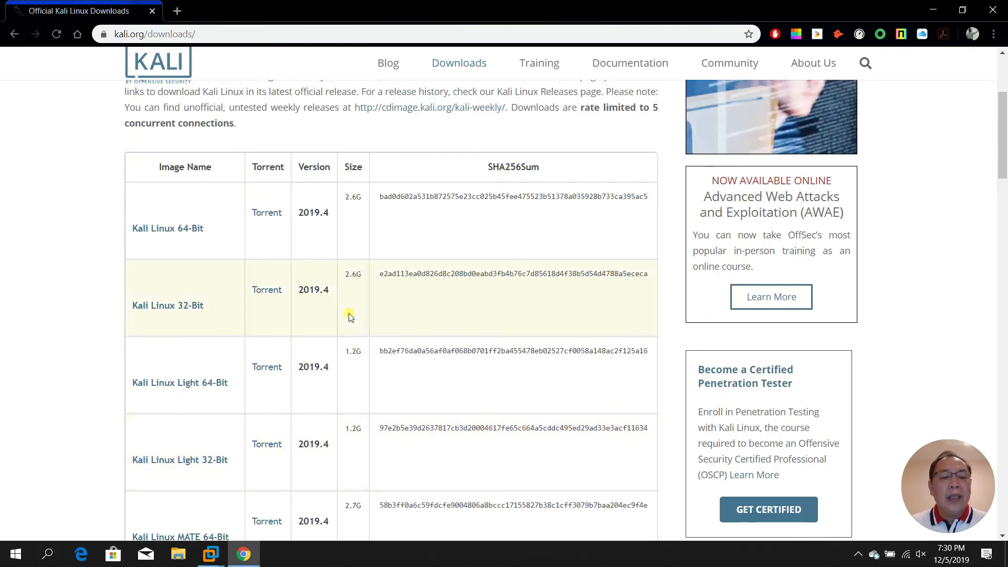
{"action": "mouse_move", "coordinate": [203, 241]}
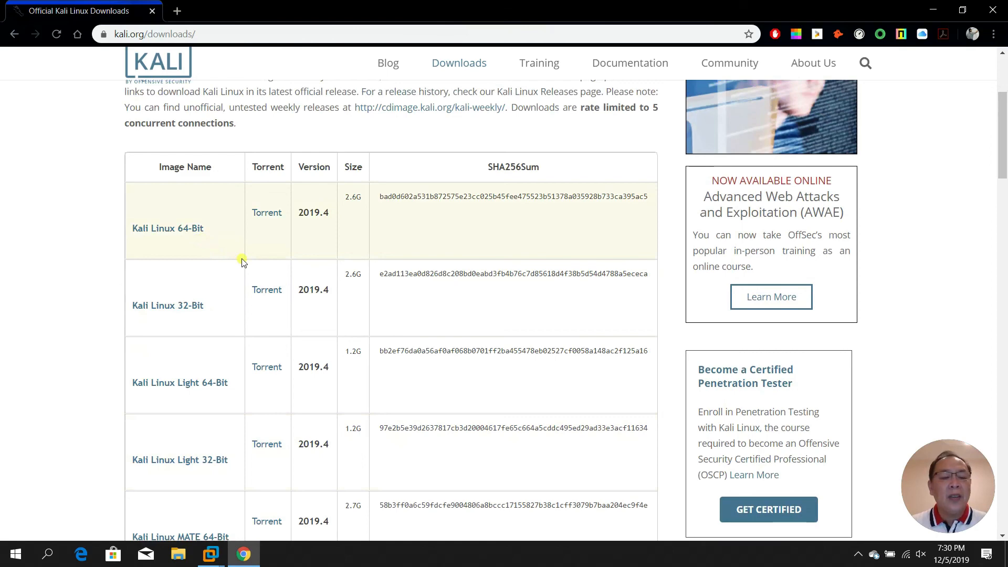
{"action": "scroll", "scroll_direction": "down", "scroll_amount": 3}
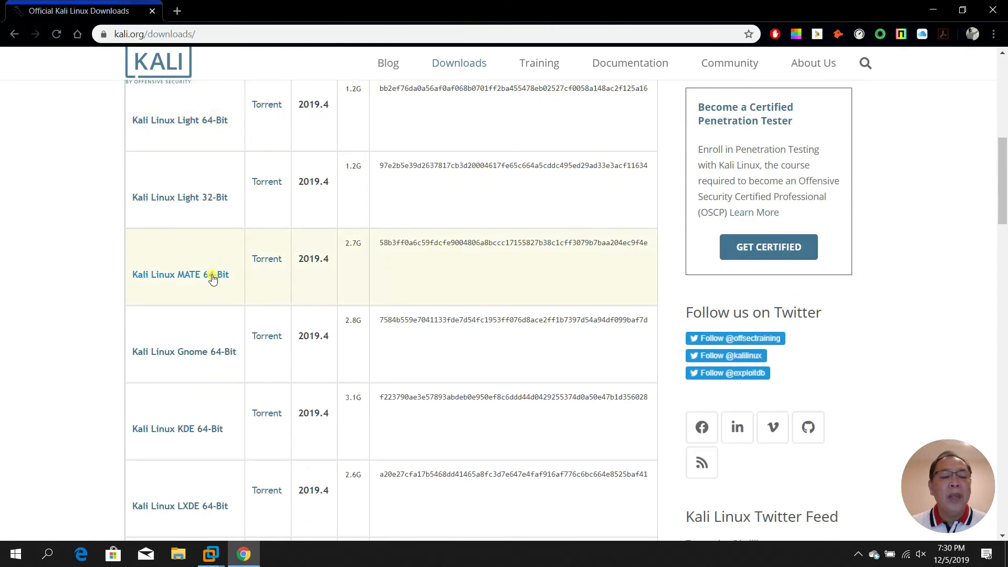
{"action": "scroll", "scroll_direction": "down", "scroll_amount": 3}
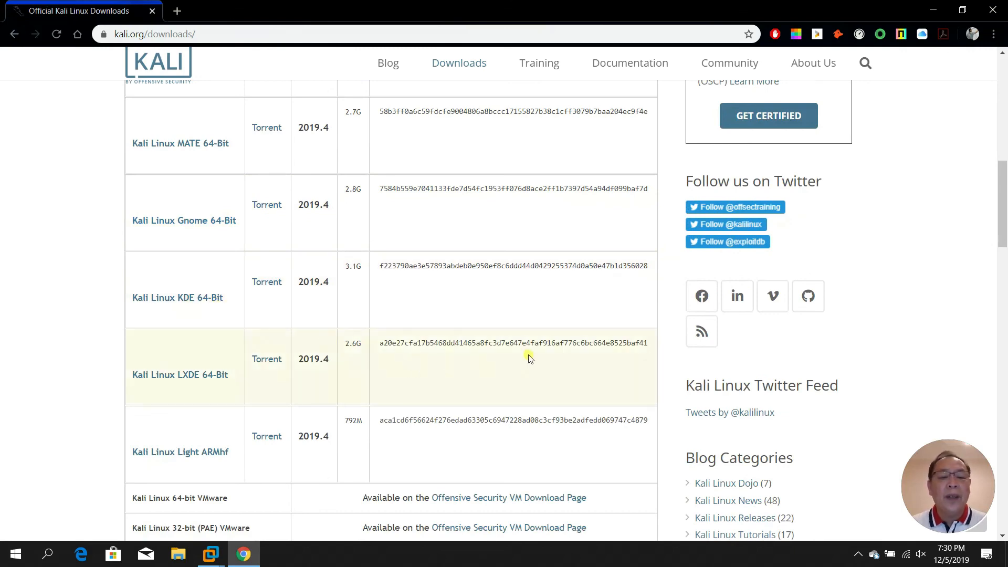
{"action": "scroll", "scroll_direction": "up", "scroll_amount": 3}
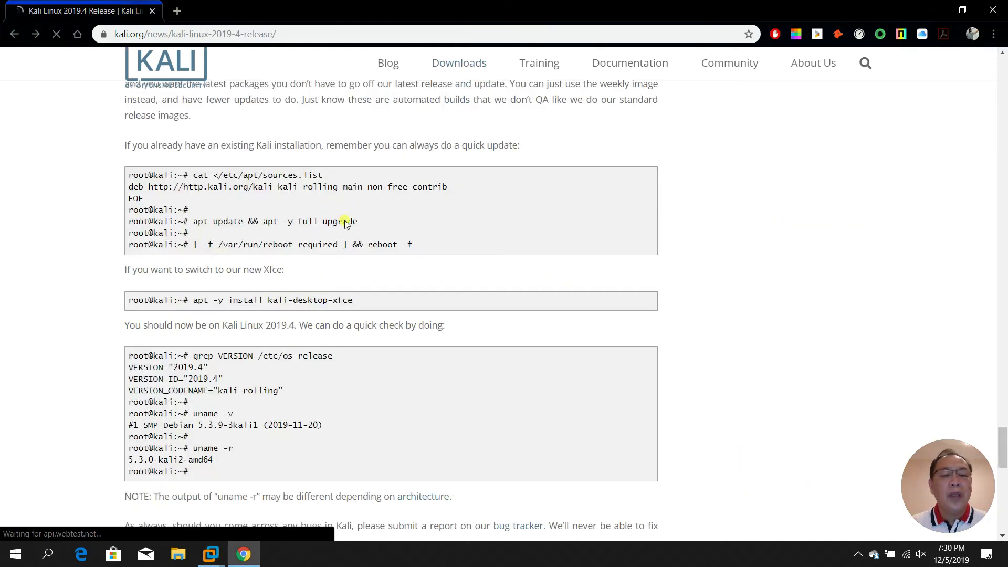
{"action": "scroll", "scroll_direction": "down", "scroll_amount": 3}
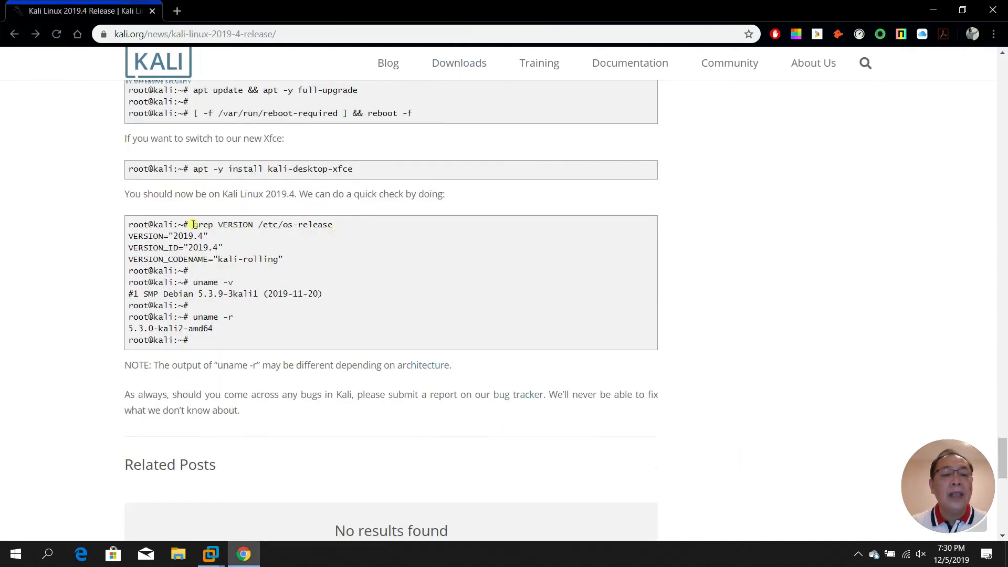
{"action": "left_click_drag", "start_coordinate": [192, 224], "coordinate": [333, 224]}
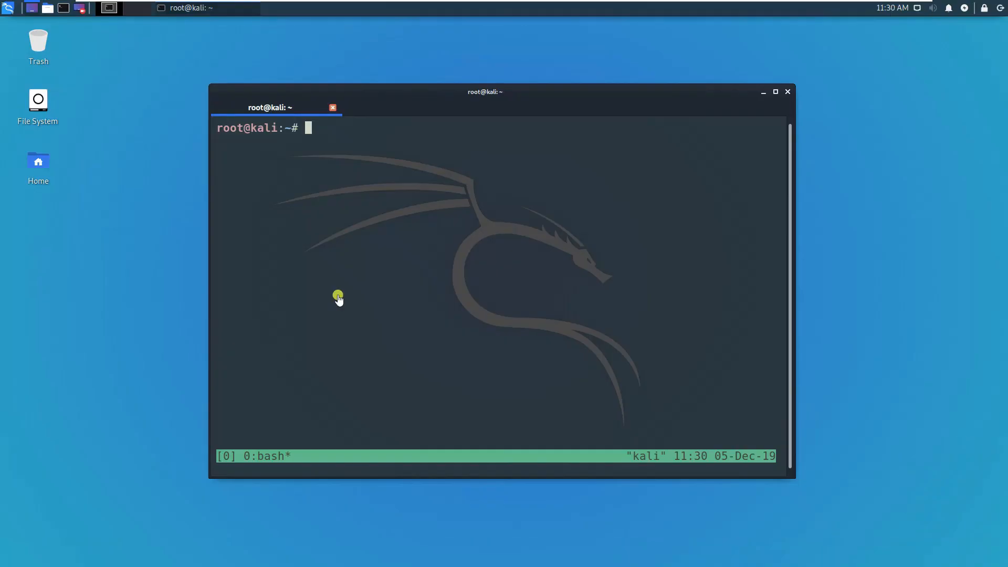
Step: Paste and run grep VERSION /etc/os-release, showing 2019.4 kali-rolling
{"action": "right_click", "coordinate": [339, 298]}
{"action": "type", "text": "grep VERSION /etc/os-release"}
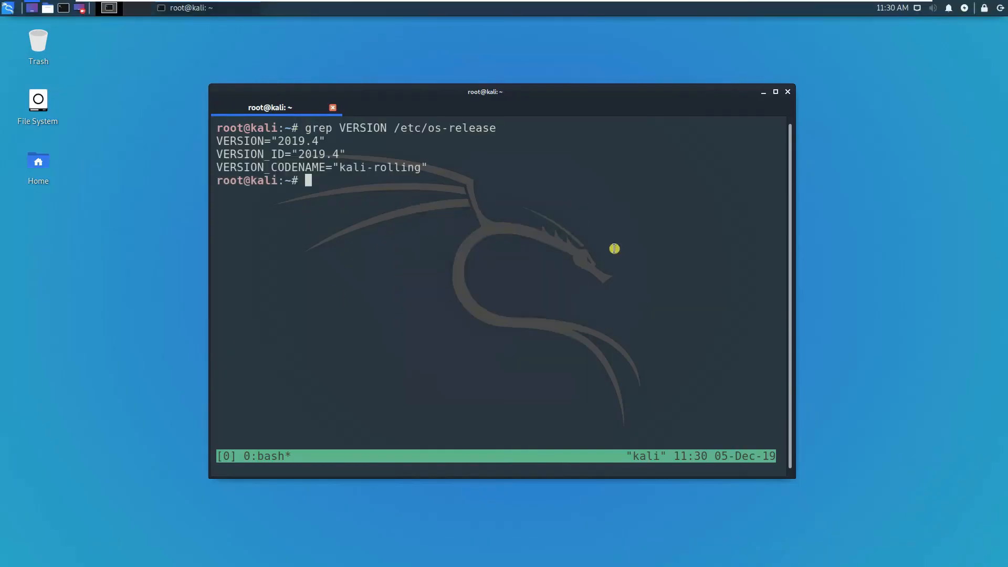
{"action": "mouse_move", "coordinate": [334, 168]}
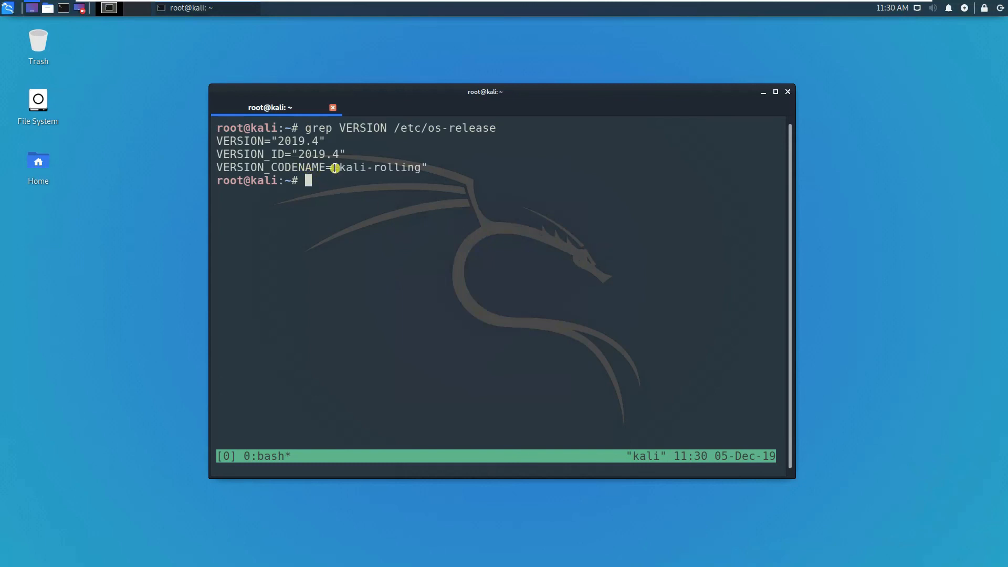